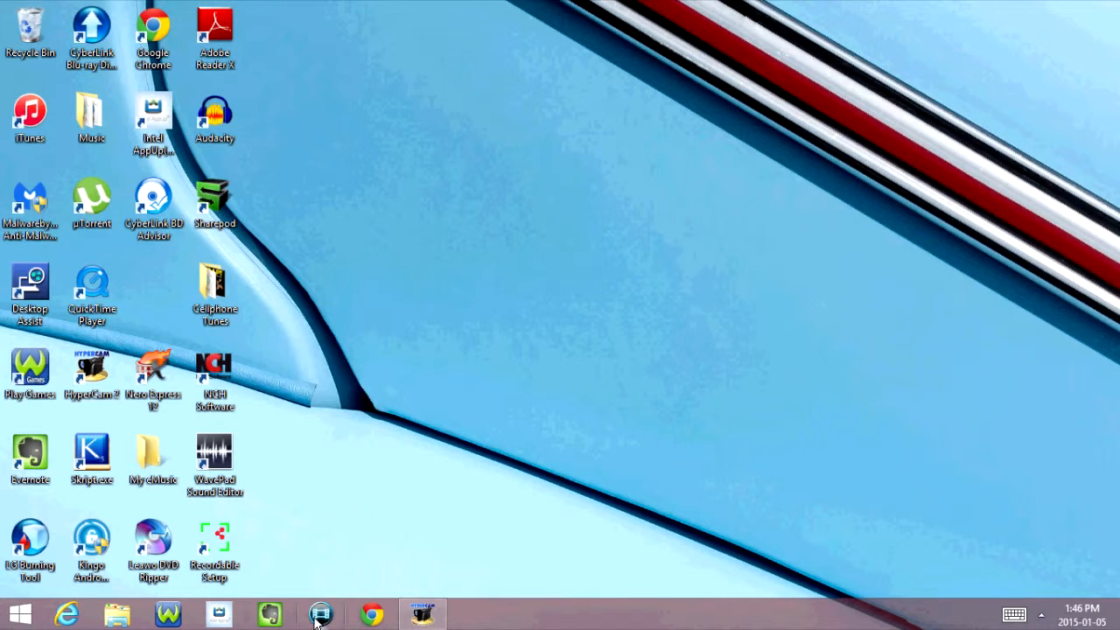
# Launch Movie Studio Platinum 12.0 from the taskbar so its Welcome screen appears.
pyautogui.click(319, 613)
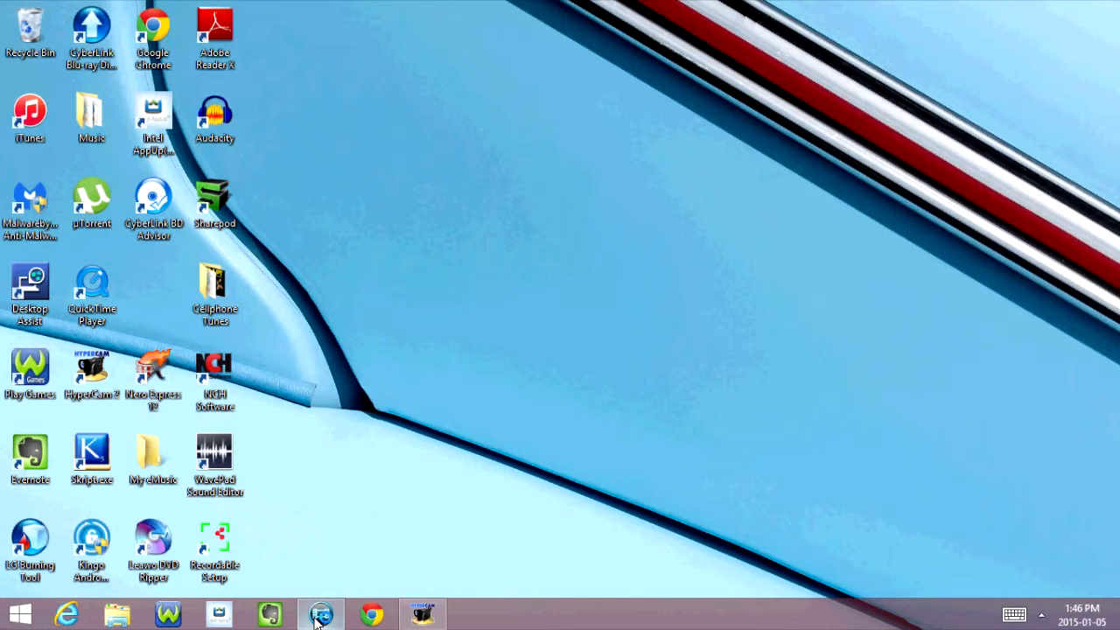
pyautogui.click(320, 612)
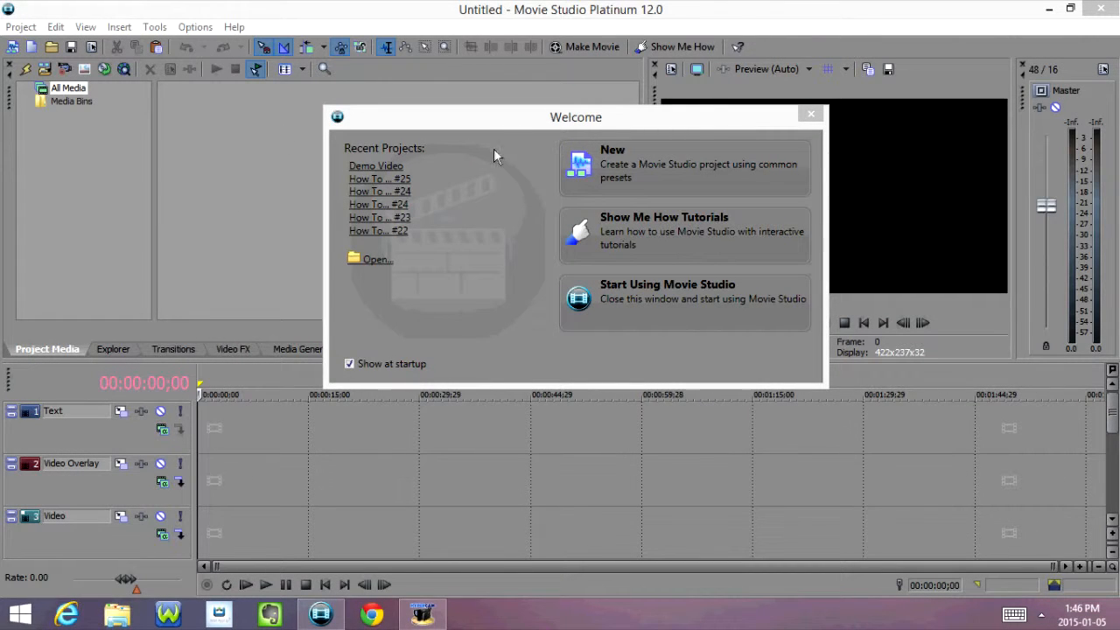
pyautogui.moveTo(413, 236)
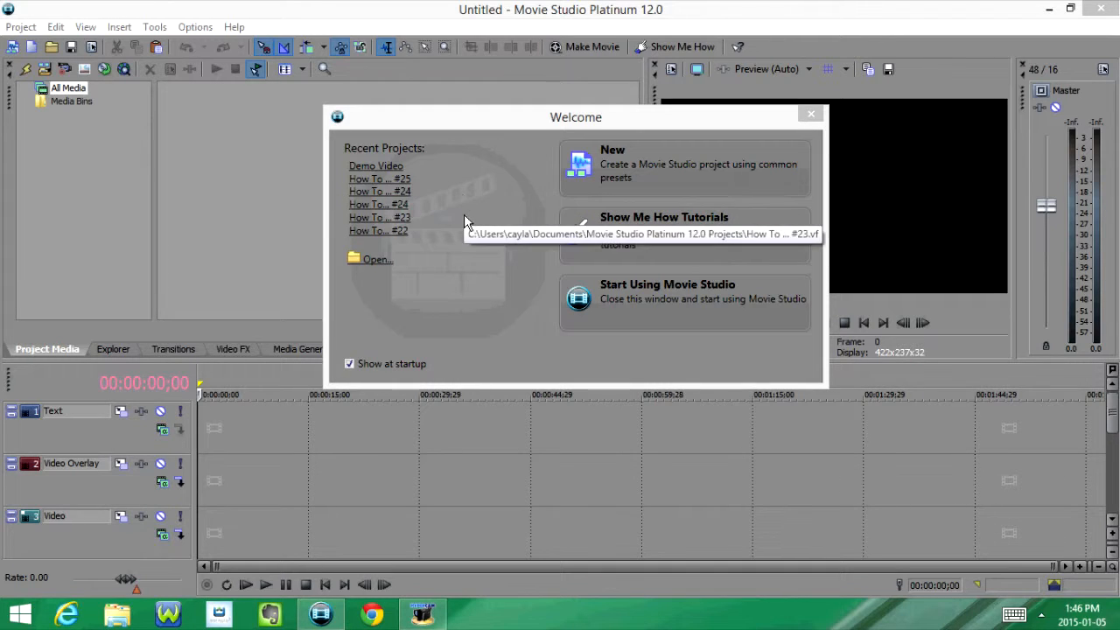
pyautogui.moveTo(376, 259)
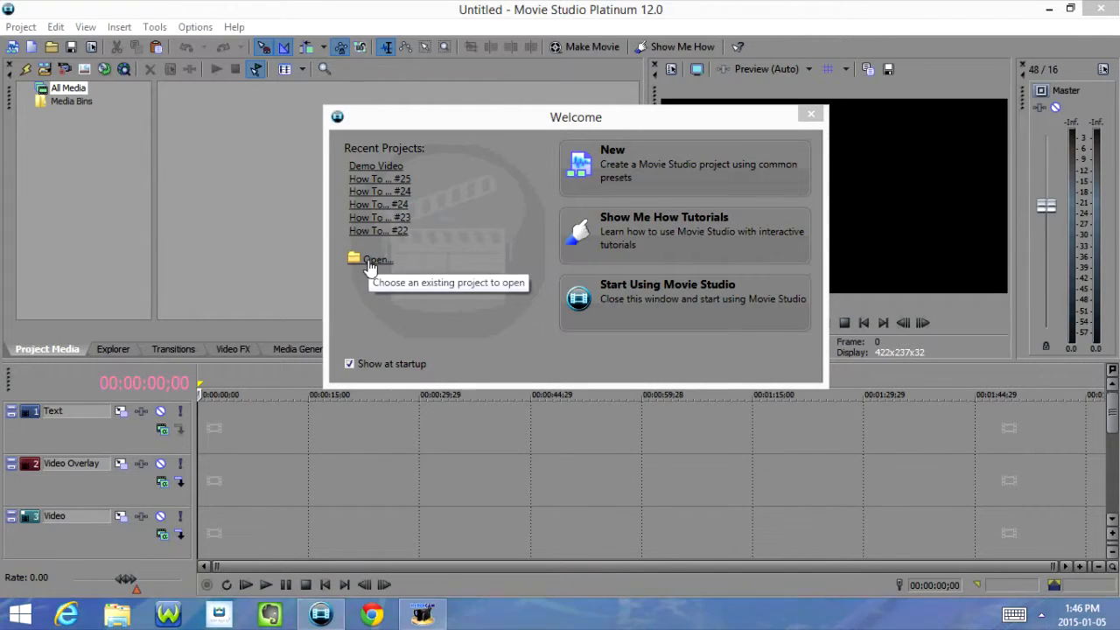
pyautogui.moveTo(612, 231)
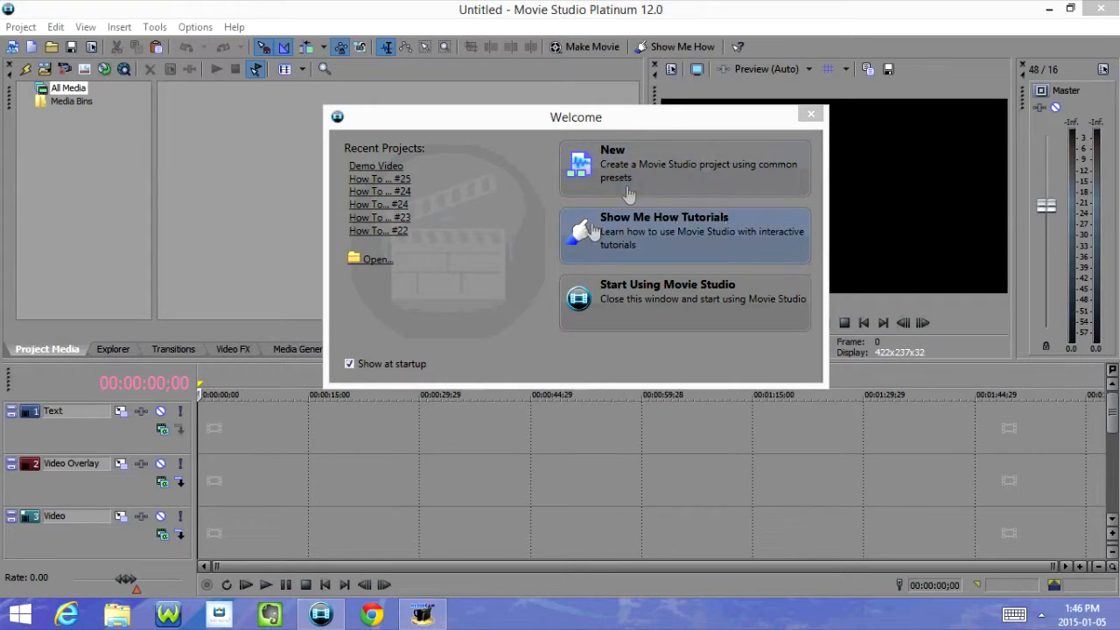
pyautogui.moveTo(672, 317)
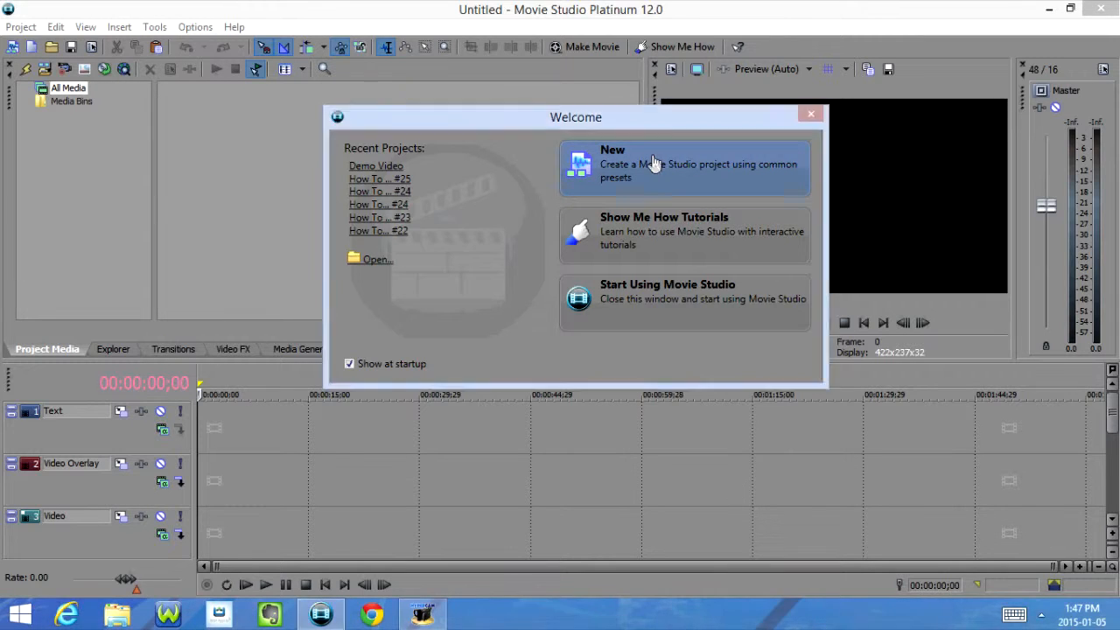
# Start a new project from the Welcome screen, bringing up the New Project settings.
pyautogui.click(613, 167)
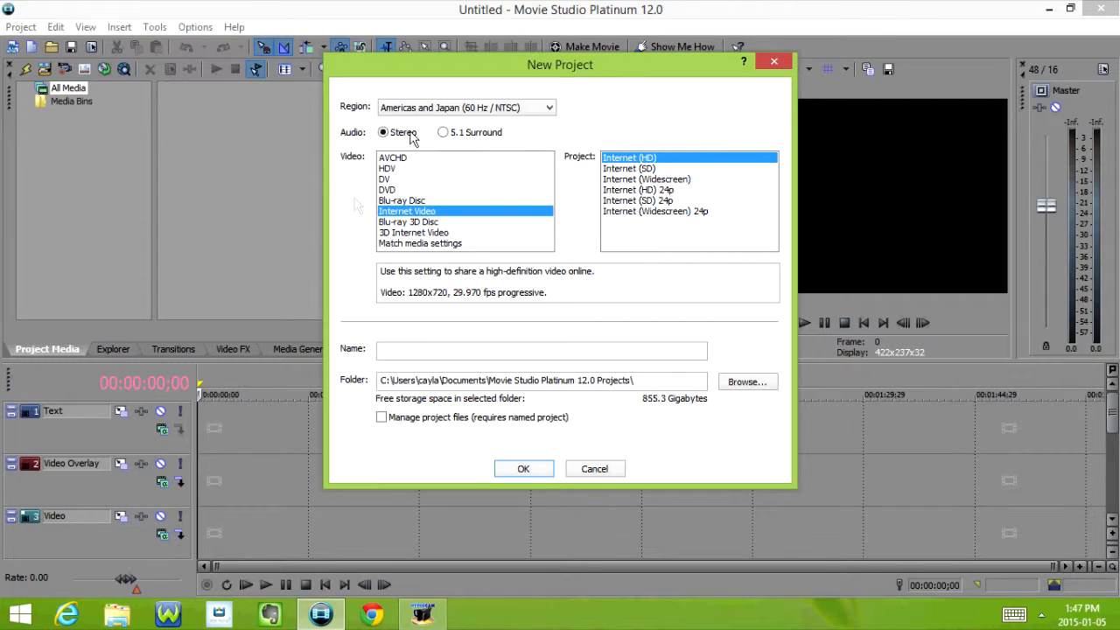
pyautogui.moveTo(529, 207)
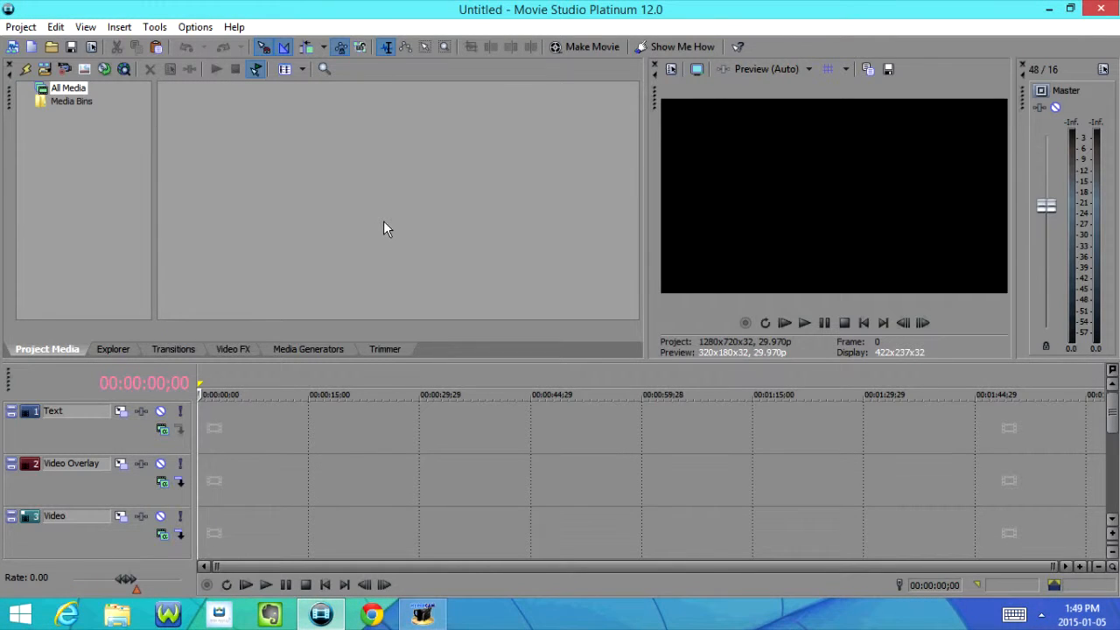
pyautogui.moveTo(42, 7)
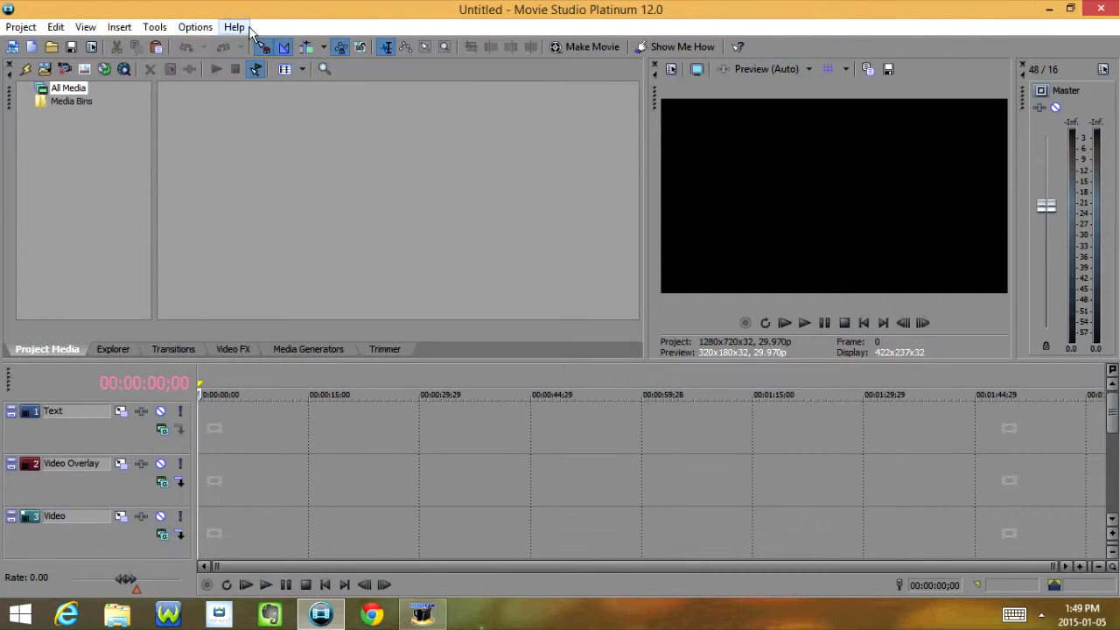
# Show the Project menu's save, import media, render and exit commands.
pyautogui.click(21, 26)
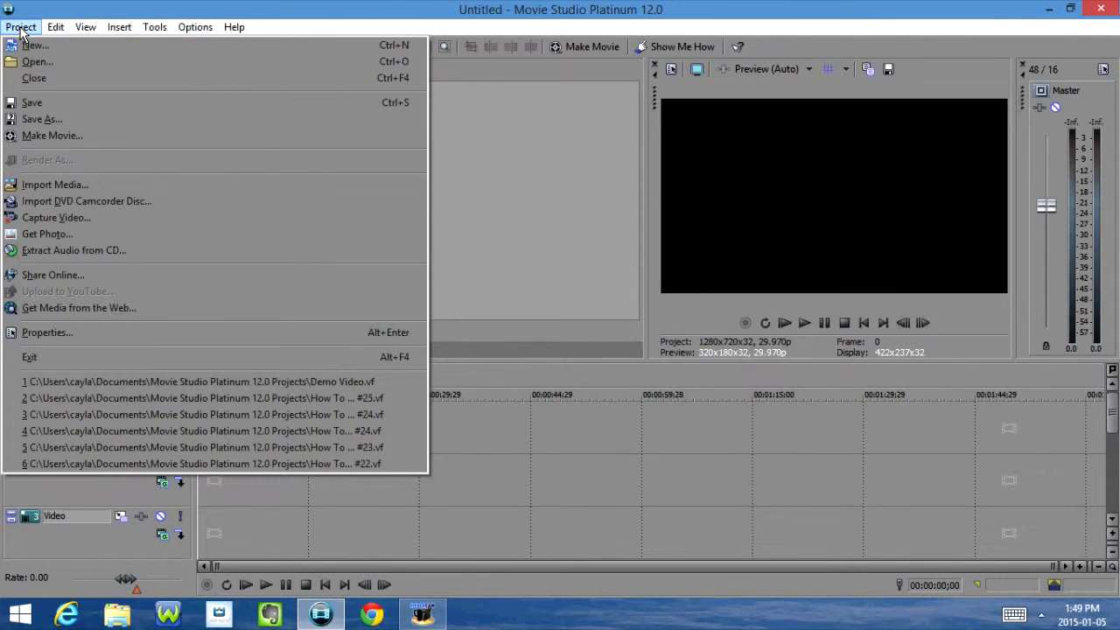
pyautogui.moveTo(208, 249)
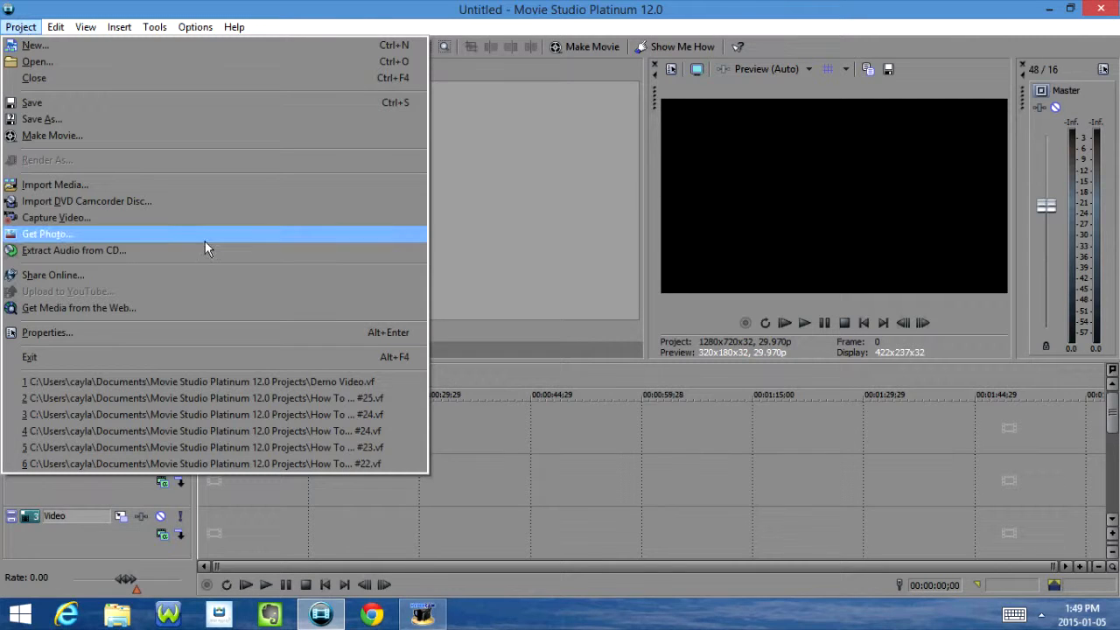
pyautogui.moveTo(62, 357)
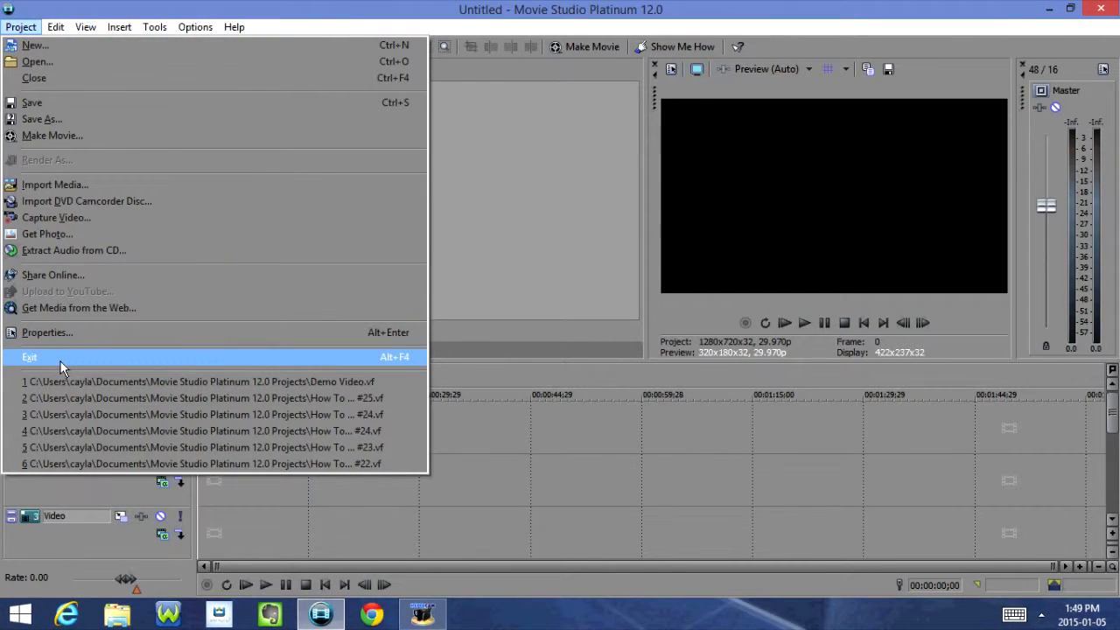
# Show the Edit menu's paste, select, trim and grouping commands.
pyautogui.click(56, 26)
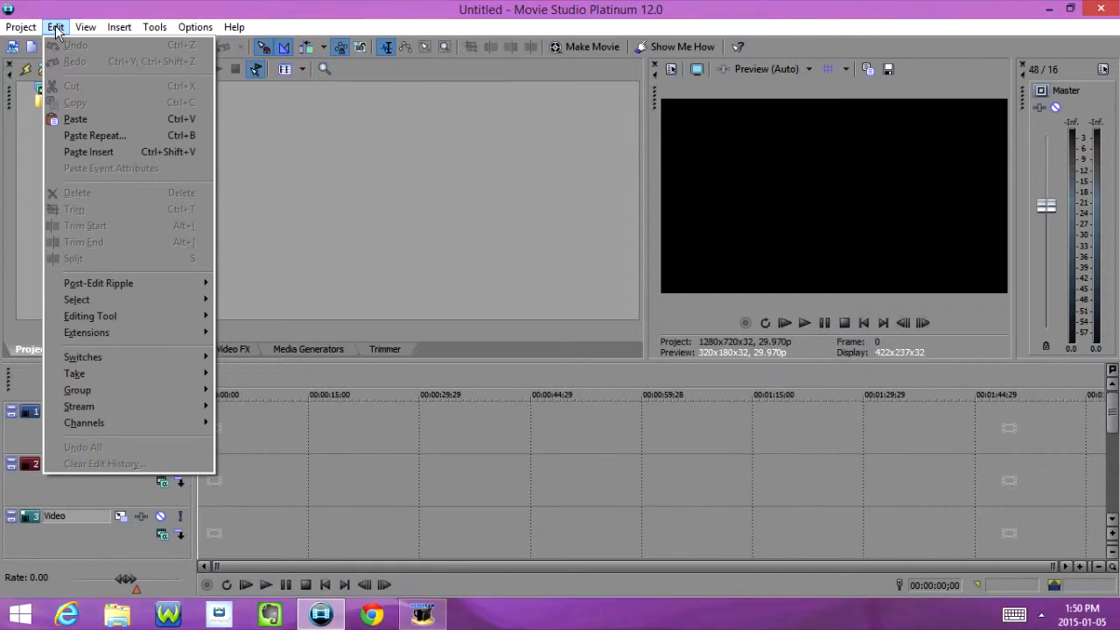
# Show the View menu's window layouts, docked panels, markers and envelope options.
pyautogui.click(84, 26)
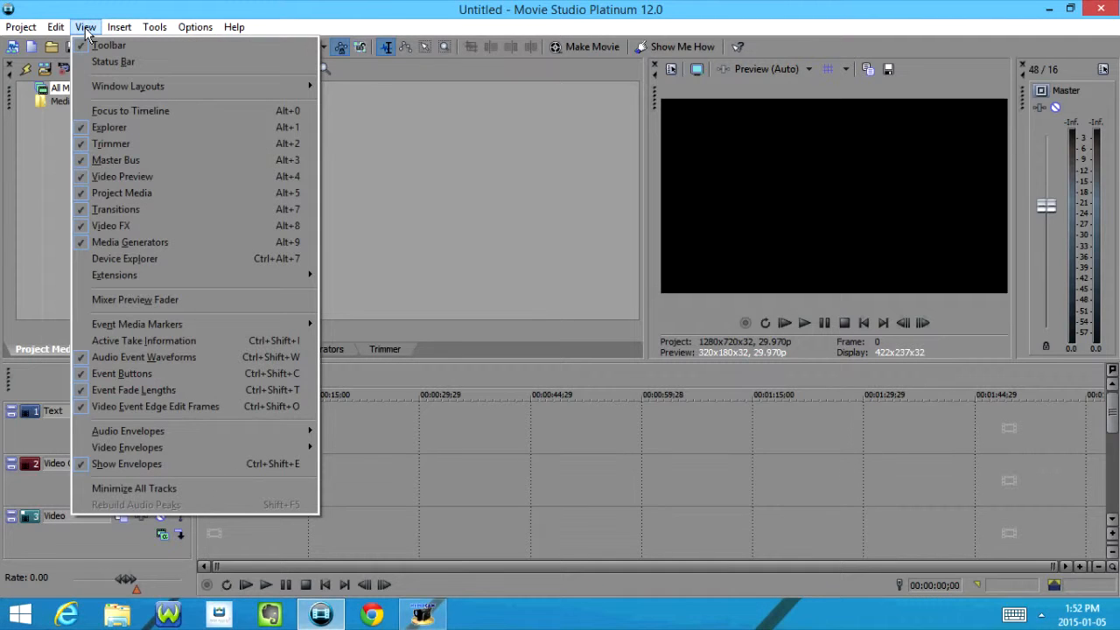
pyautogui.moveTo(113, 61)
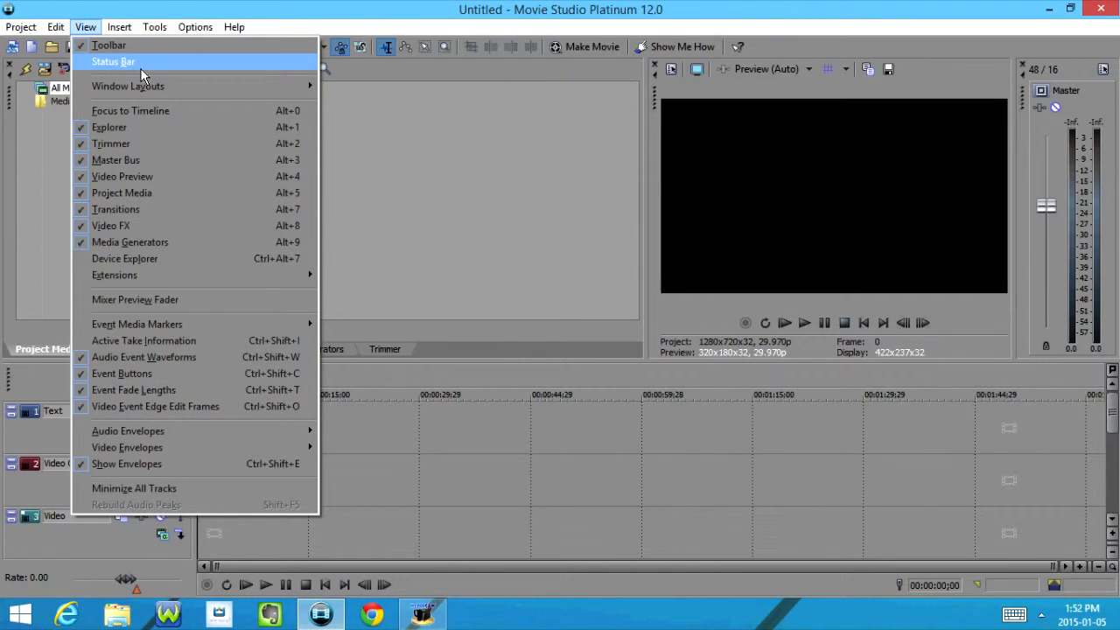
pyautogui.moveTo(128, 86)
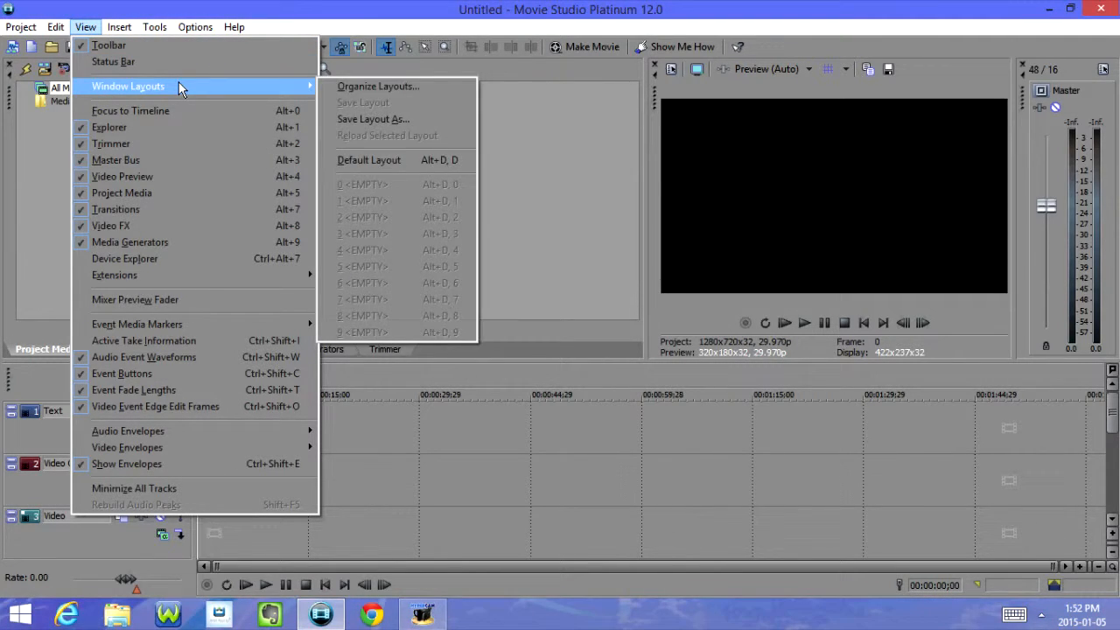
pyautogui.moveTo(109, 126)
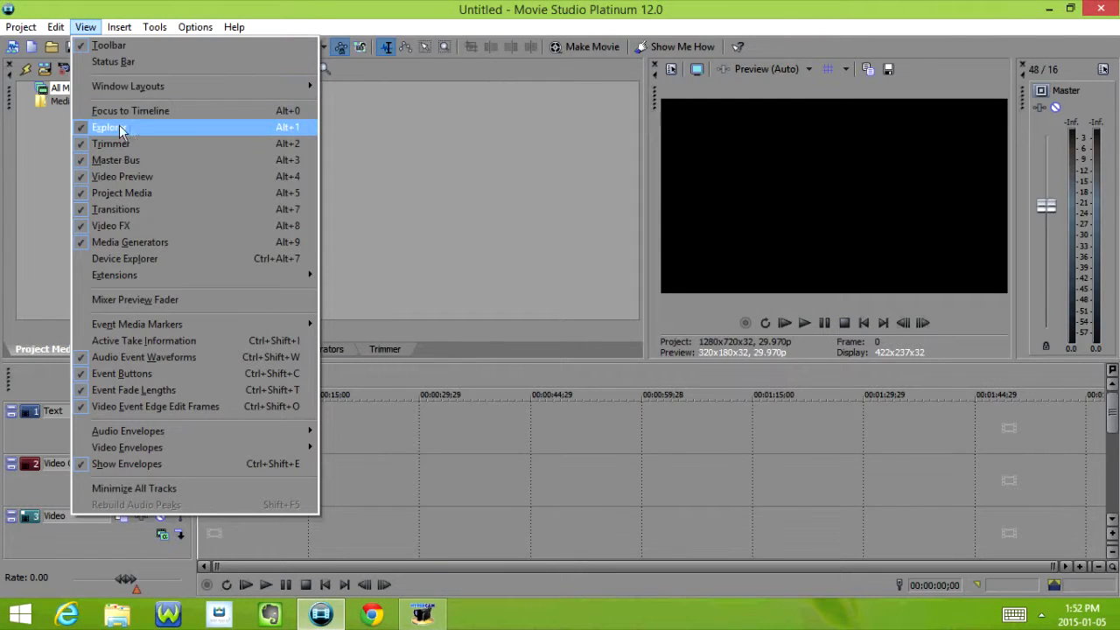
pyautogui.moveTo(144, 164)
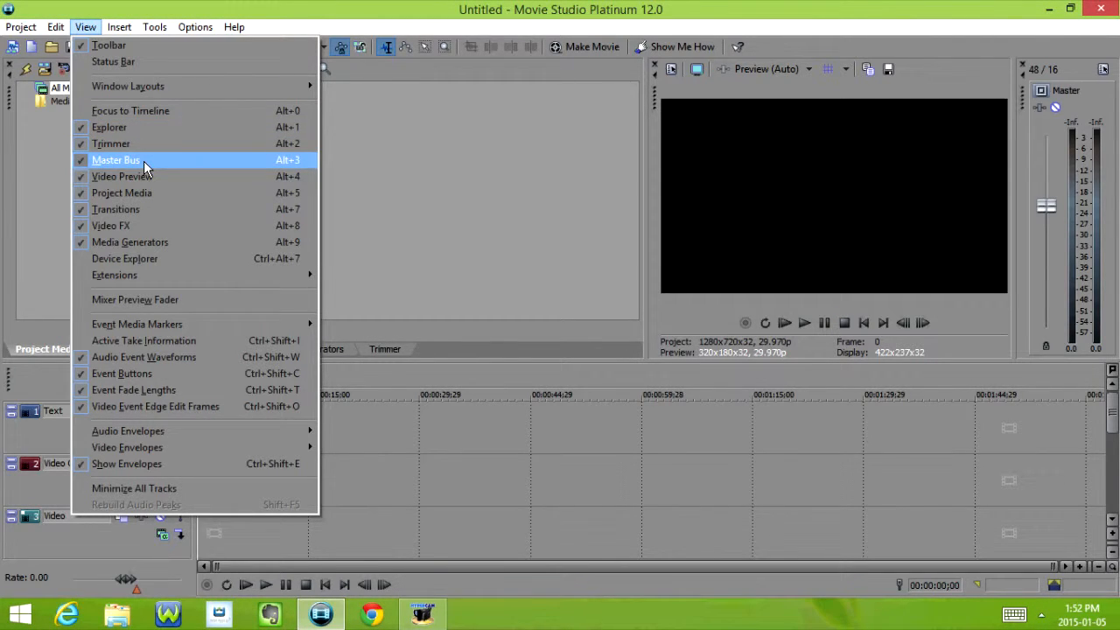
pyautogui.moveTo(159, 210)
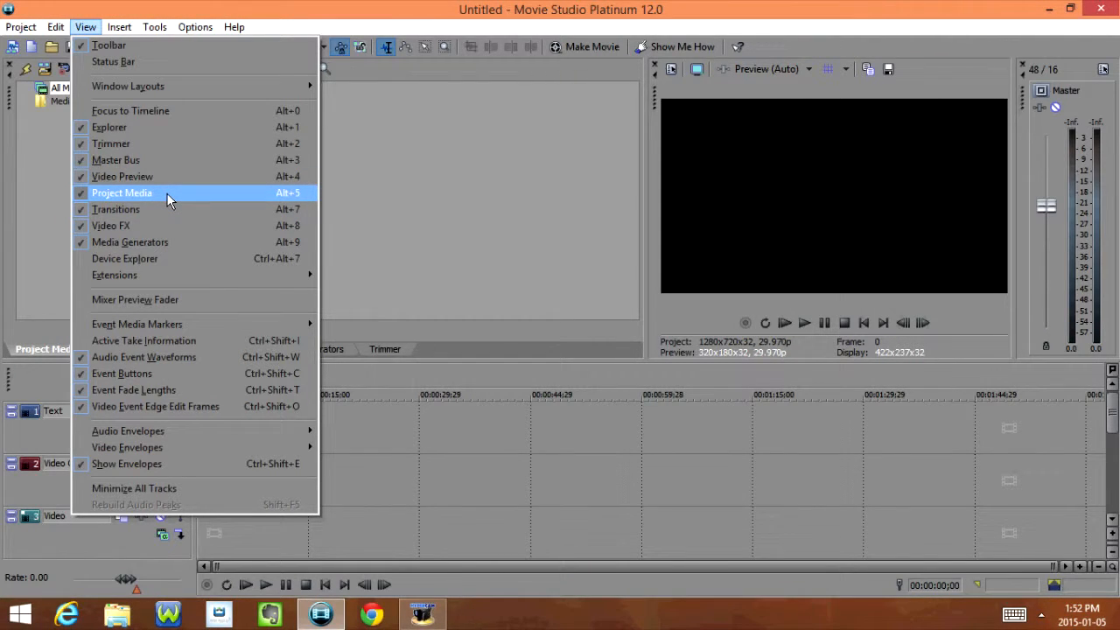
pyautogui.moveTo(166, 259)
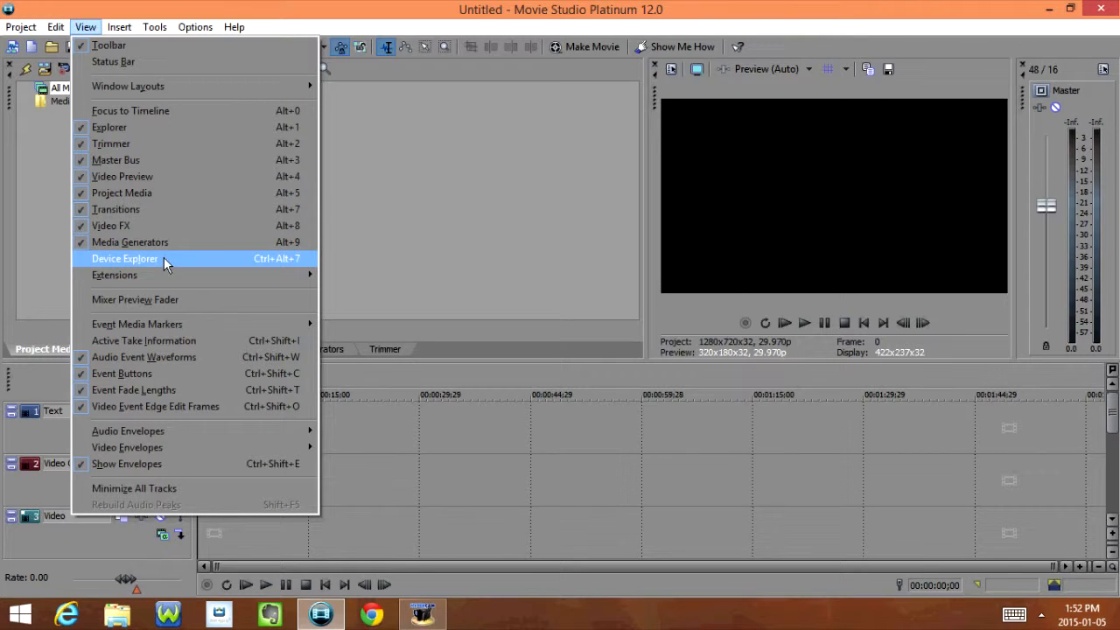
pyautogui.moveTo(186, 291)
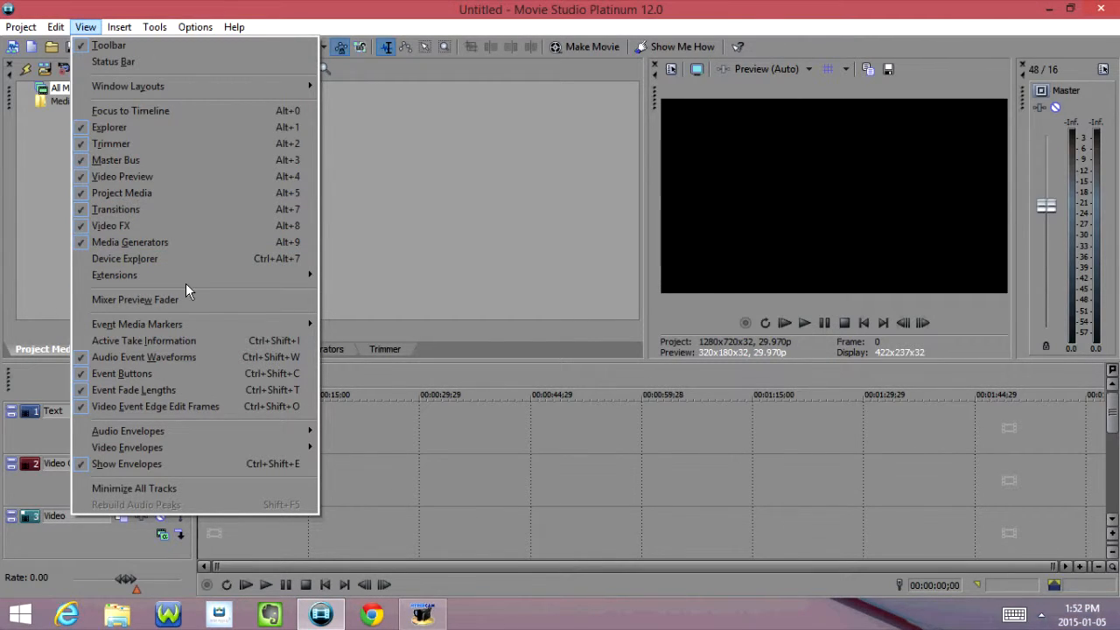
pyautogui.moveTo(137, 324)
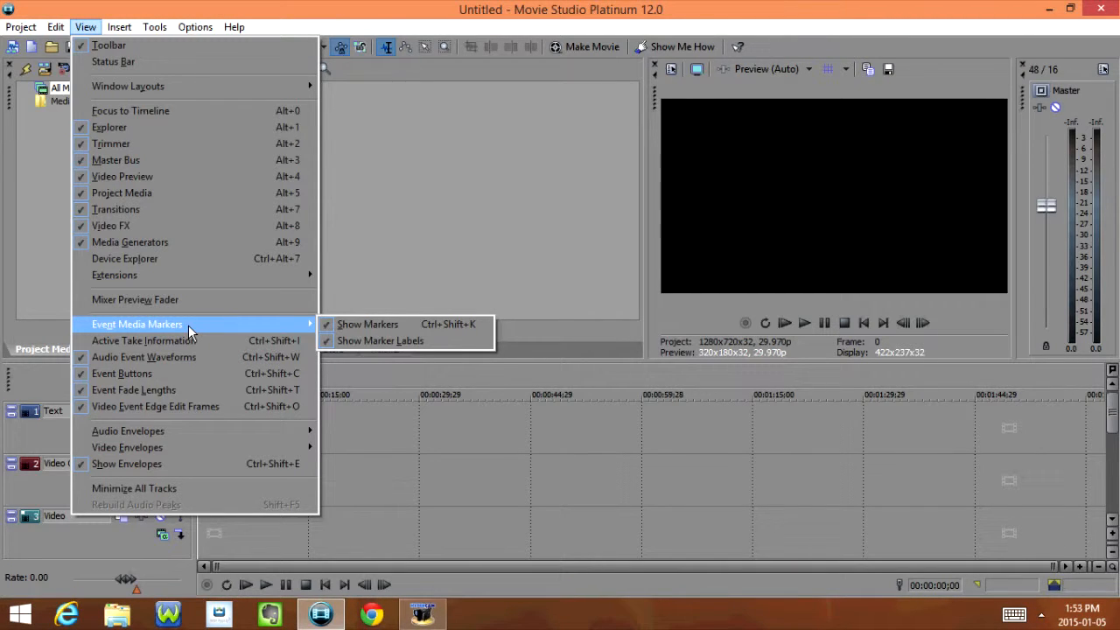
pyautogui.moveTo(155, 406)
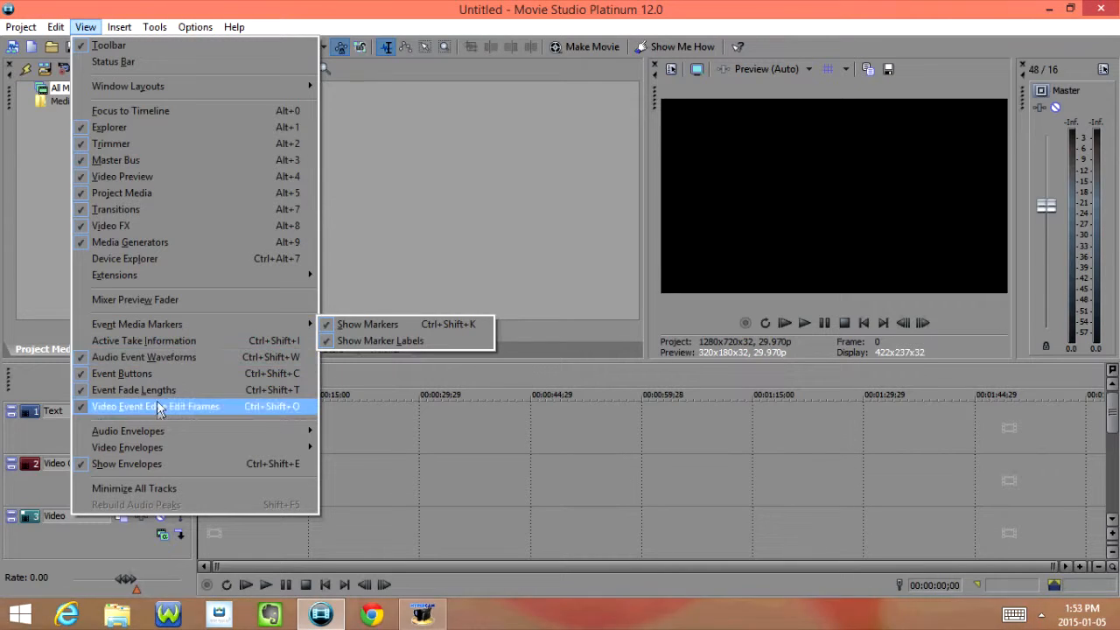
pyautogui.moveTo(126, 448)
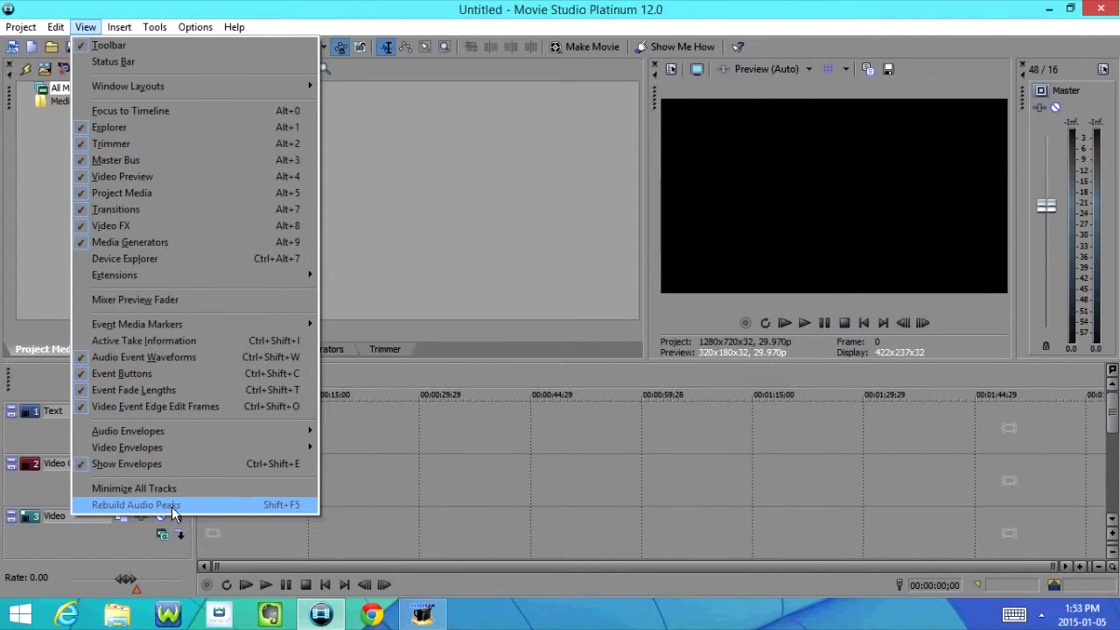
pyautogui.click(119, 26)
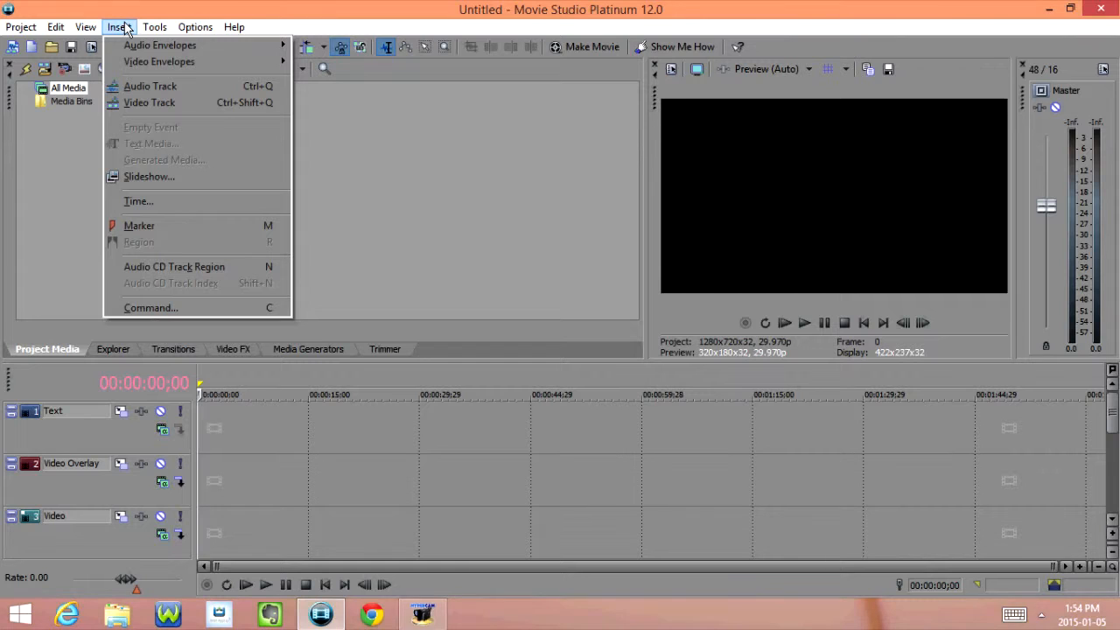
pyautogui.moveTo(160, 61)
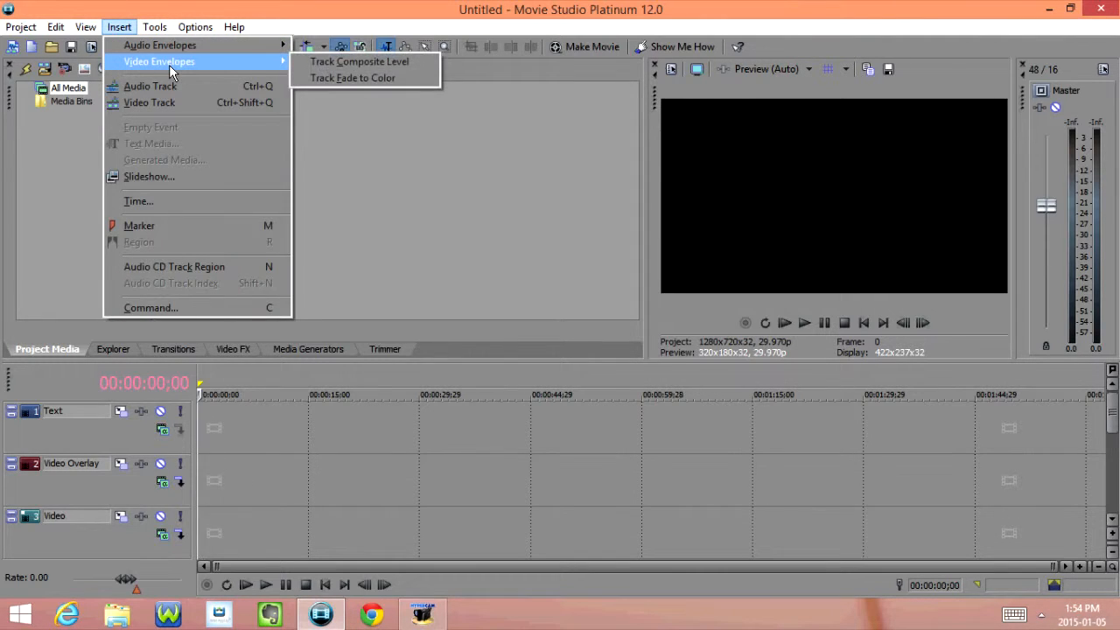
pyautogui.moveTo(150, 102)
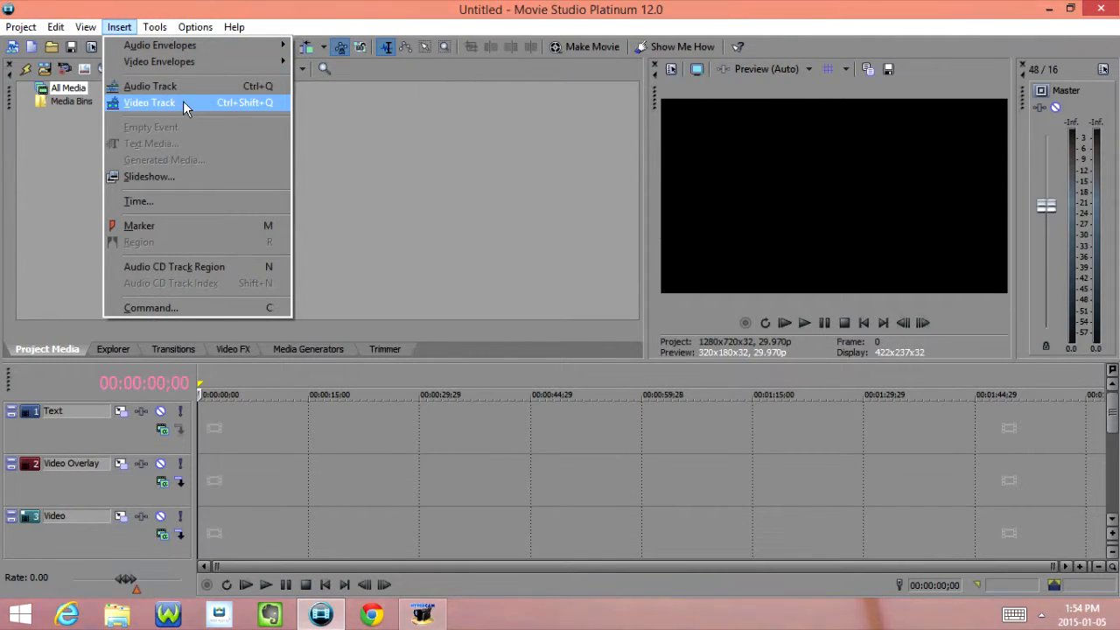
pyautogui.moveTo(184, 143)
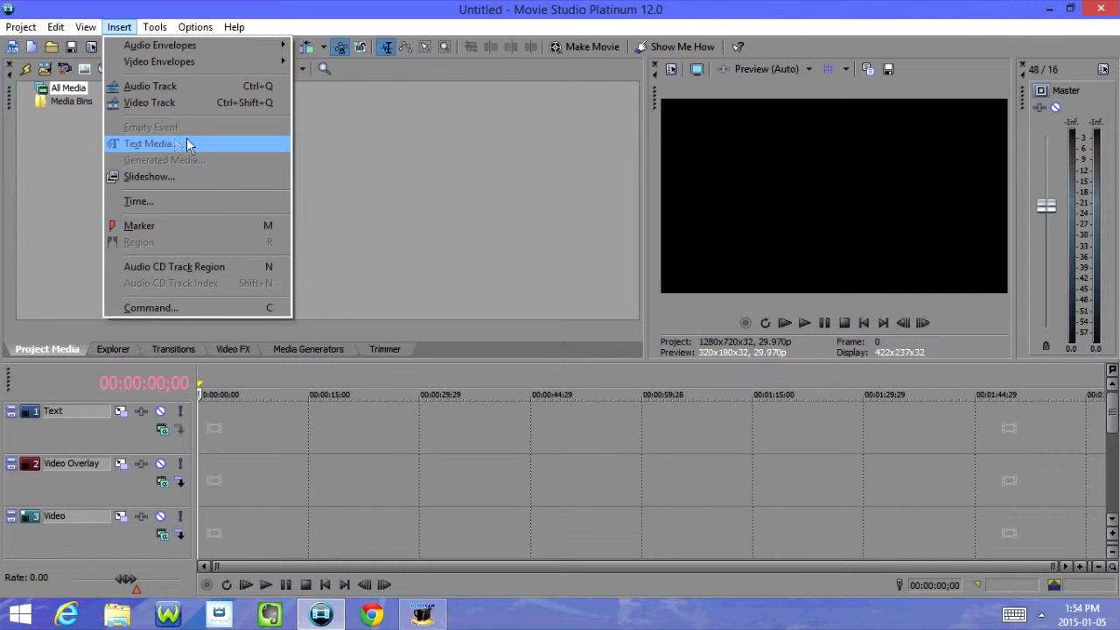
pyautogui.moveTo(166, 175)
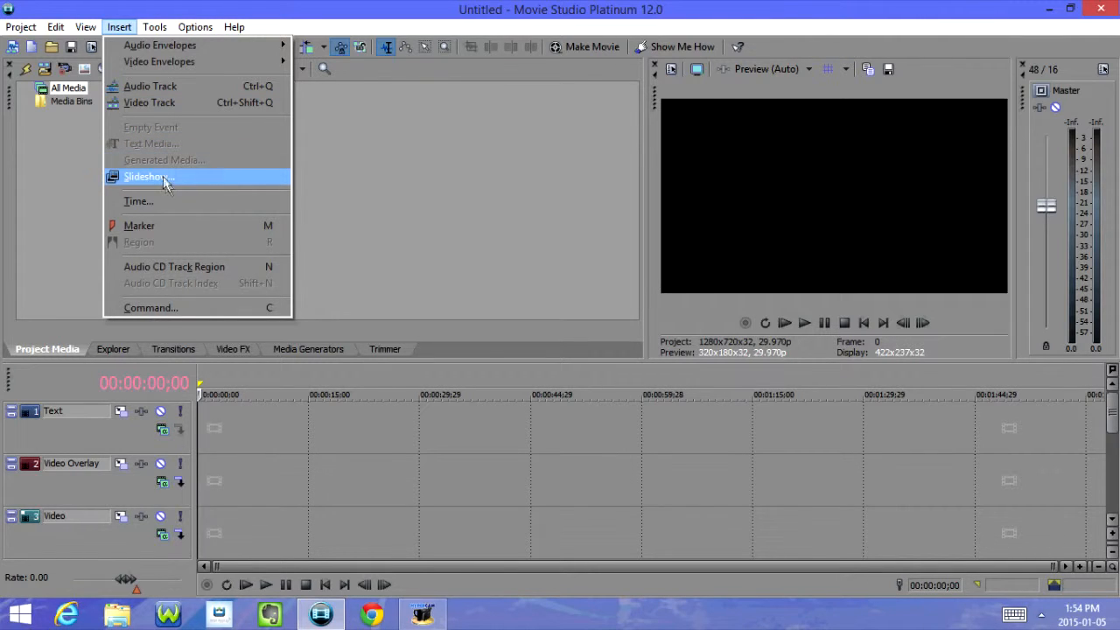
pyautogui.moveTo(182, 226)
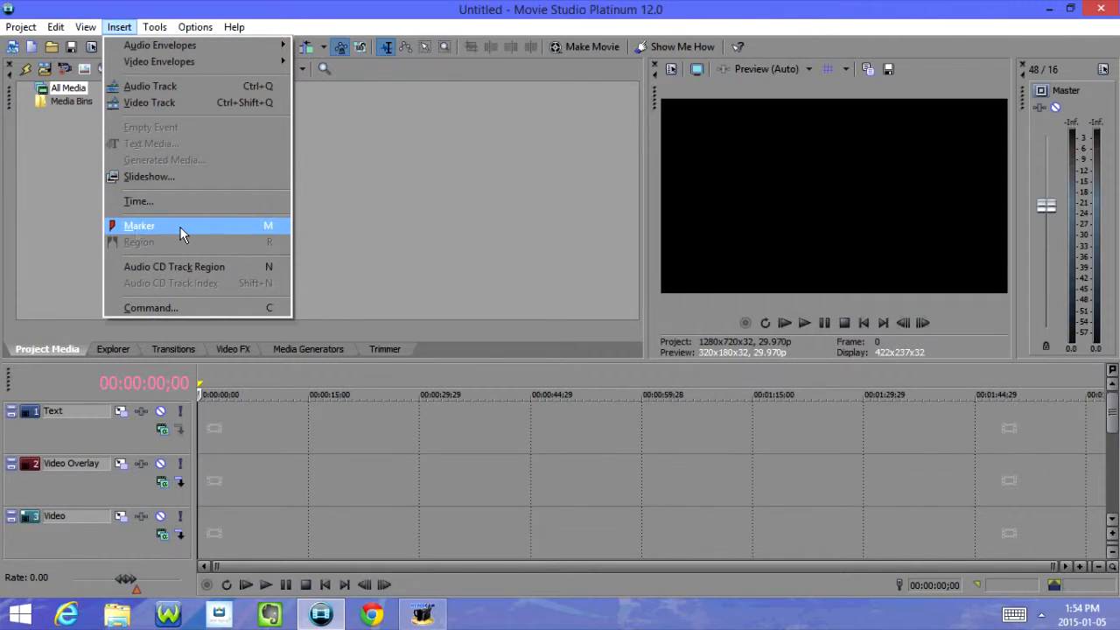
pyautogui.moveTo(219, 266)
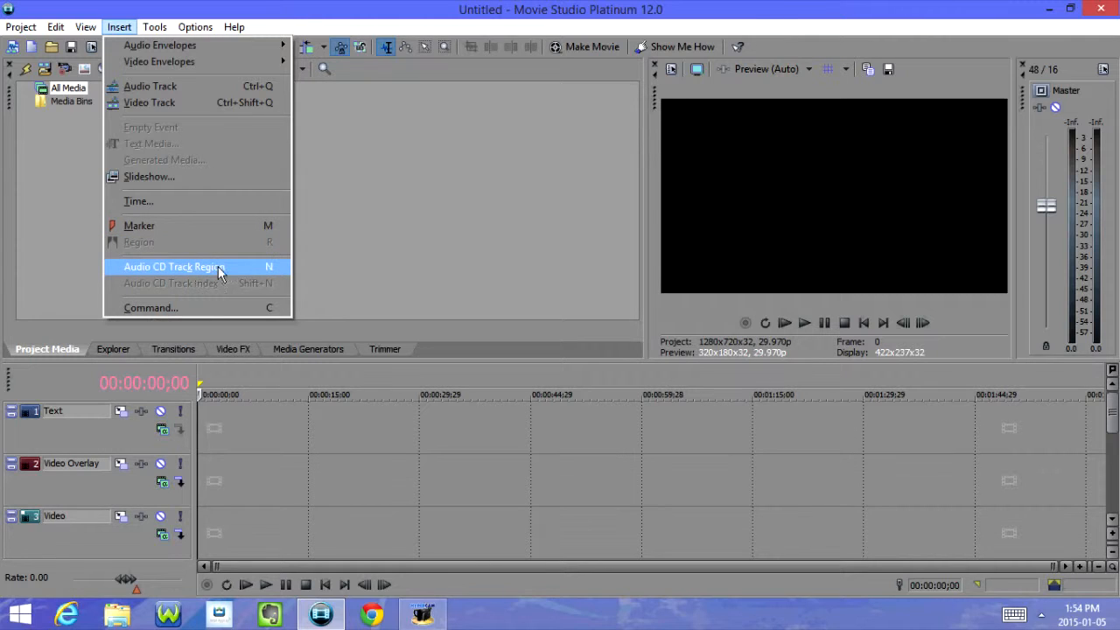
pyautogui.moveTo(171, 283)
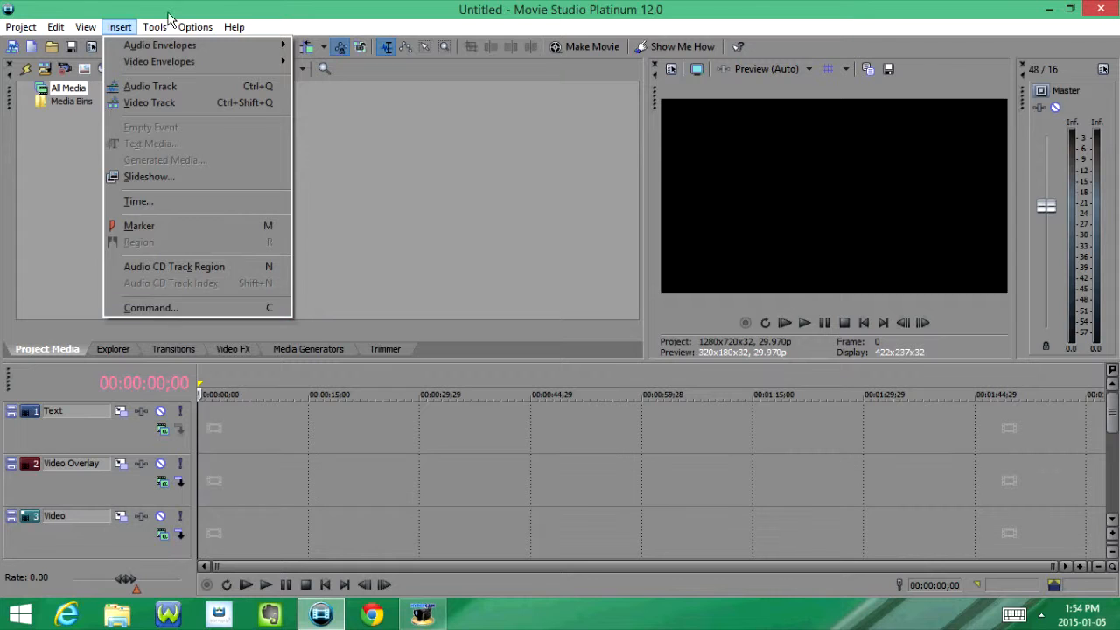
# Show the Tools menu's video tools, rendering and disc burning entries.
pyautogui.click(154, 27)
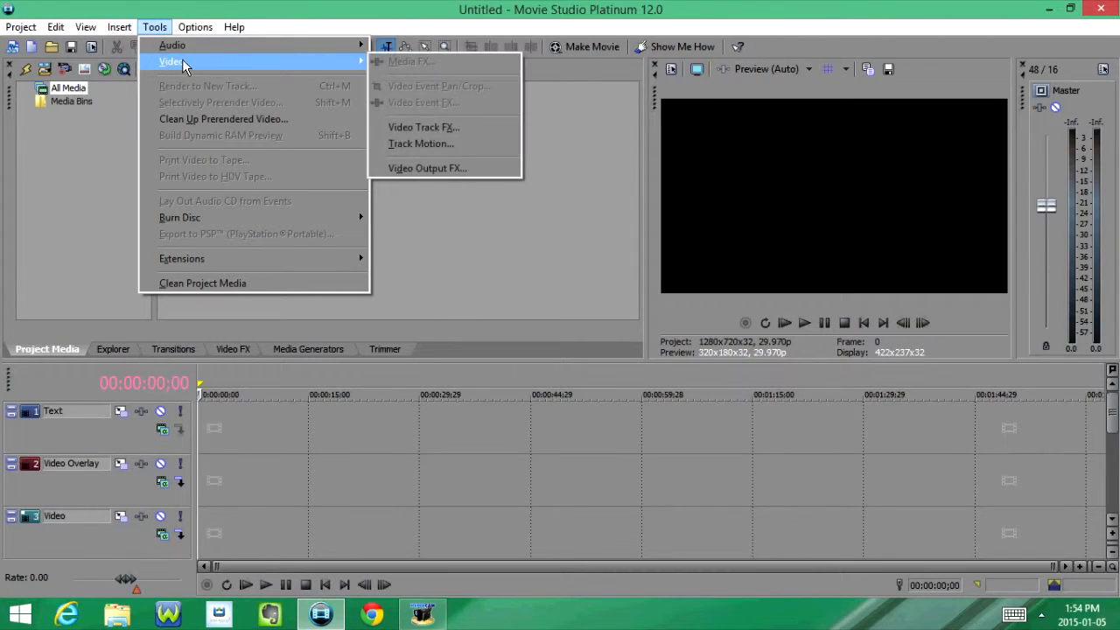
pyautogui.moveTo(236, 102)
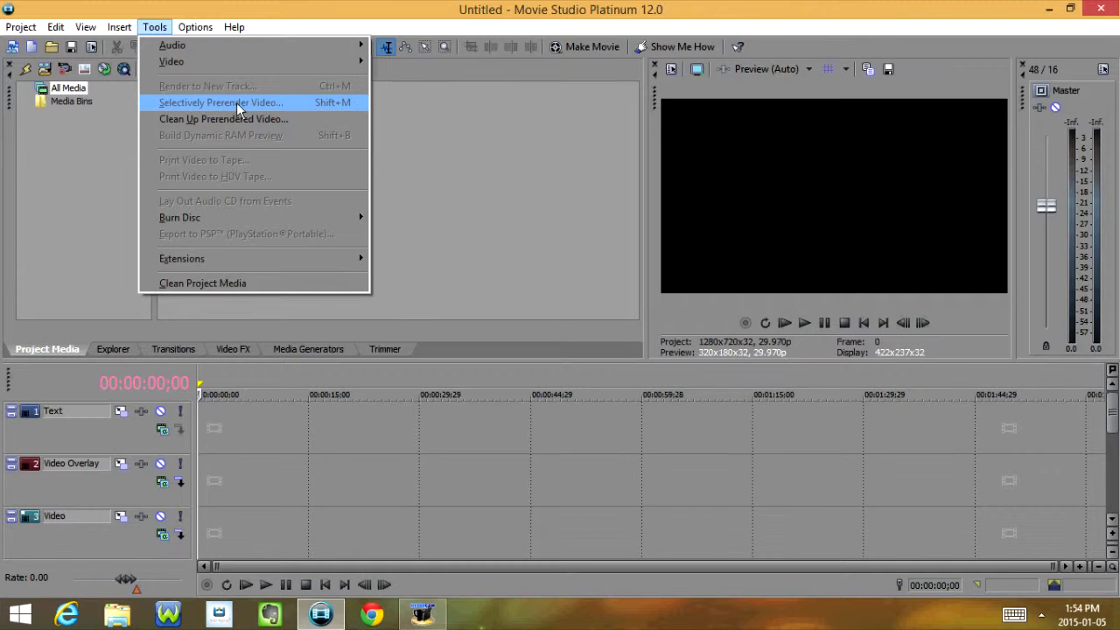
pyautogui.moveTo(178, 134)
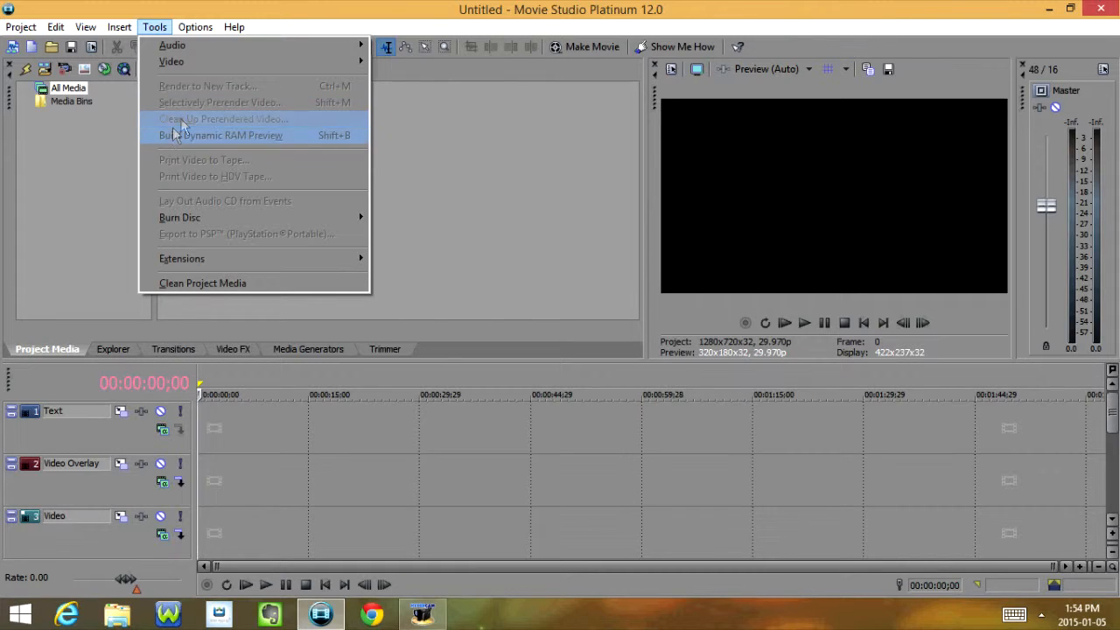
pyautogui.moveTo(263, 140)
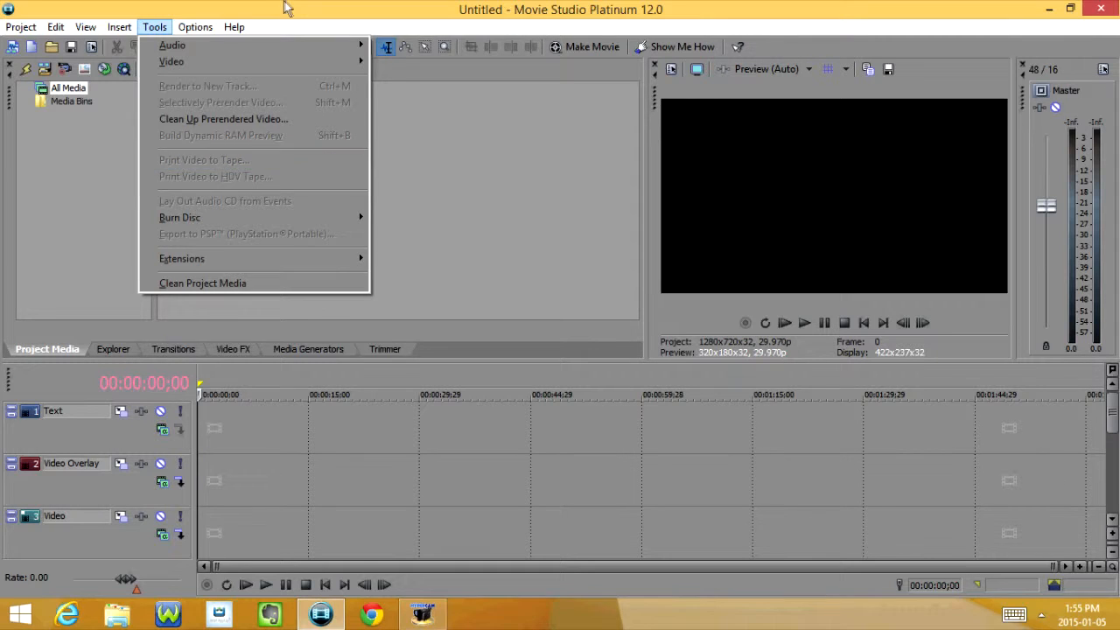
# Browse the Options menu's snapping, grid spacing and automatic crossfade entries, then close it.
pyautogui.click(196, 28)
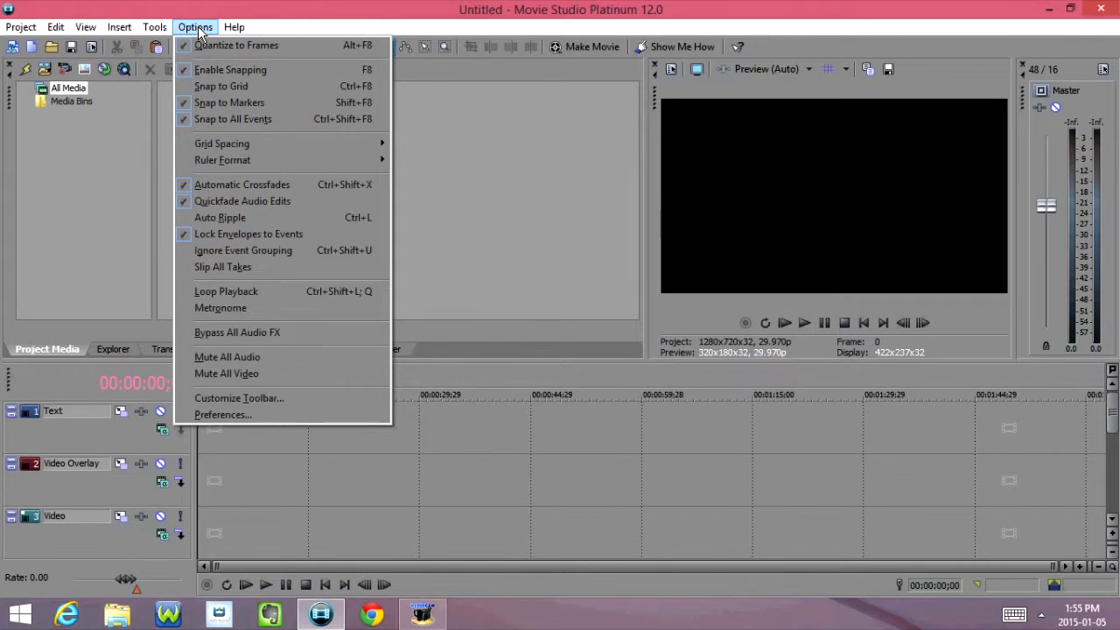
pyautogui.moveTo(254, 144)
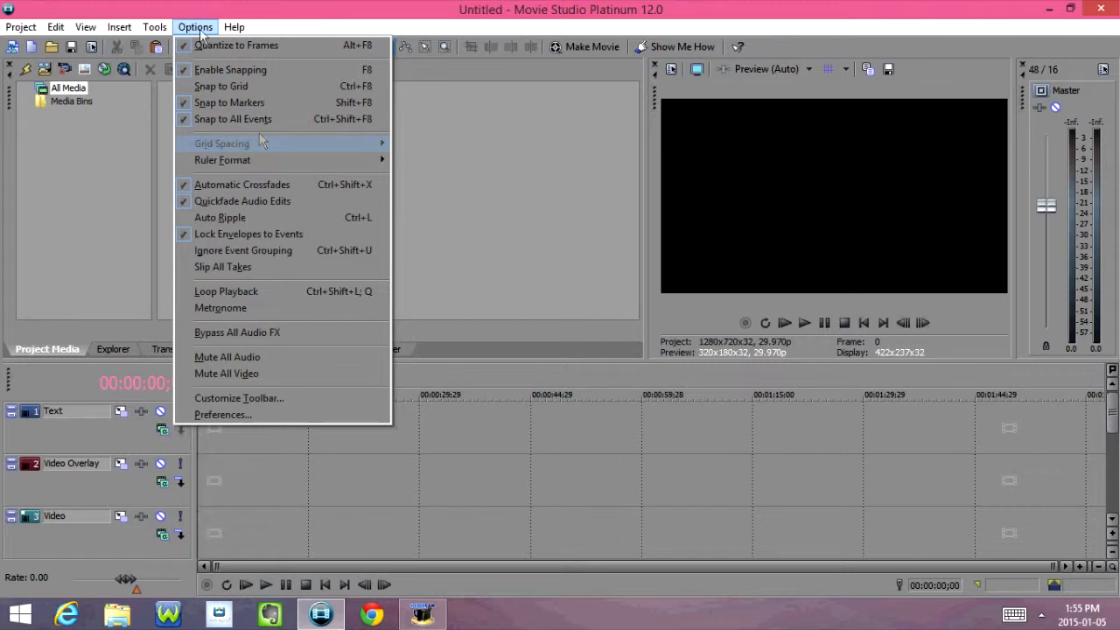
pyautogui.moveTo(222, 161)
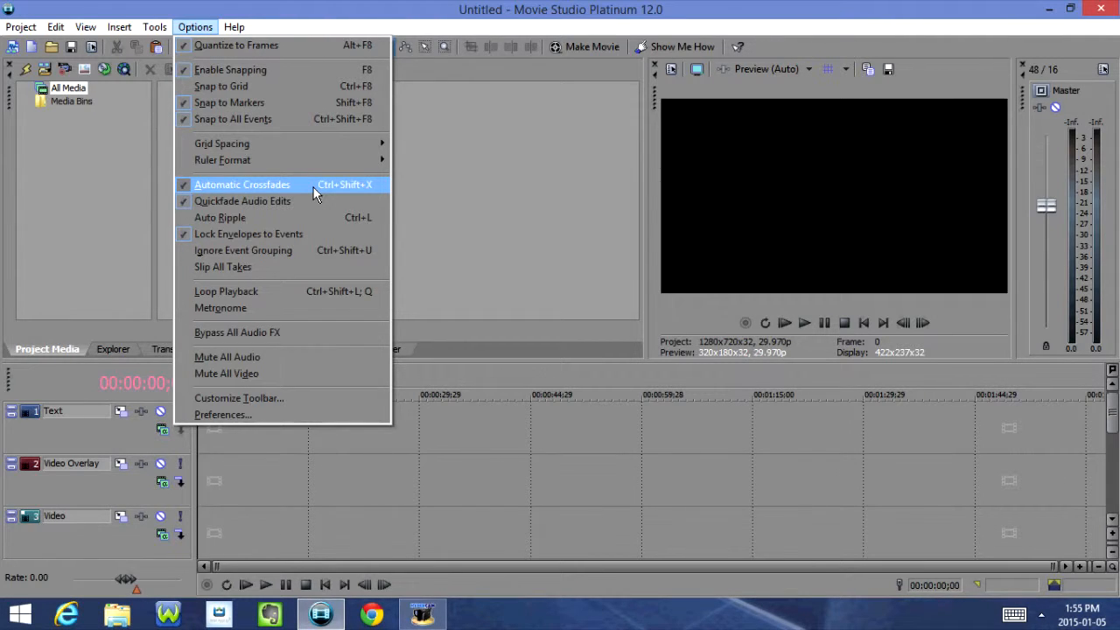
pyautogui.click(235, 26)
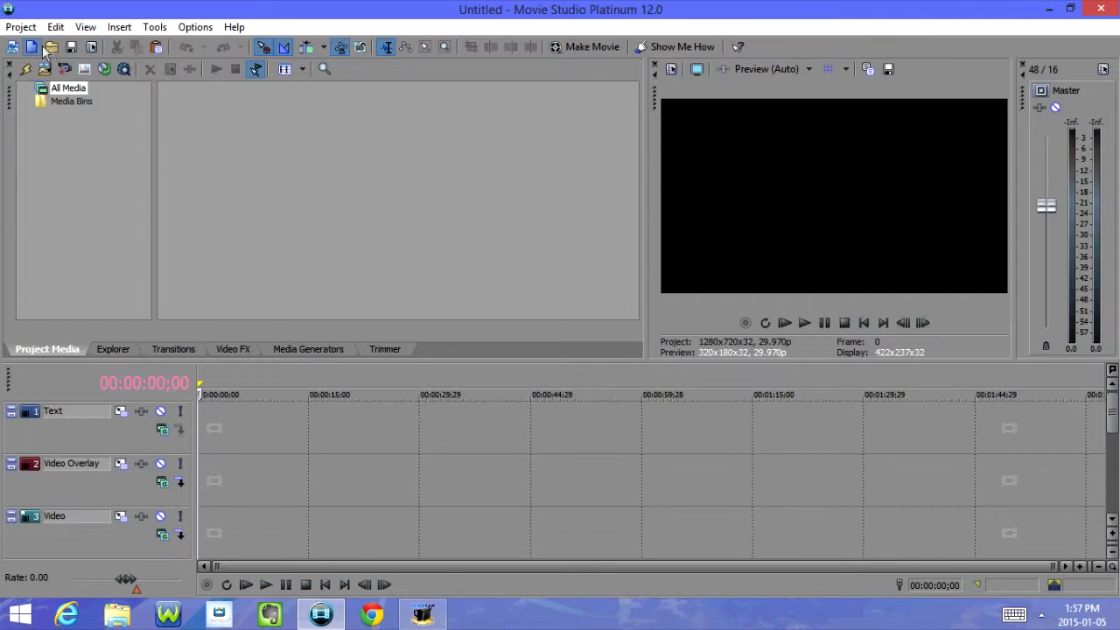
pyautogui.moveTo(91, 47)
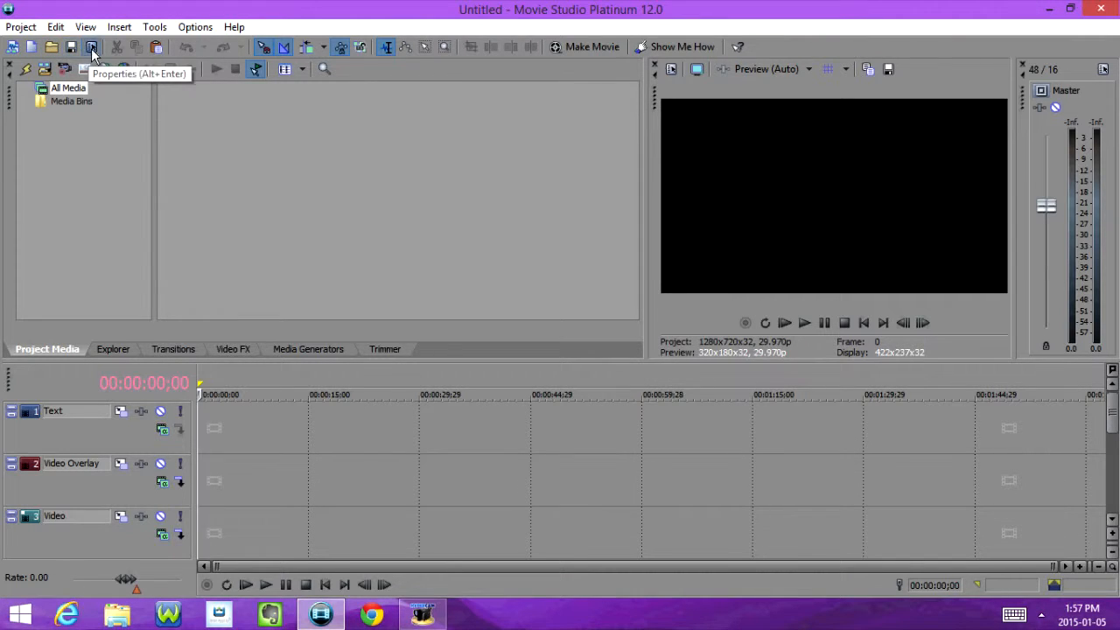
pyautogui.moveTo(156, 48)
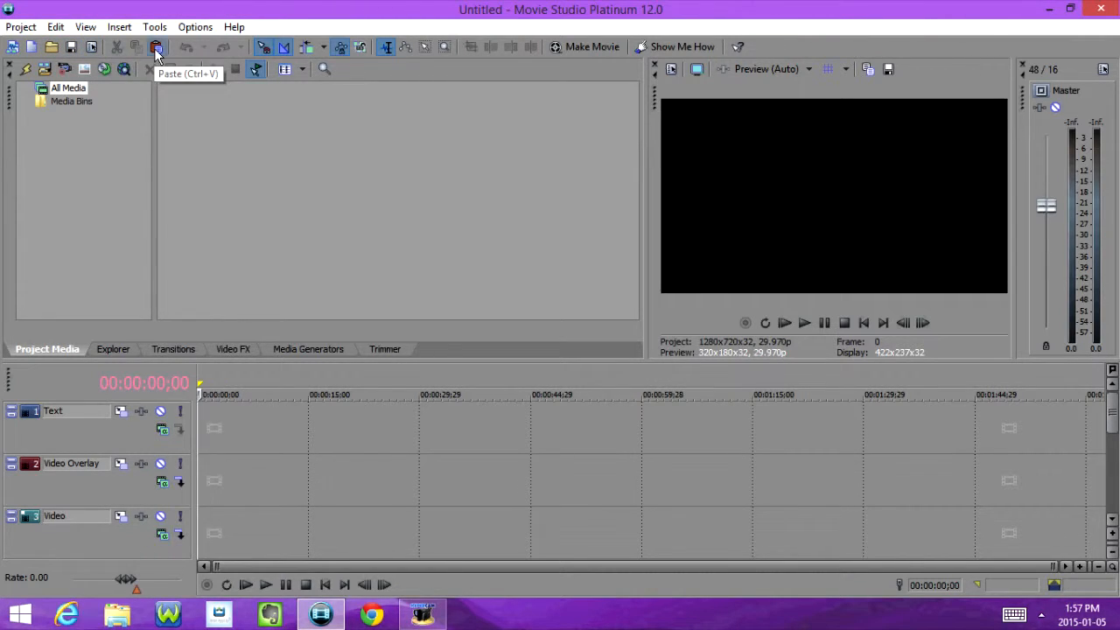
pyautogui.moveTo(218, 54)
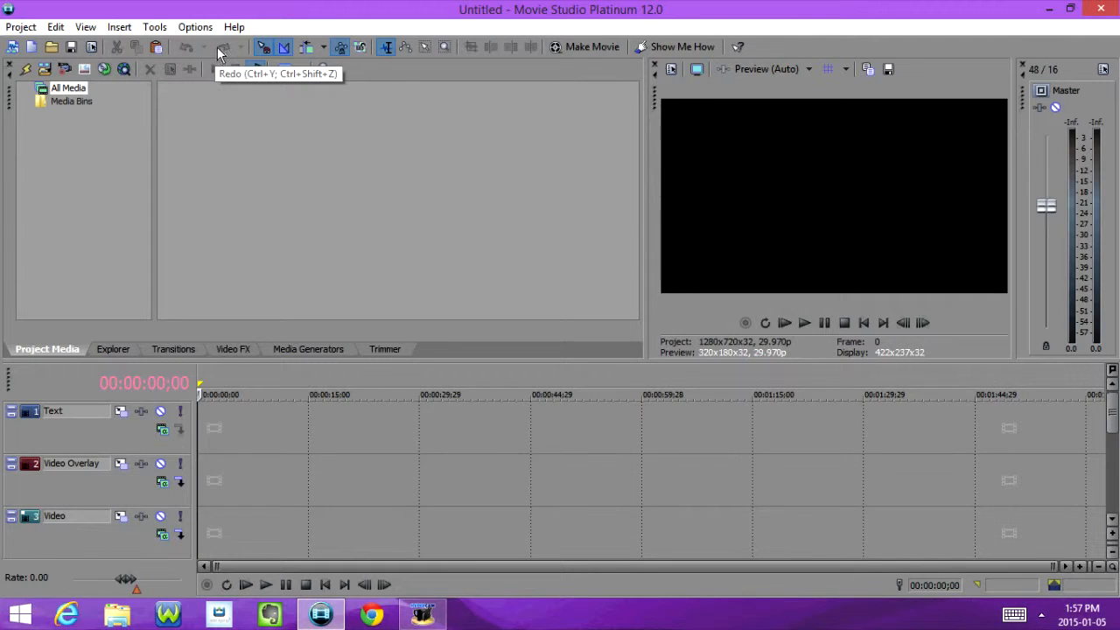
pyautogui.moveTo(263, 47)
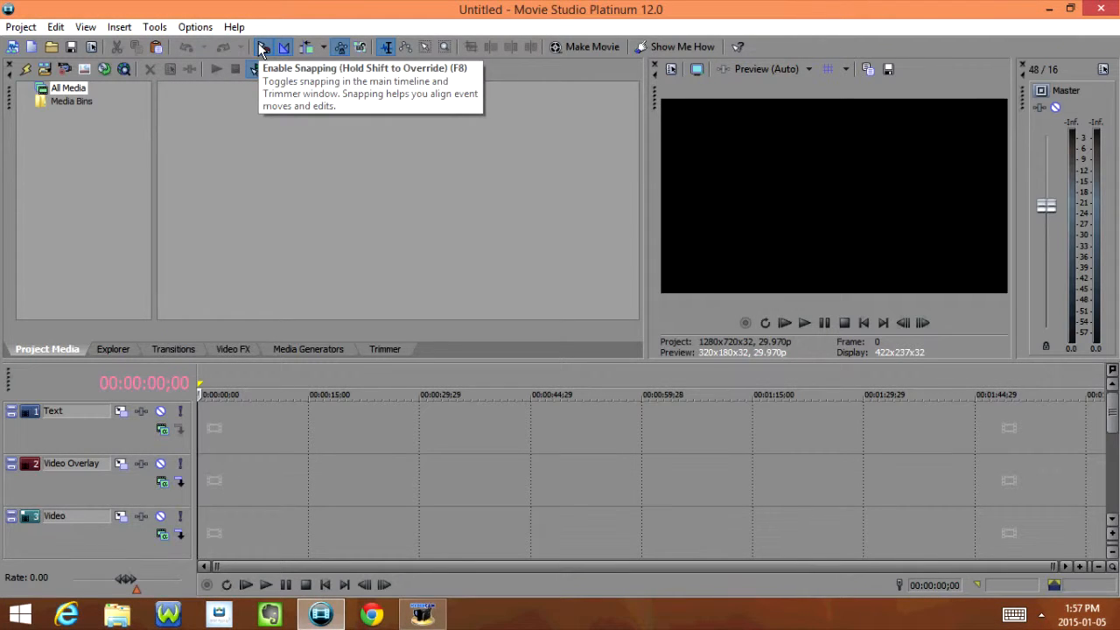
pyautogui.moveTo(307, 48)
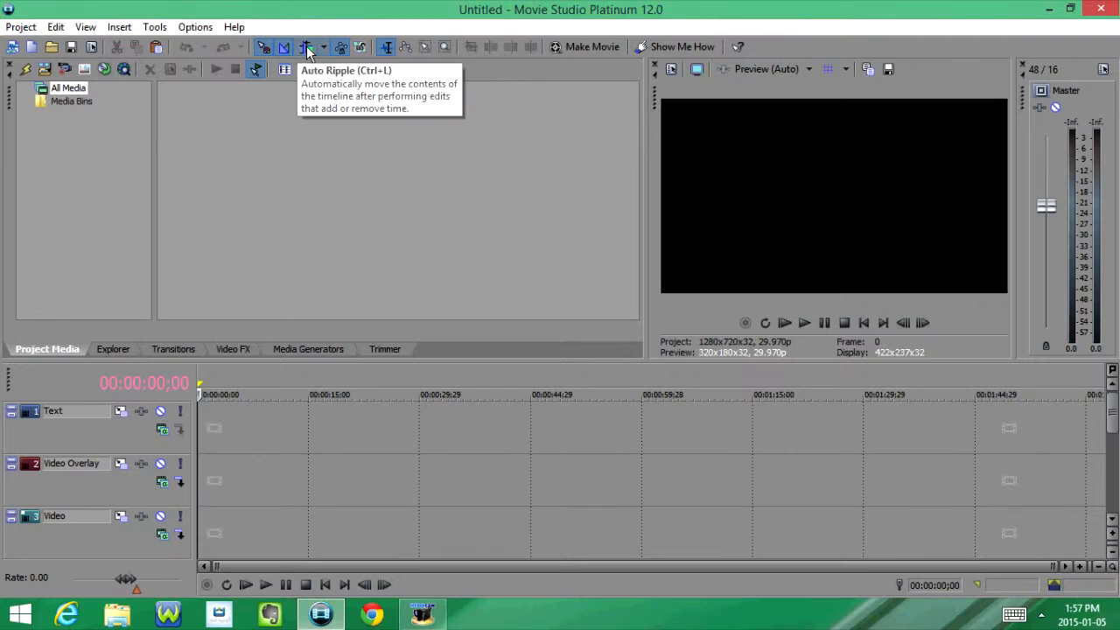
pyautogui.moveTo(341, 47)
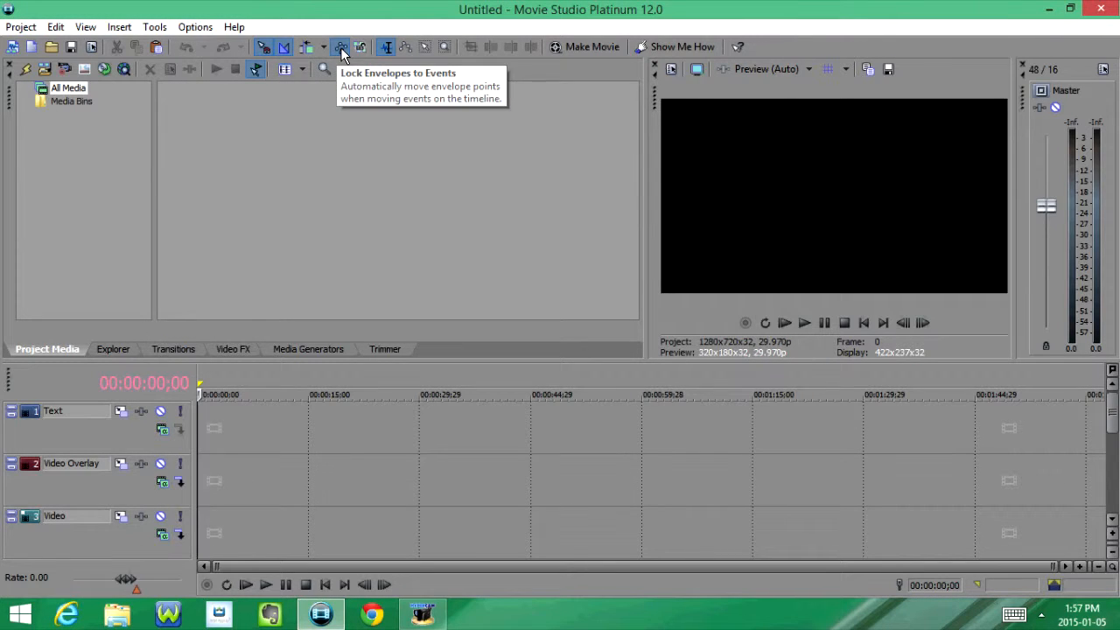
pyautogui.moveTo(361, 47)
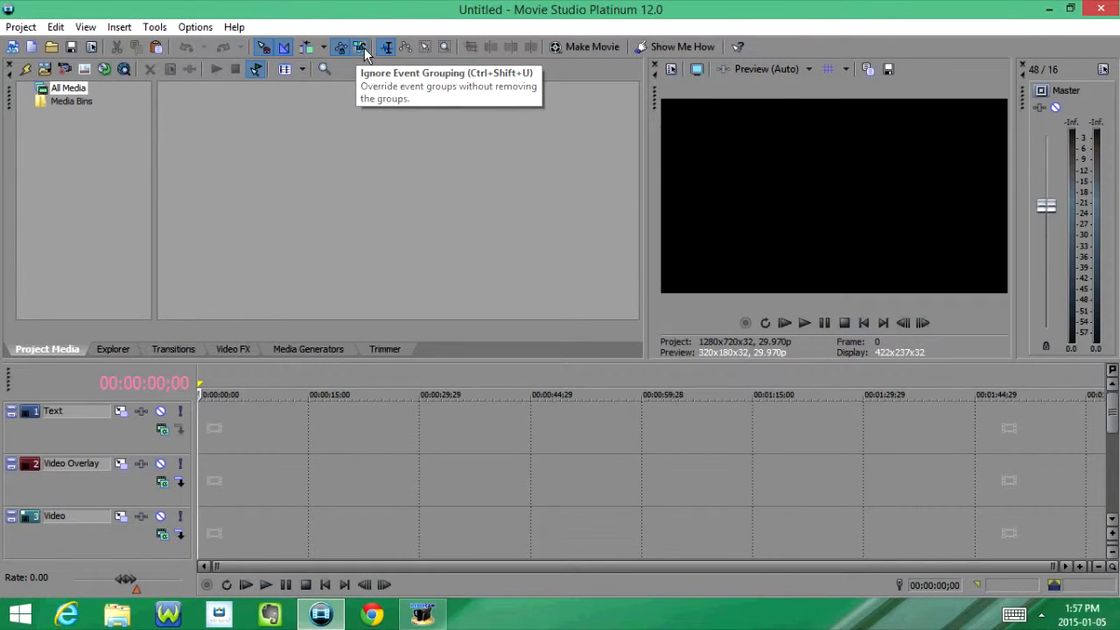
pyautogui.moveTo(386, 48)
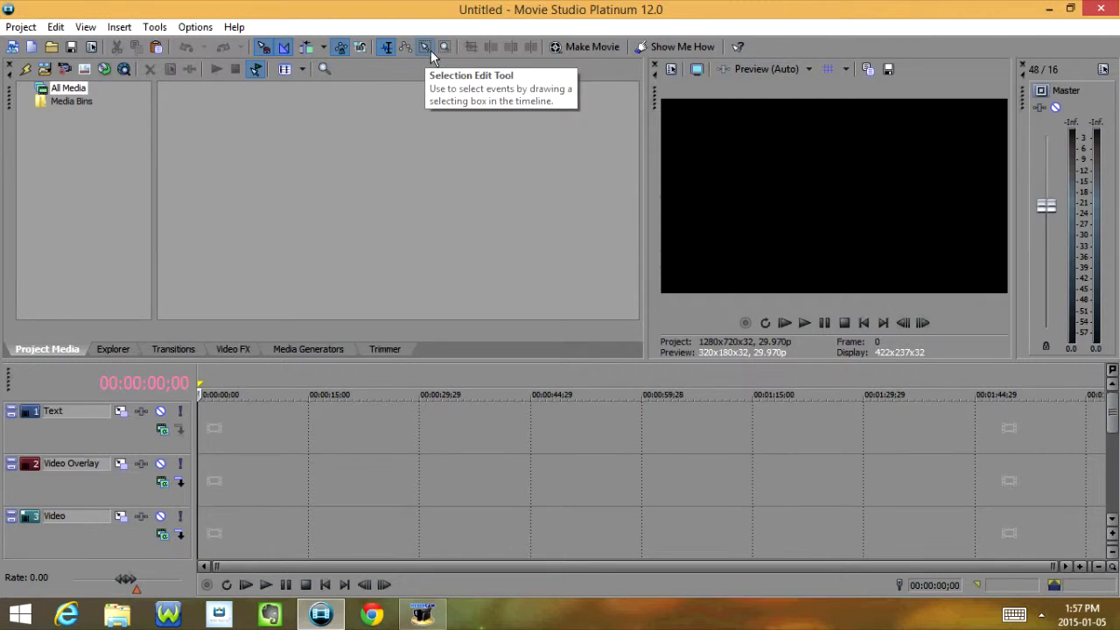
pyautogui.moveTo(469, 45)
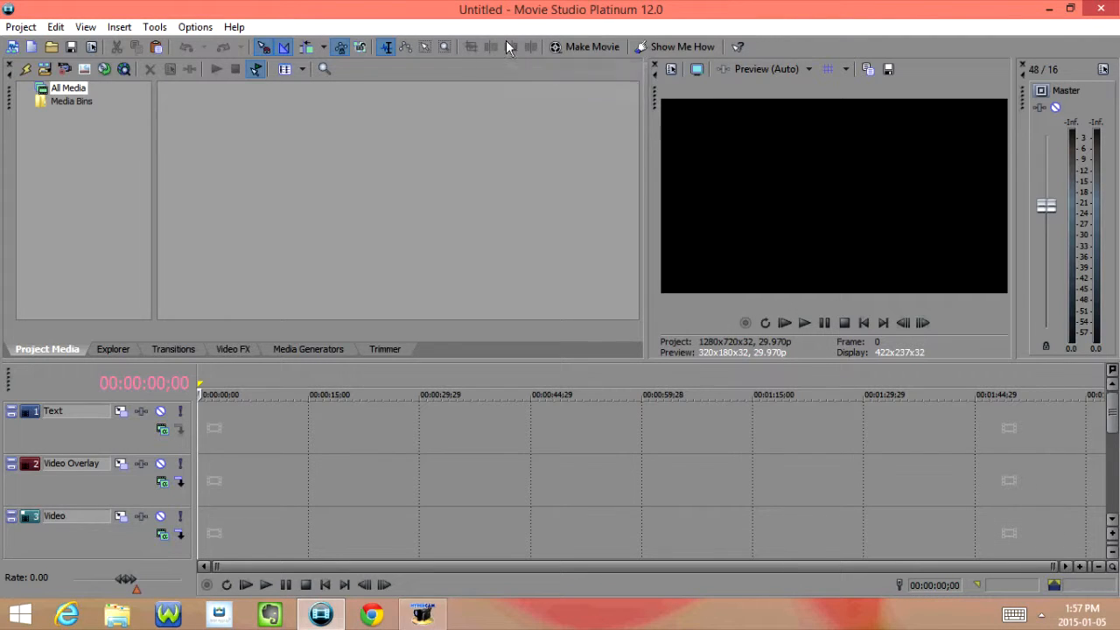
pyautogui.moveTo(592, 46)
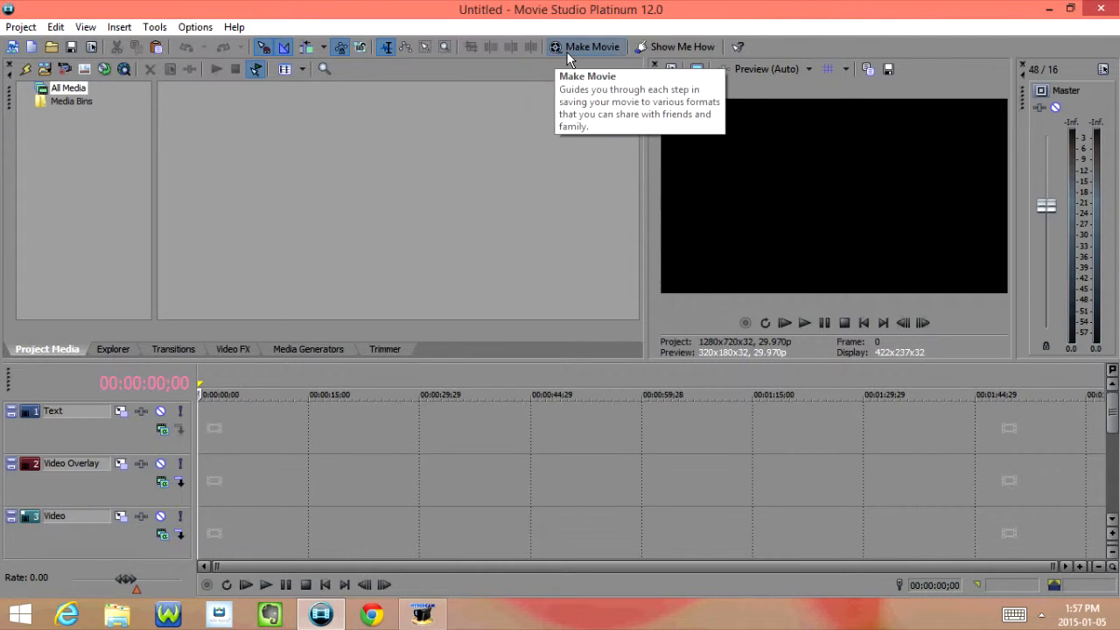
pyautogui.moveTo(739, 46)
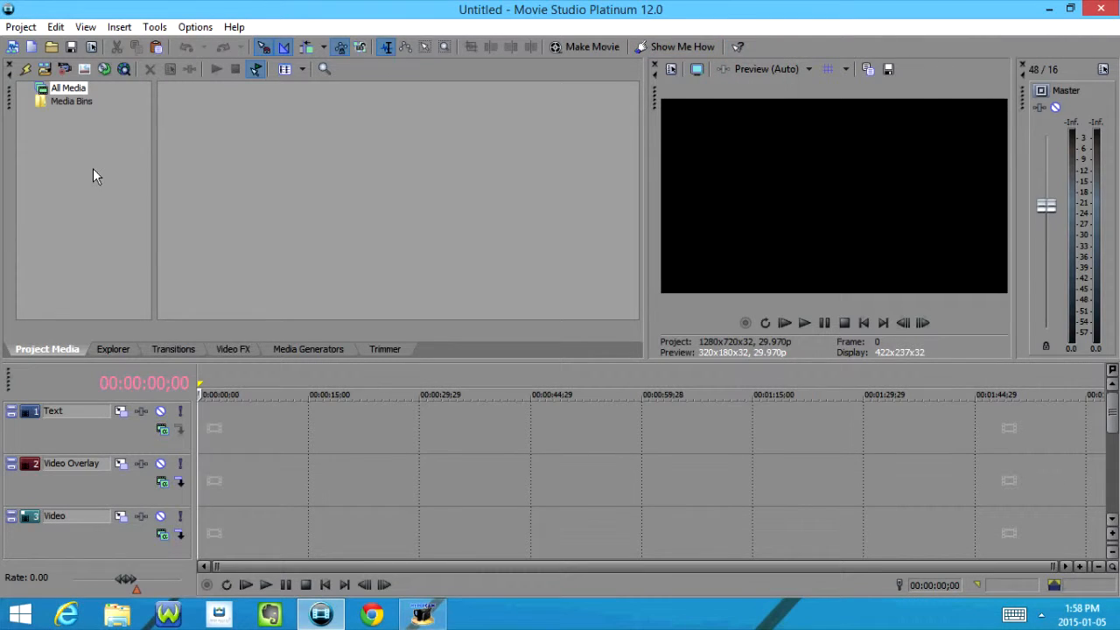
pyautogui.moveTo(26, 70)
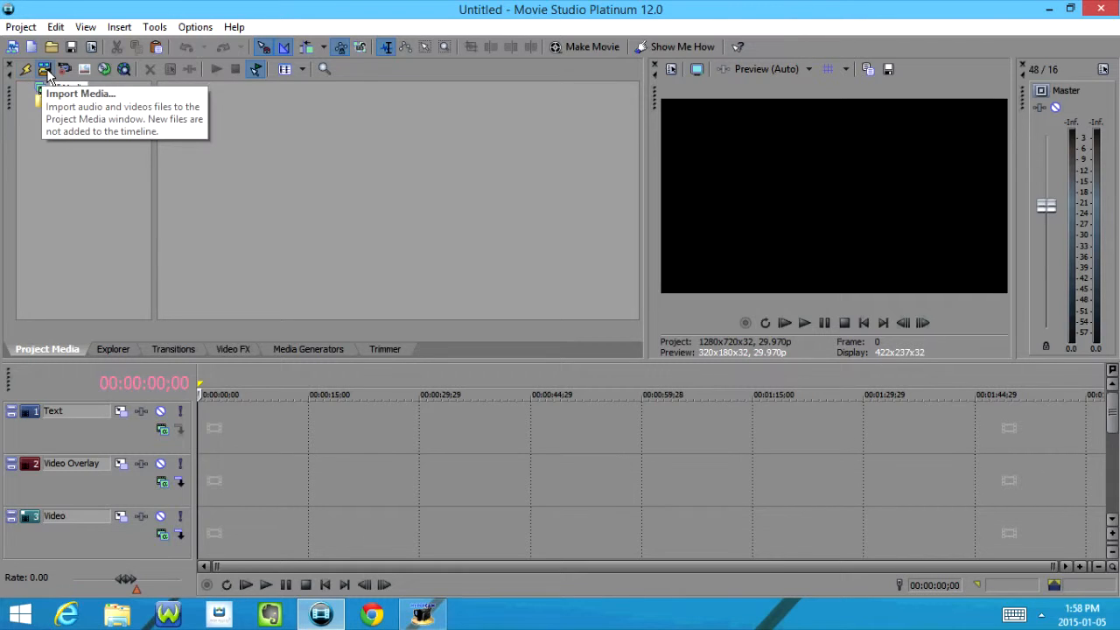
pyautogui.moveTo(66, 70)
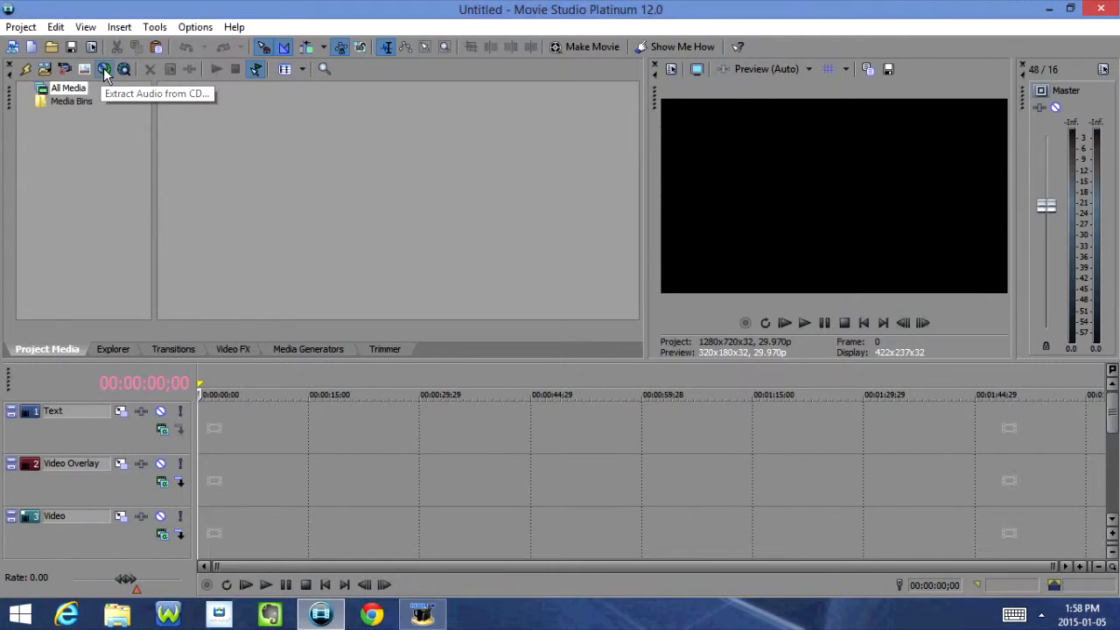
pyautogui.moveTo(124, 70)
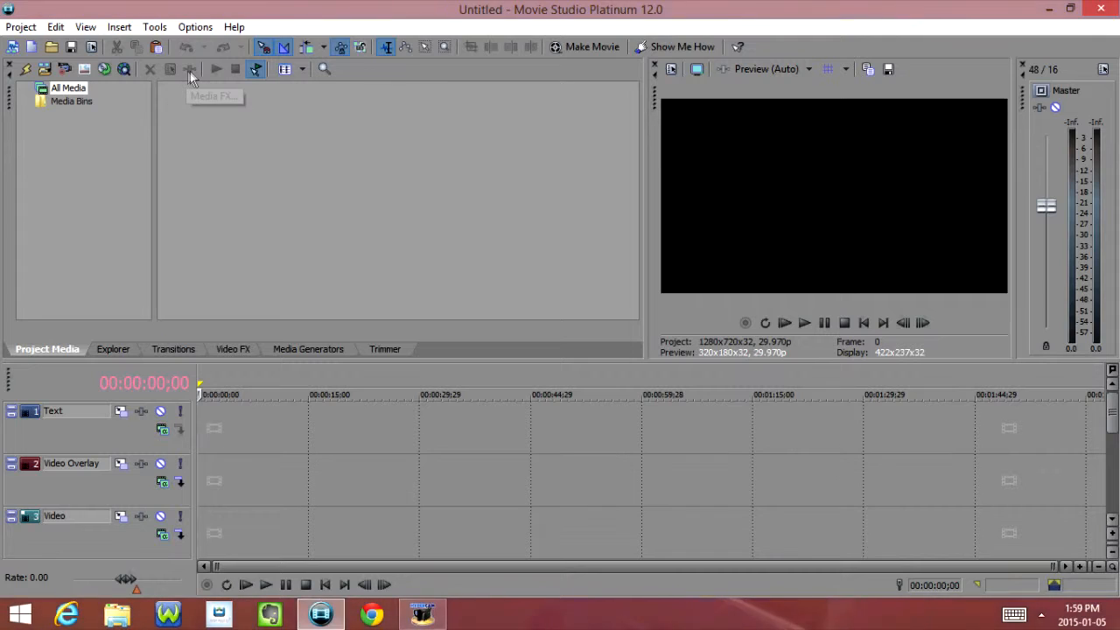
pyautogui.moveTo(217, 70)
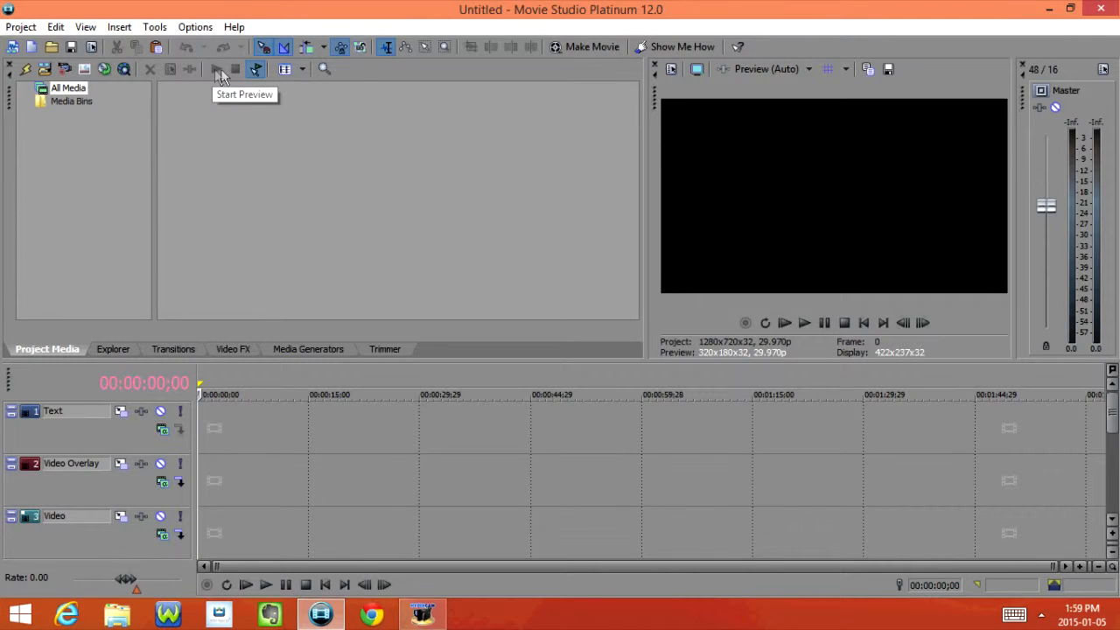
pyautogui.moveTo(255, 70)
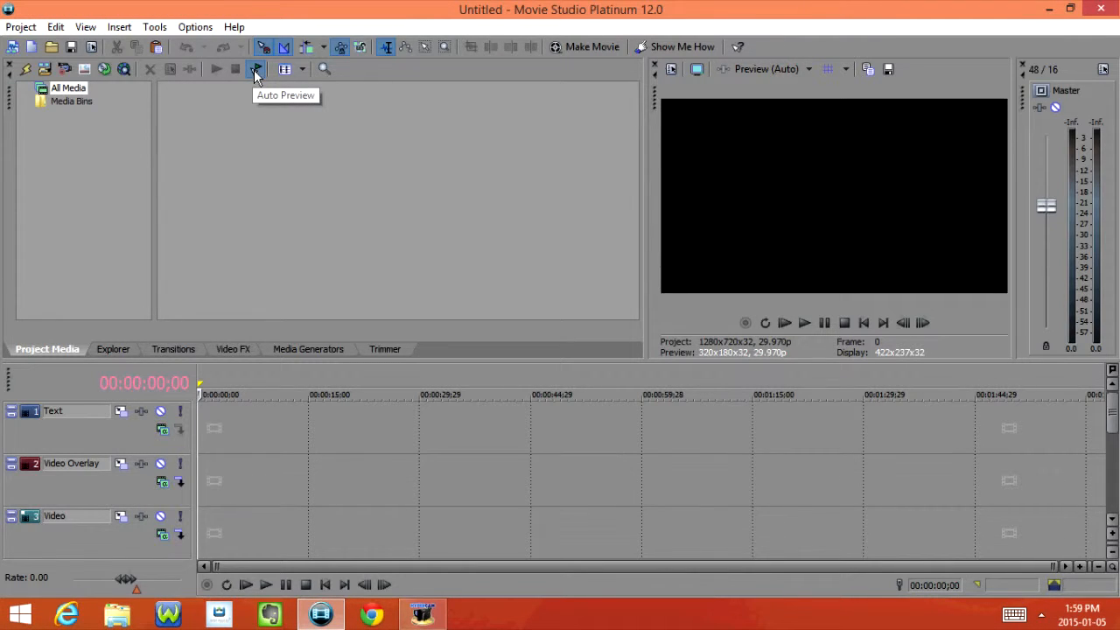
pyautogui.moveTo(283, 68)
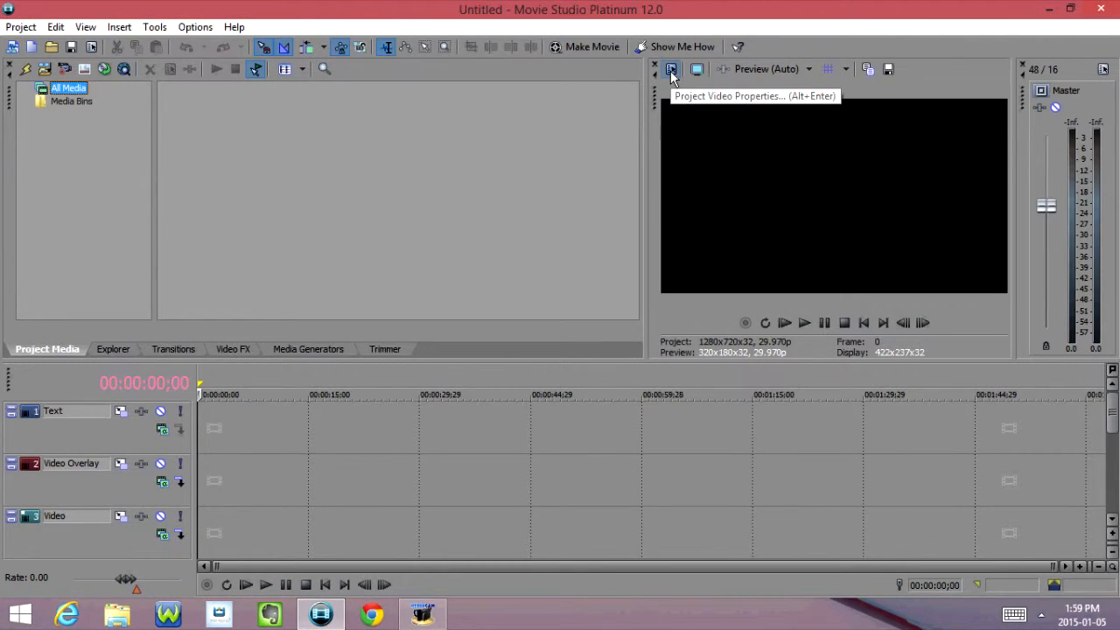
pyautogui.moveTo(697, 72)
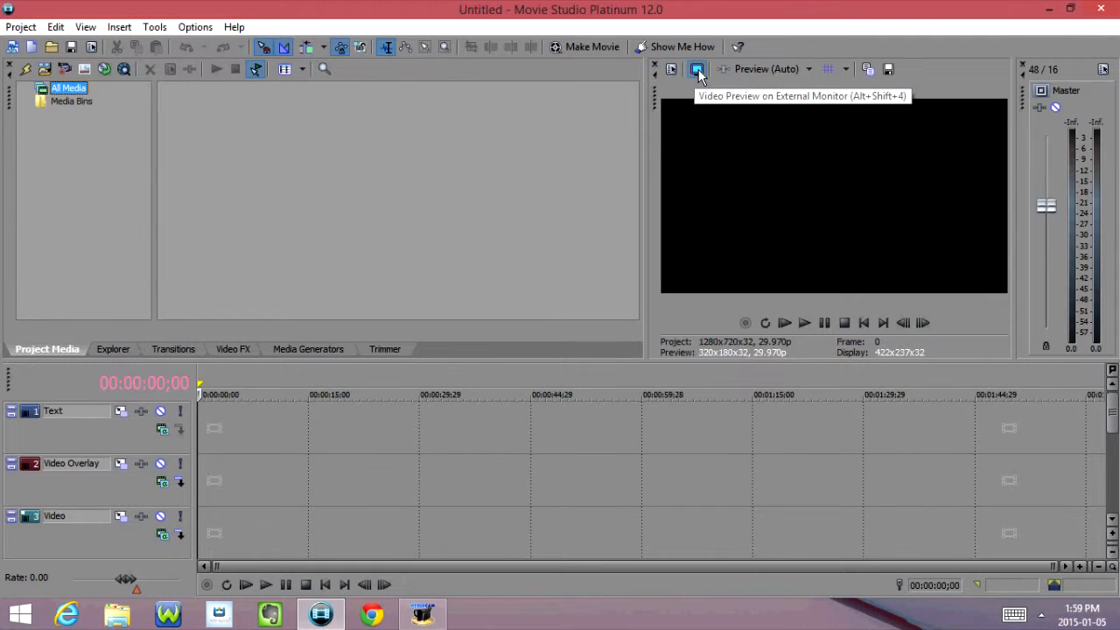
pyautogui.moveTo(721, 70)
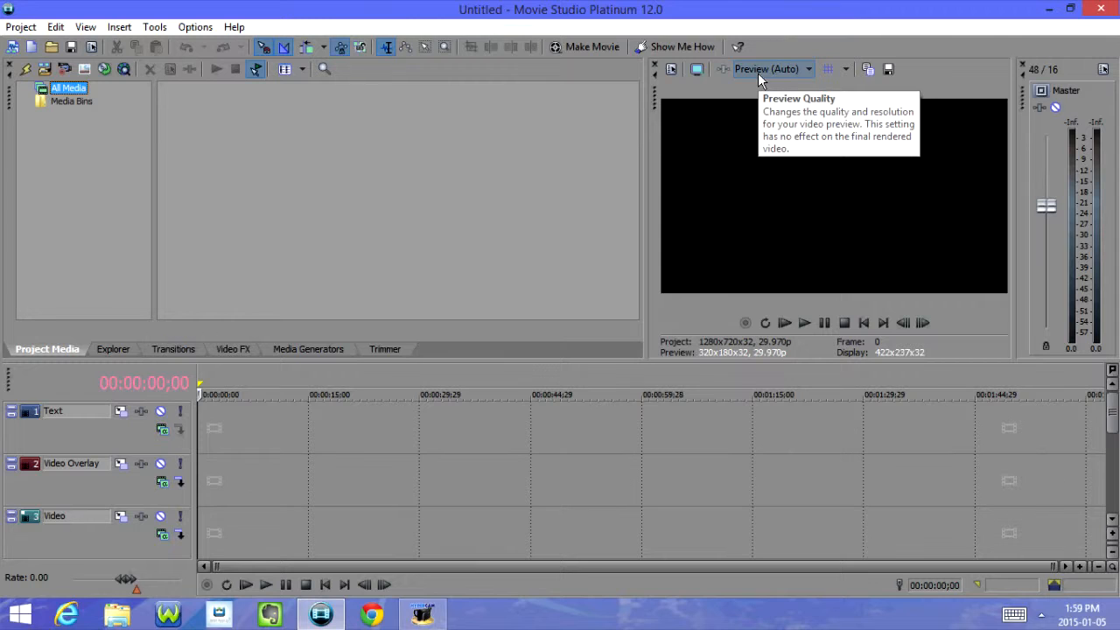
pyautogui.moveTo(869, 70)
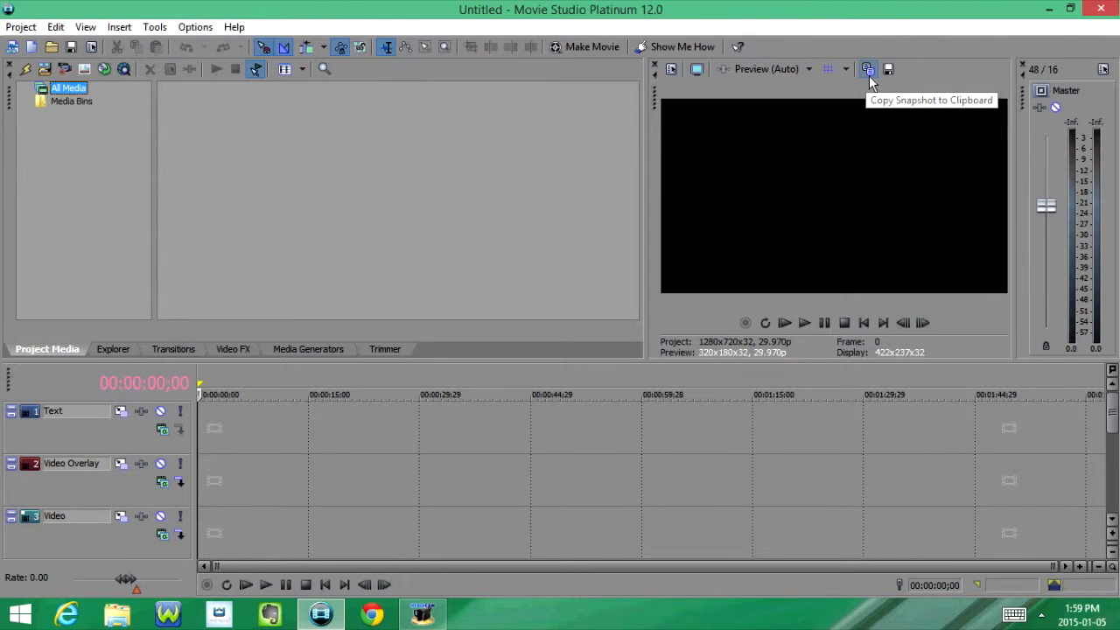
pyautogui.moveTo(889, 70)
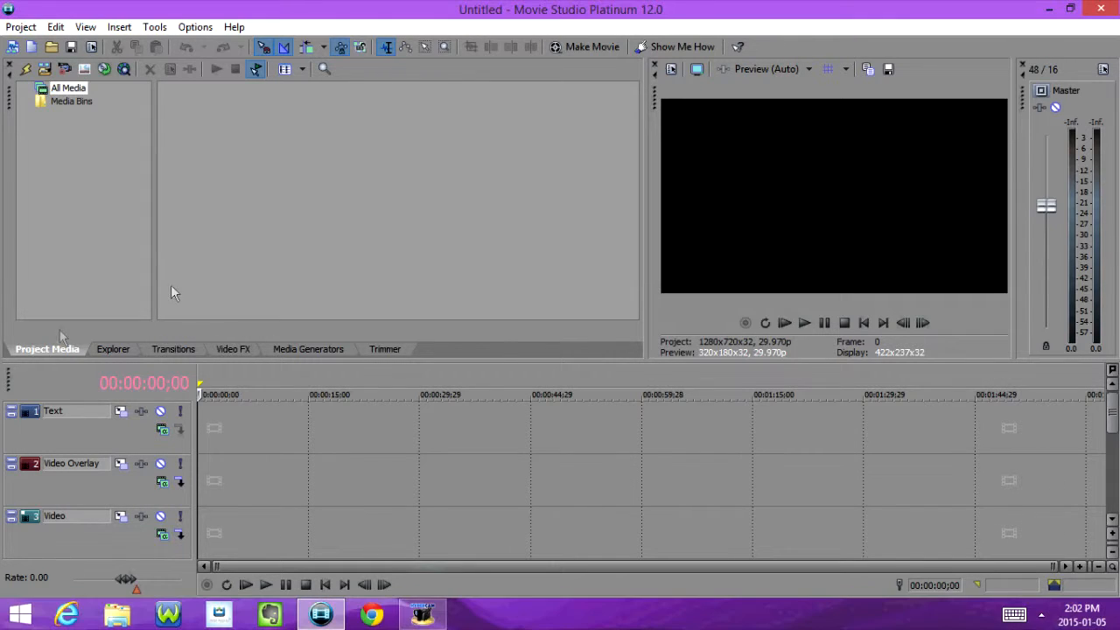
# Browse the Desktop in the Explorer panel and its toolbar, ending on the Transitions panel.
pyautogui.click(112, 348)
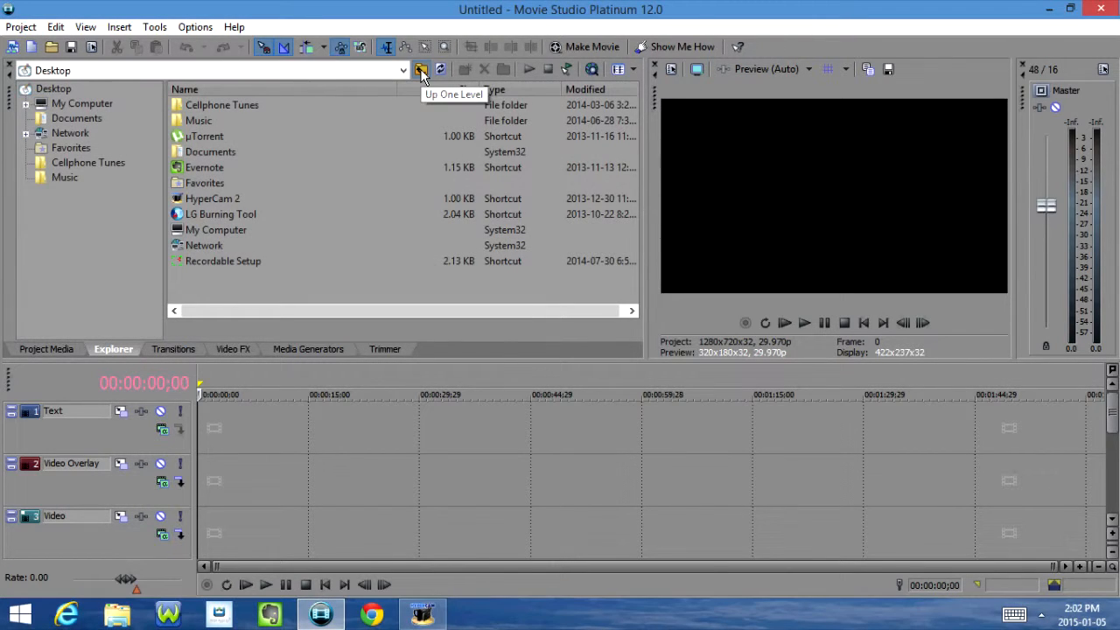
pyautogui.moveTo(441, 70)
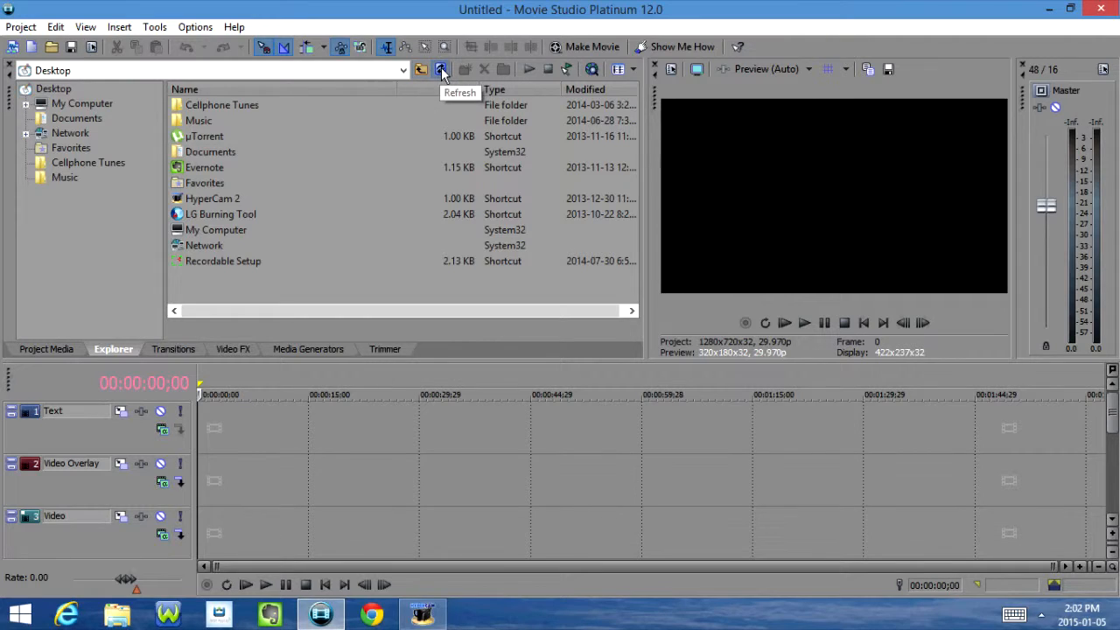
pyautogui.moveTo(484, 74)
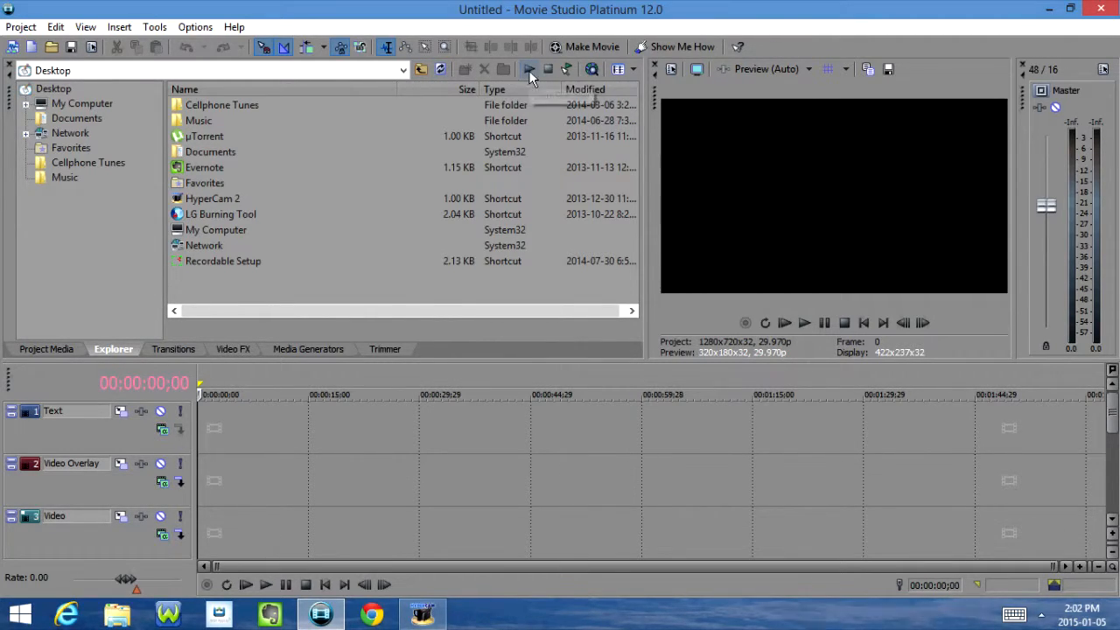
pyautogui.moveTo(548, 75)
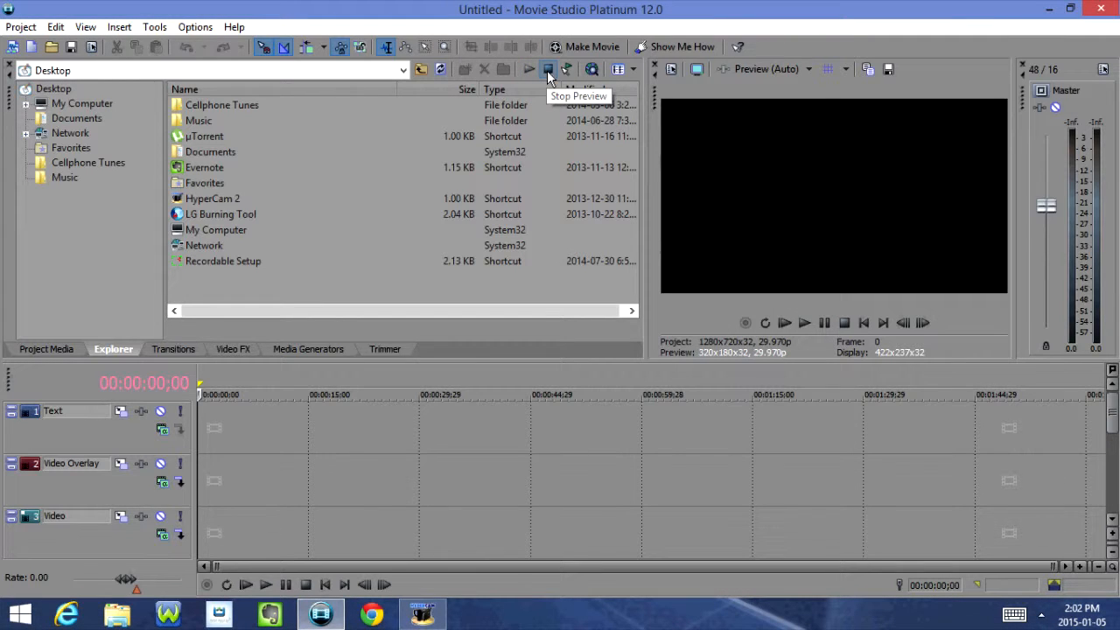
pyautogui.moveTo(592, 70)
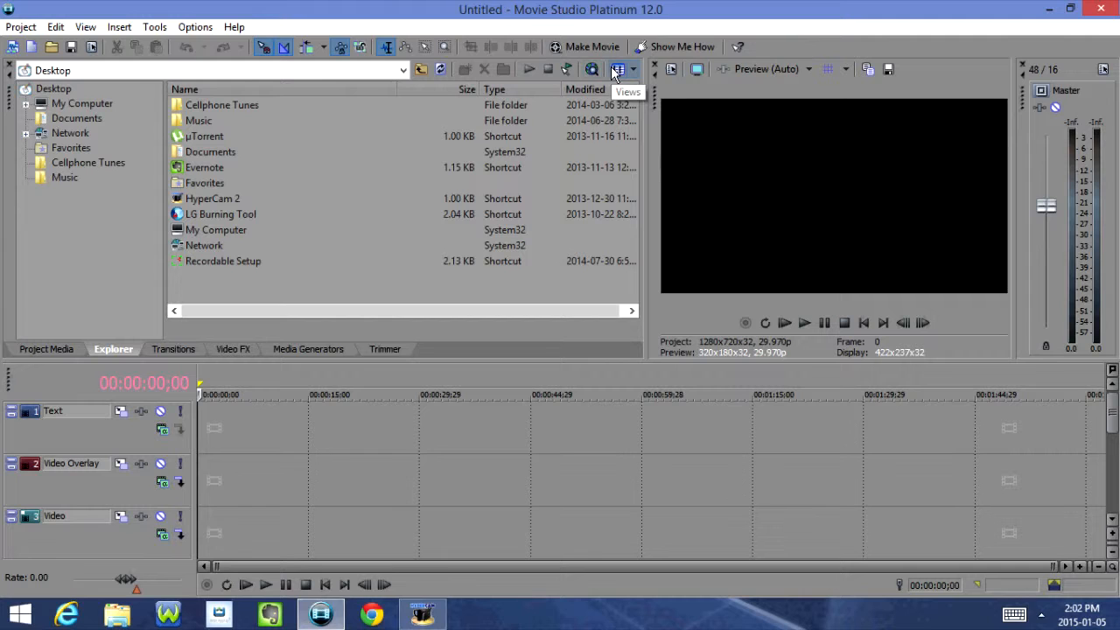
pyautogui.click(173, 349)
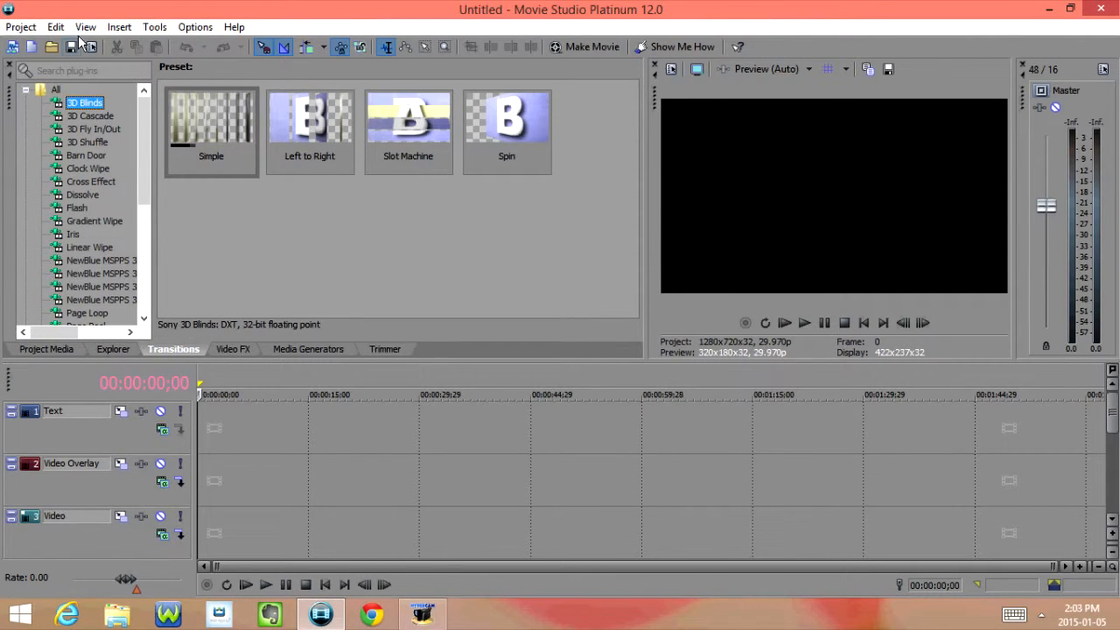
# Browse transition presets: 3D Cascade, Fly In/Out, Shuffle, Clock Wipe, Flash, Linear Wipe, Page Roll, Push, Split, Star Wipe, Zoom.
pyautogui.click(91, 115)
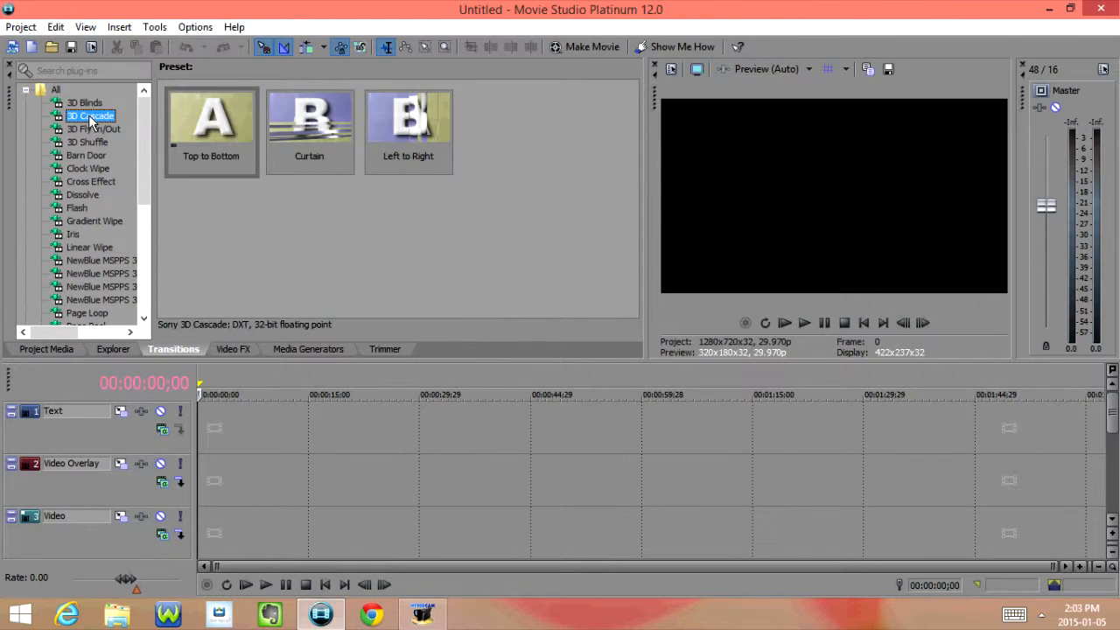
pyautogui.click(95, 129)
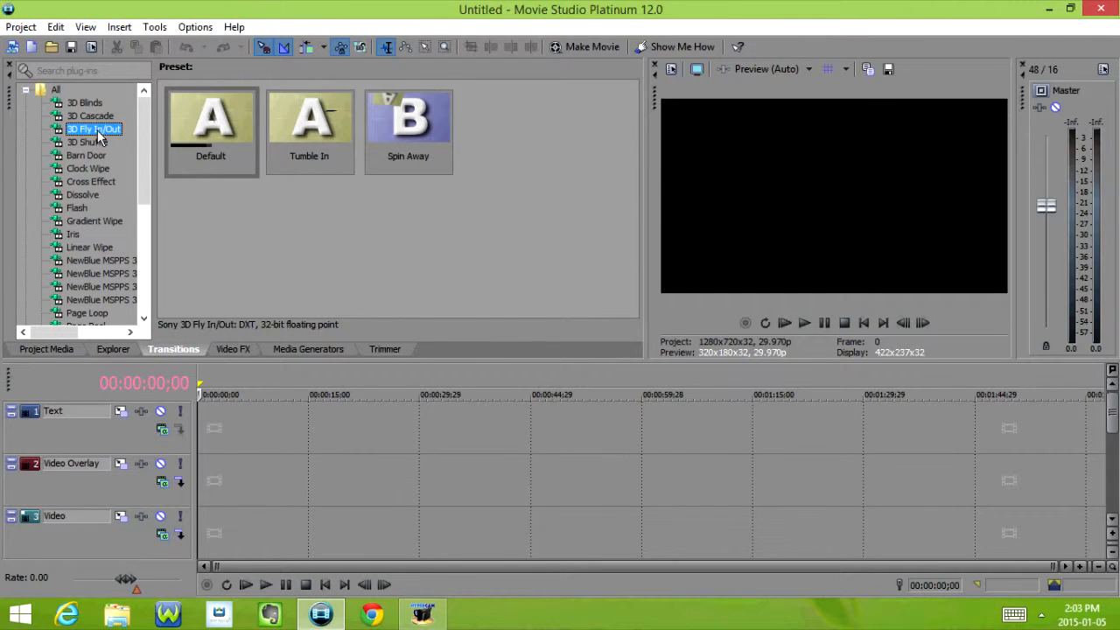
pyautogui.click(88, 142)
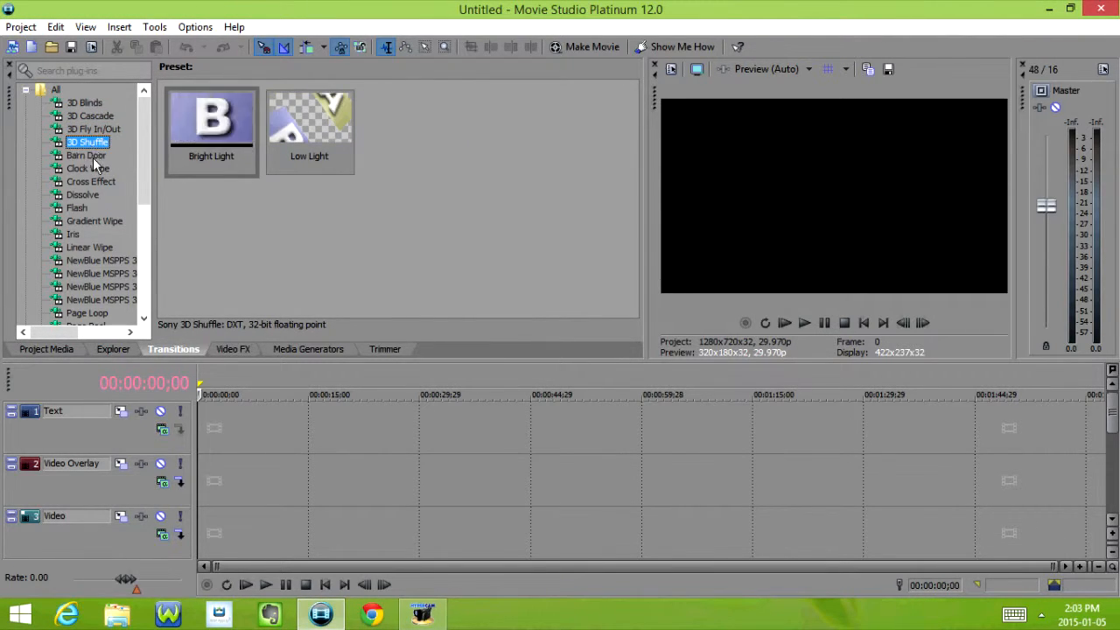
pyautogui.click(88, 168)
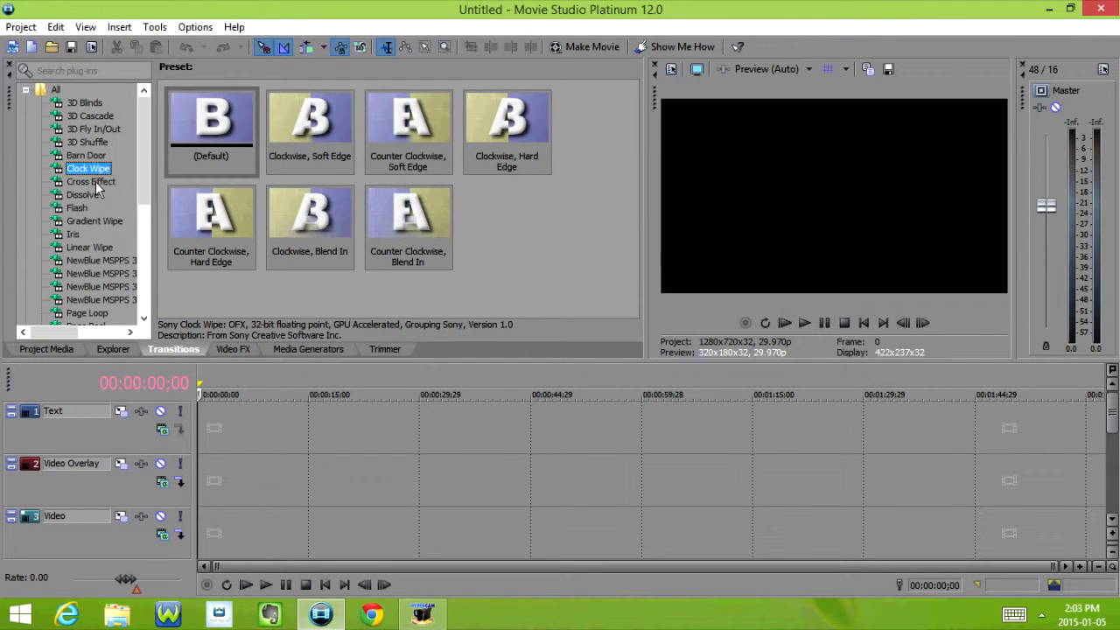
pyautogui.click(77, 207)
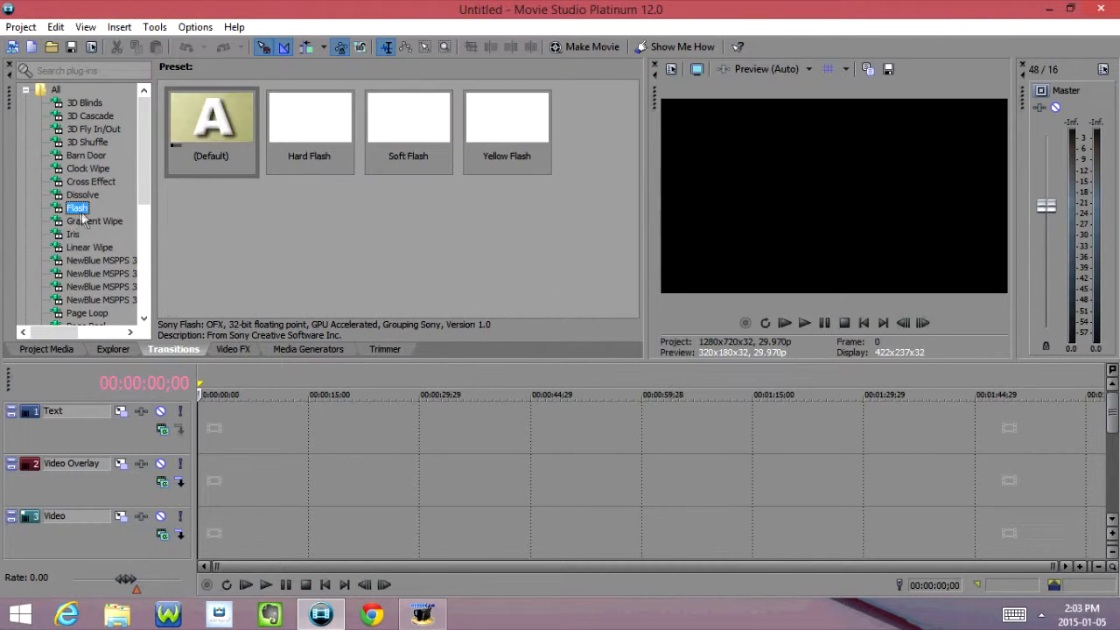
pyautogui.click(73, 234)
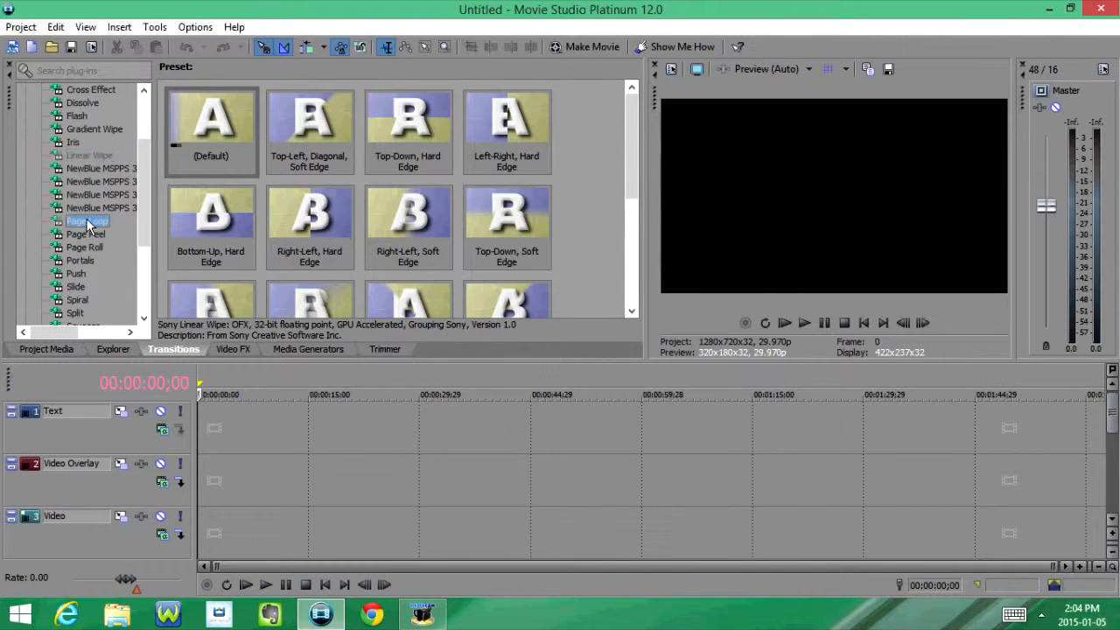
pyautogui.click(84, 247)
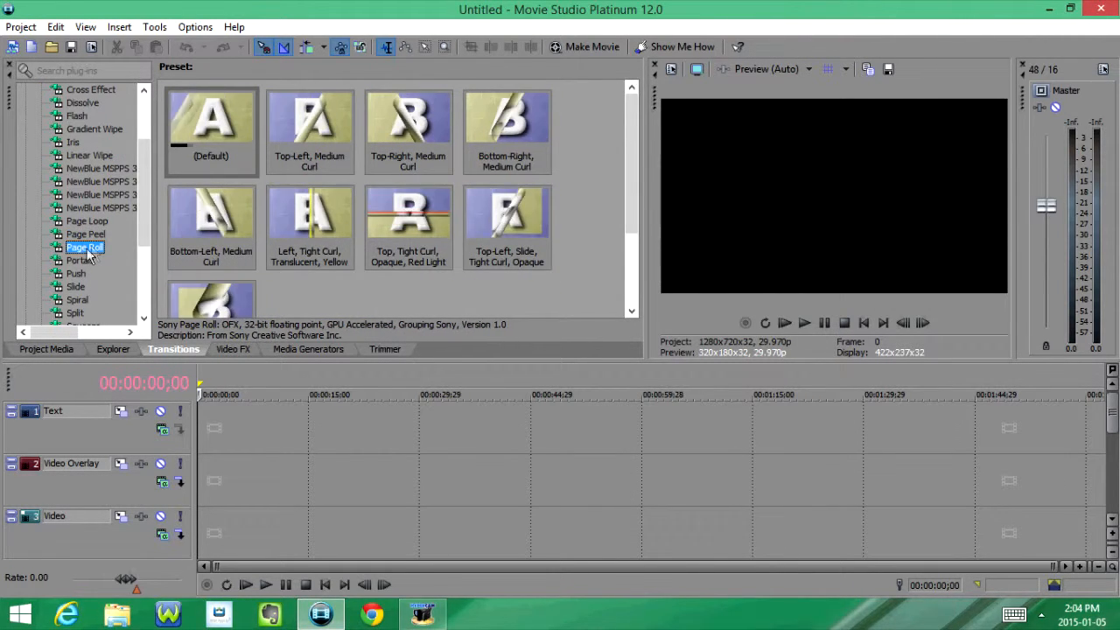
pyautogui.click(77, 273)
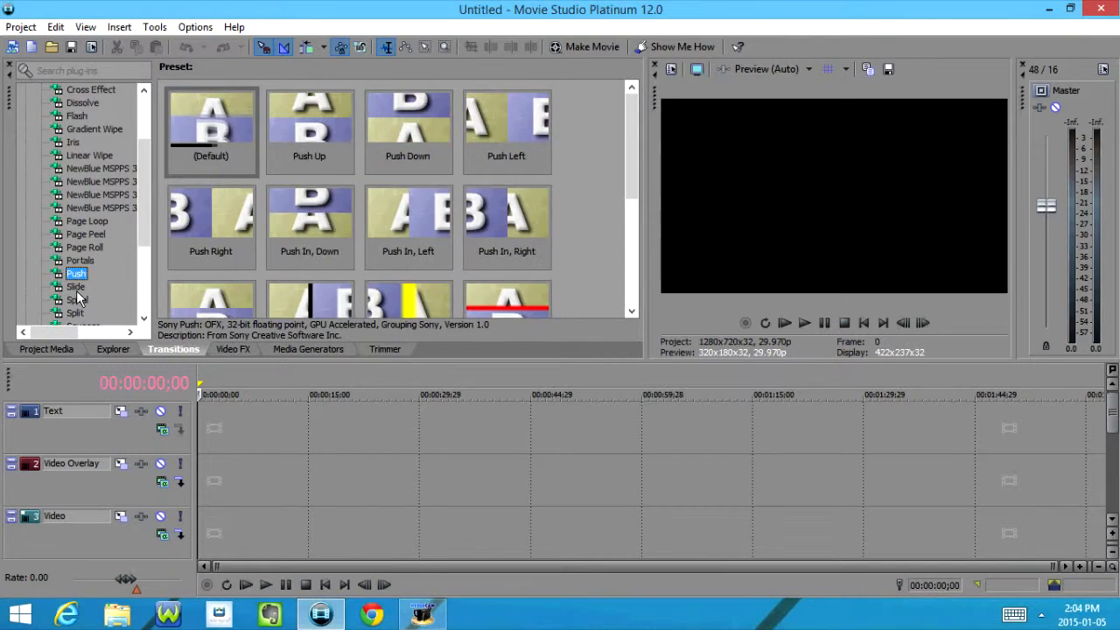
pyautogui.click(77, 246)
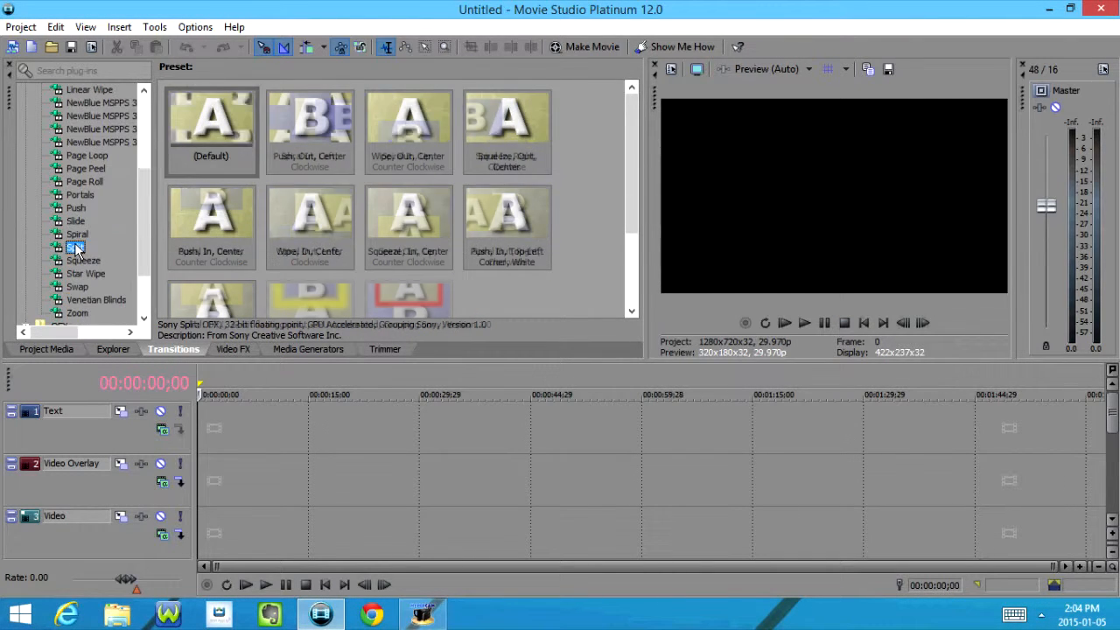
pyautogui.click(85, 273)
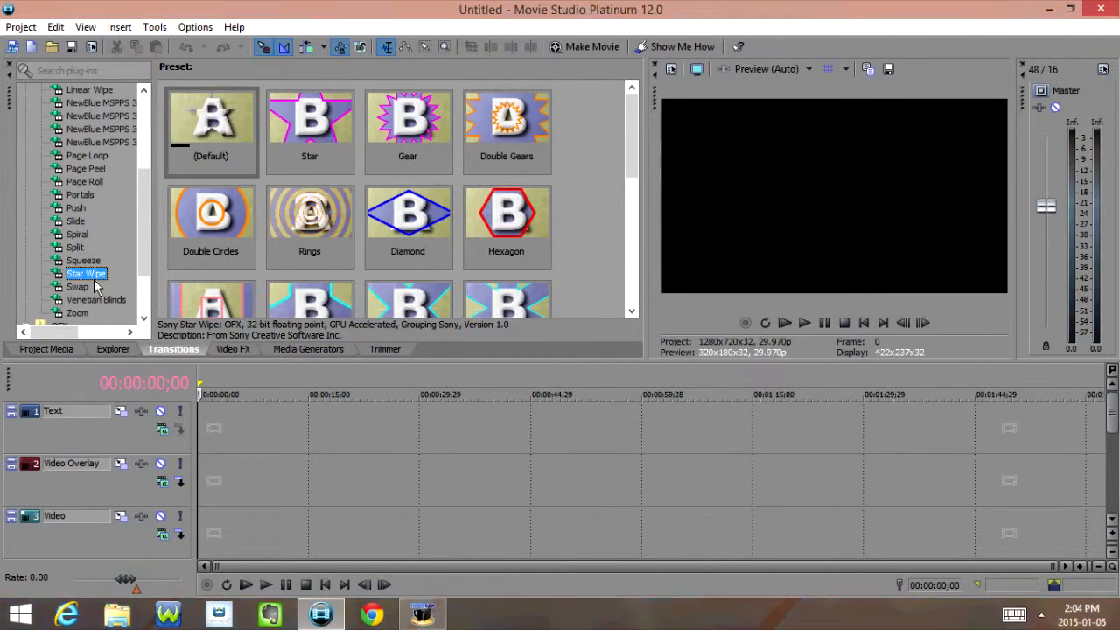
pyautogui.click(96, 299)
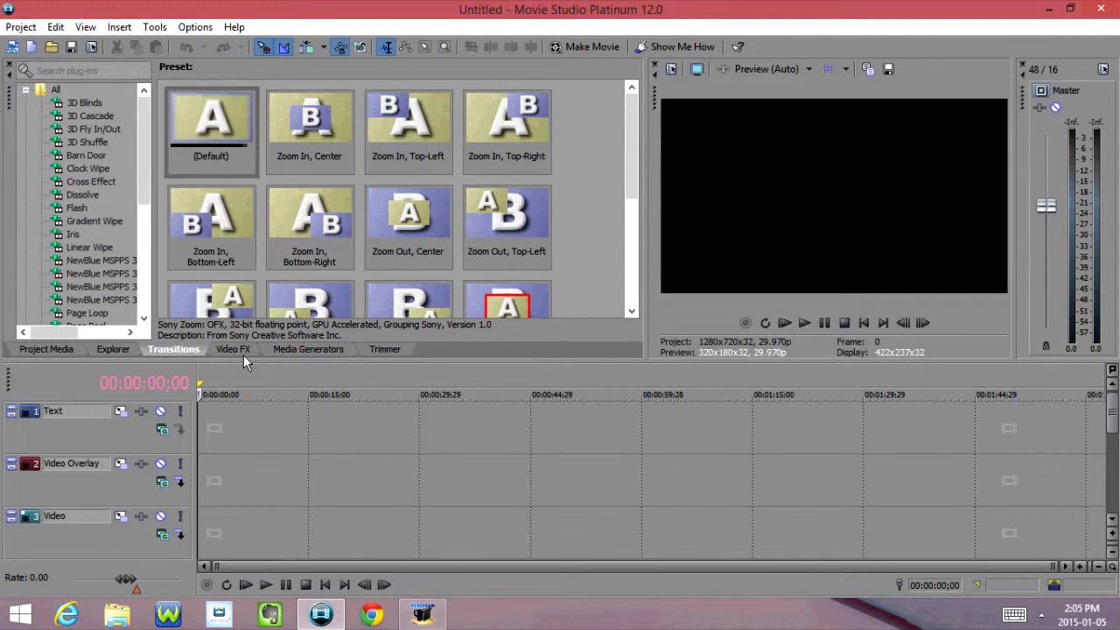
# Browse Video FX presets from Add Noise, Black and White and Border through Color Corrector to Film Grain.
pyautogui.click(233, 350)
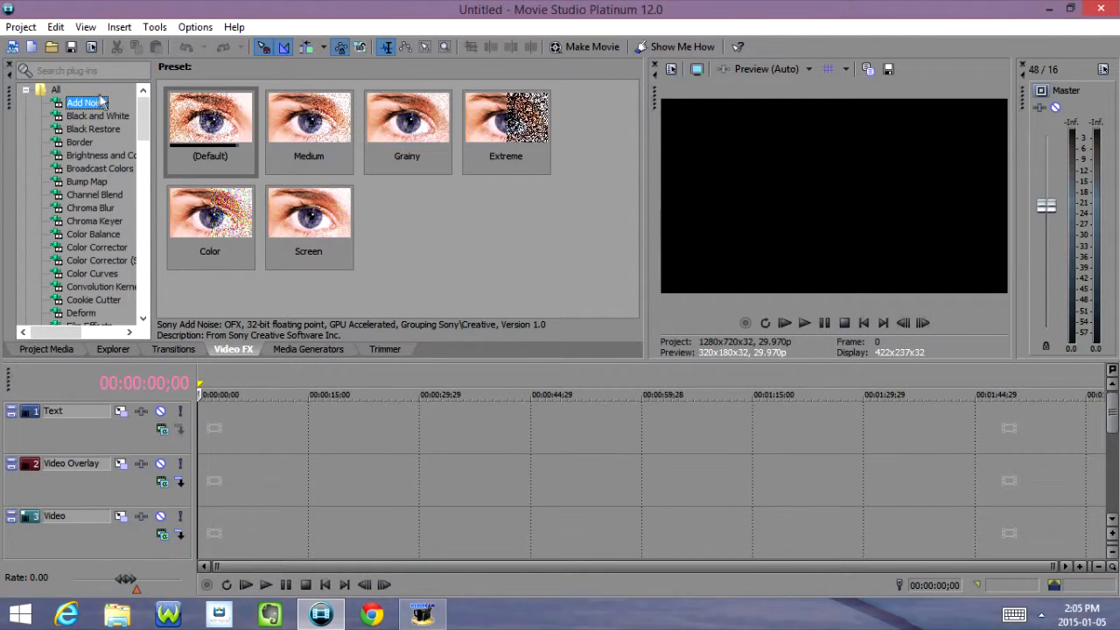
pyautogui.click(98, 116)
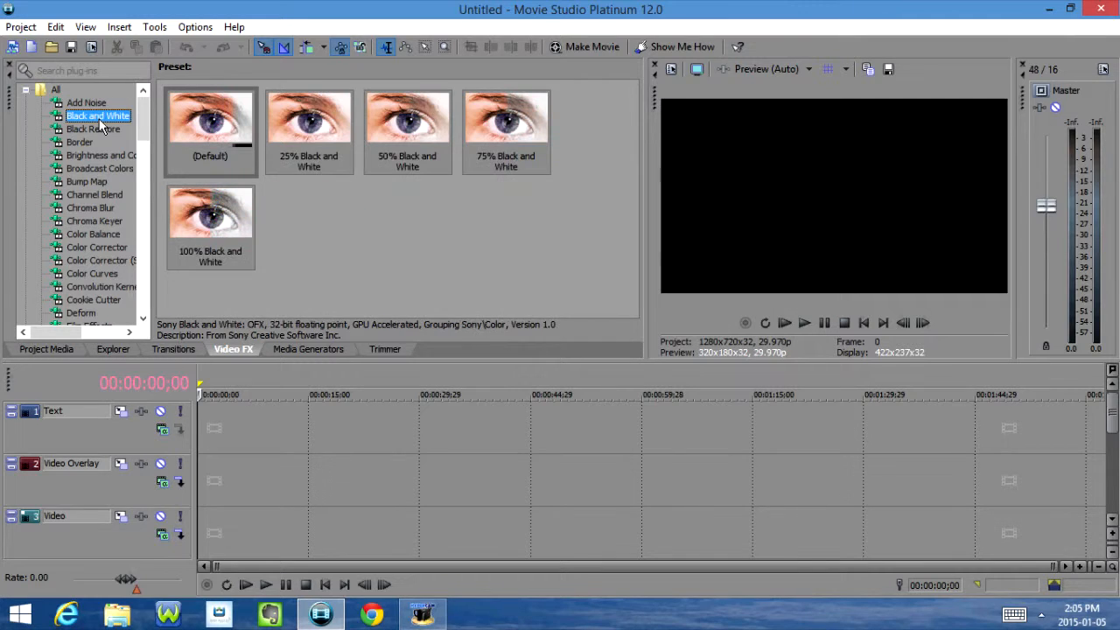
pyautogui.click(81, 142)
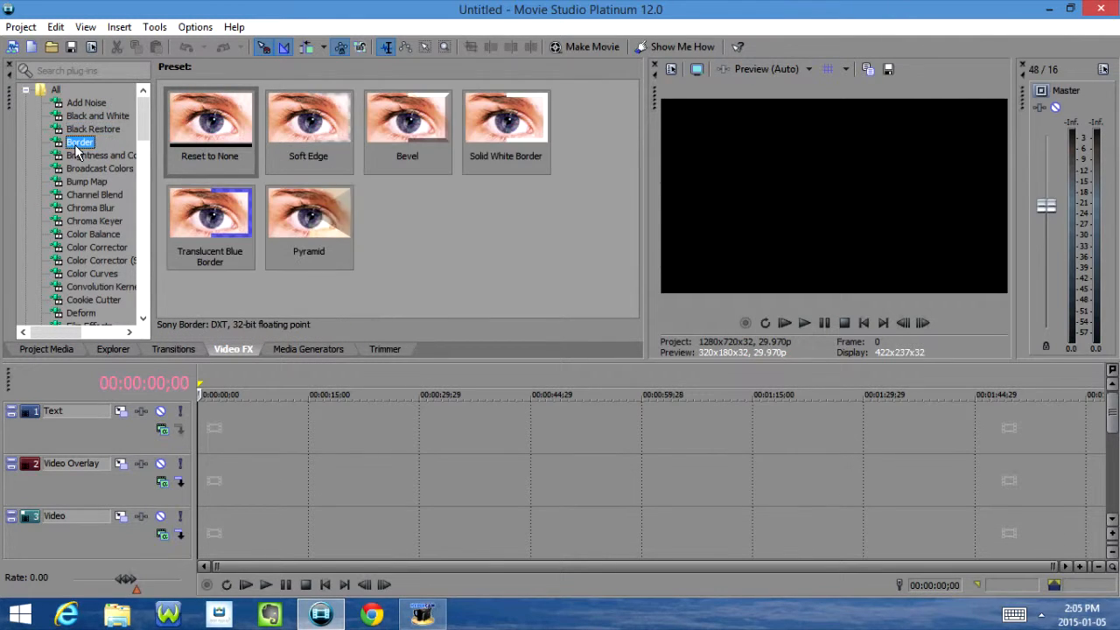
pyautogui.click(101, 154)
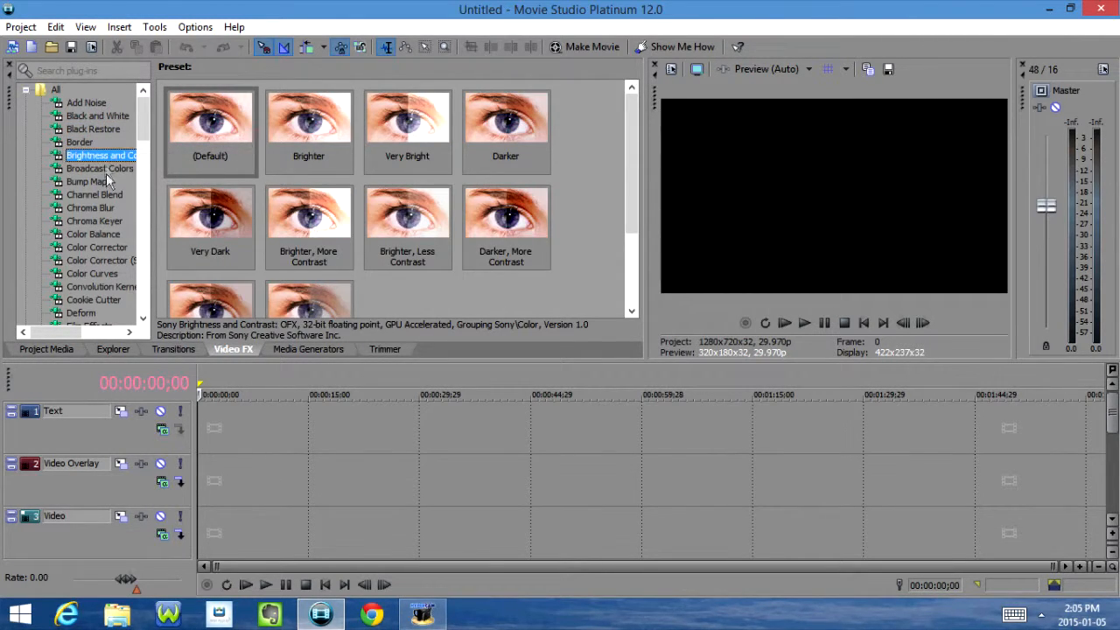
pyautogui.click(86, 180)
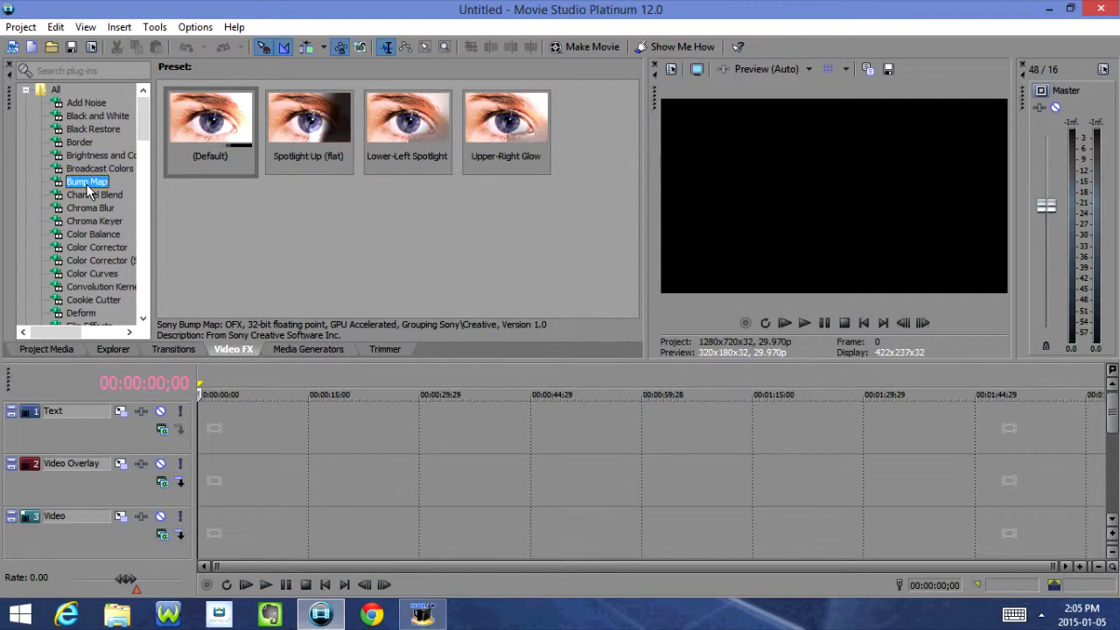
pyautogui.click(91, 206)
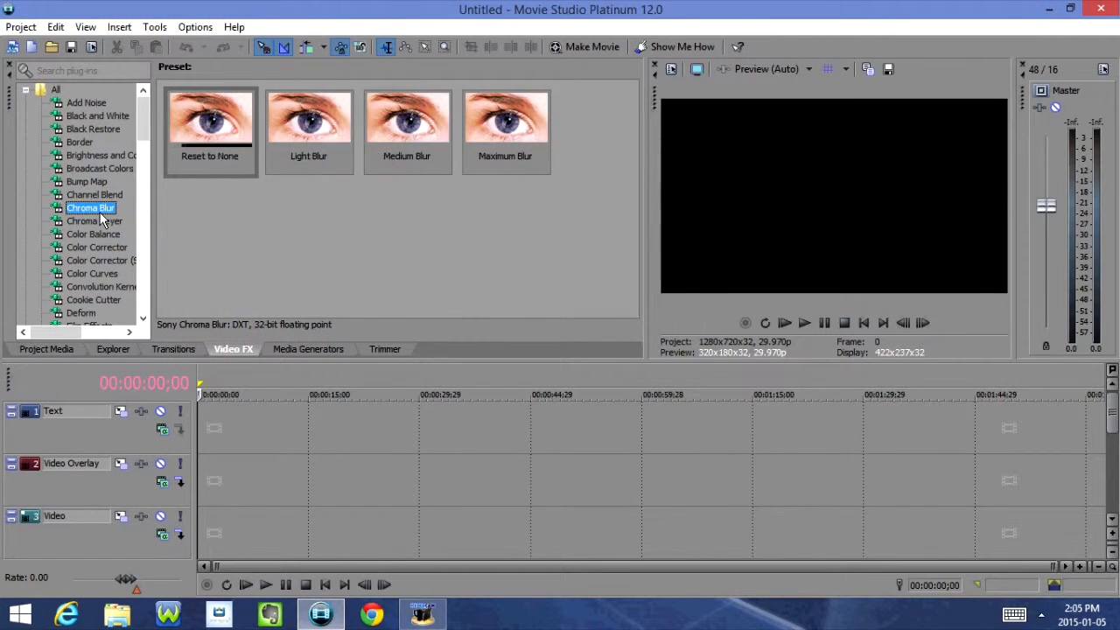
pyautogui.click(93, 235)
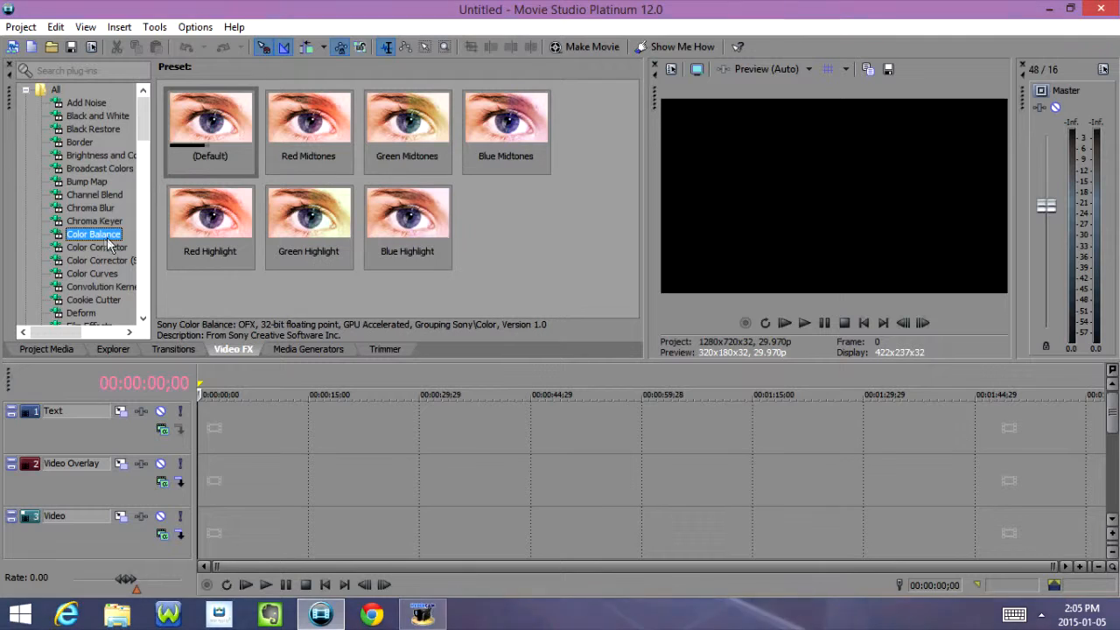
pyautogui.click(96, 246)
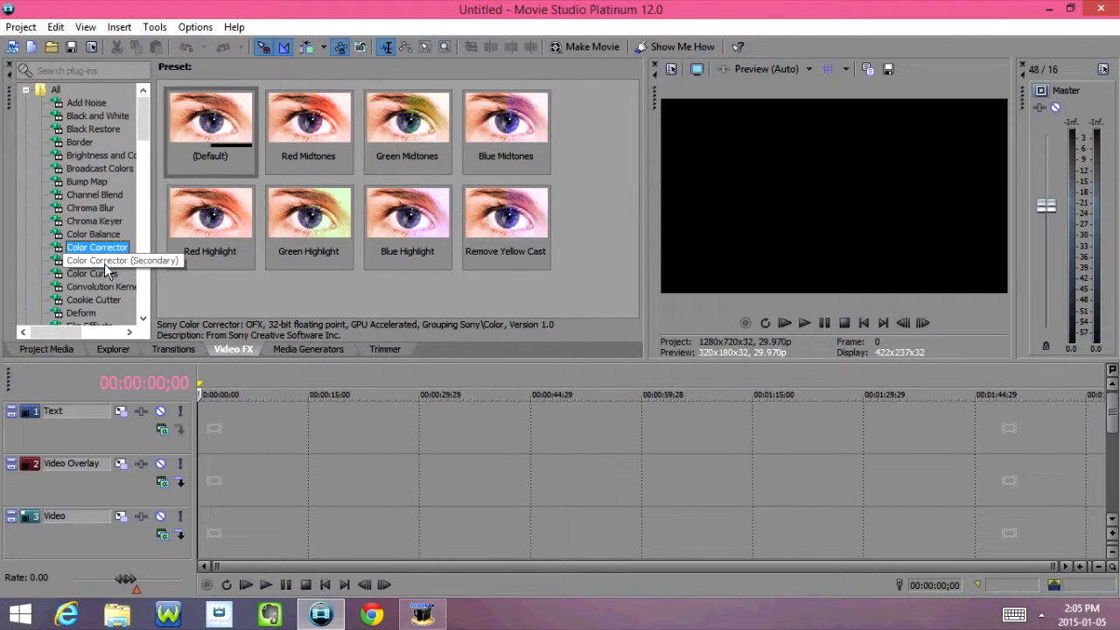
pyautogui.click(91, 273)
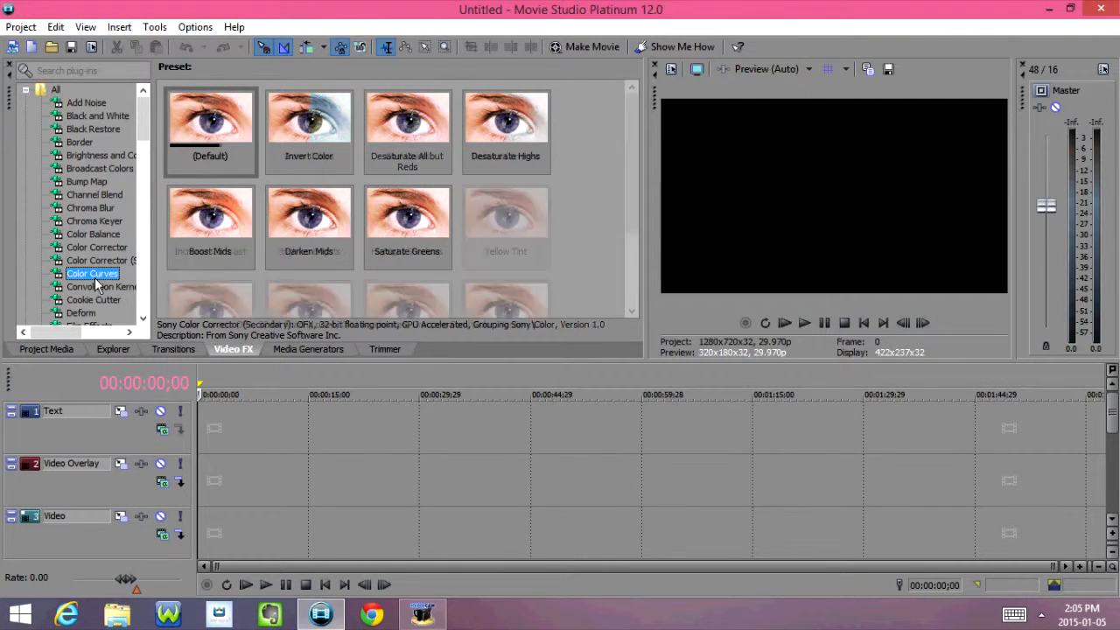
pyautogui.click(104, 287)
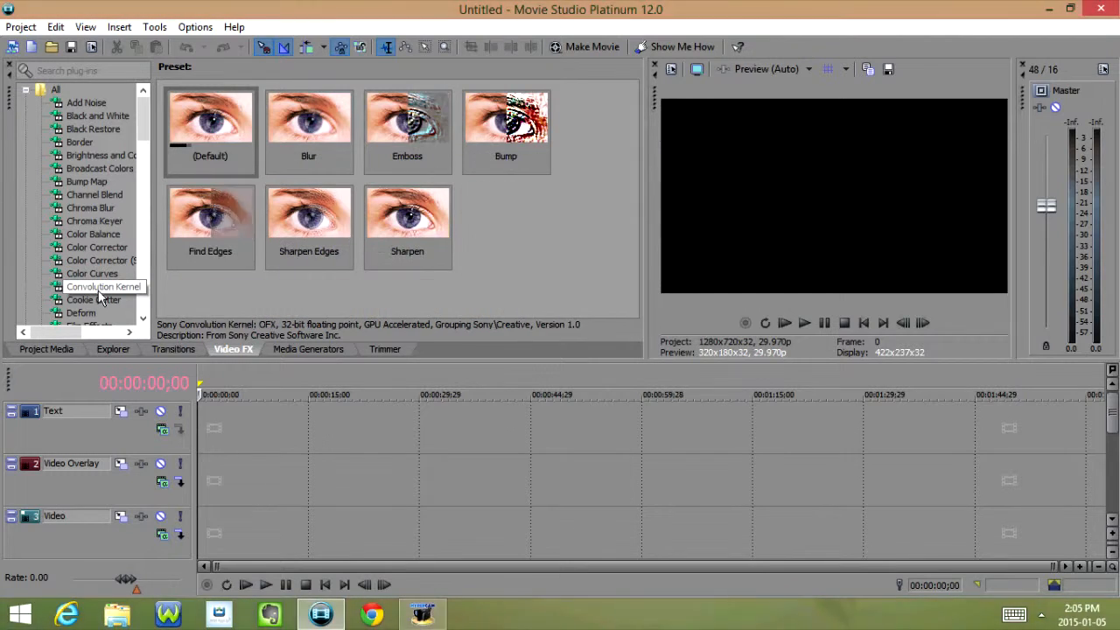
pyautogui.click(81, 312)
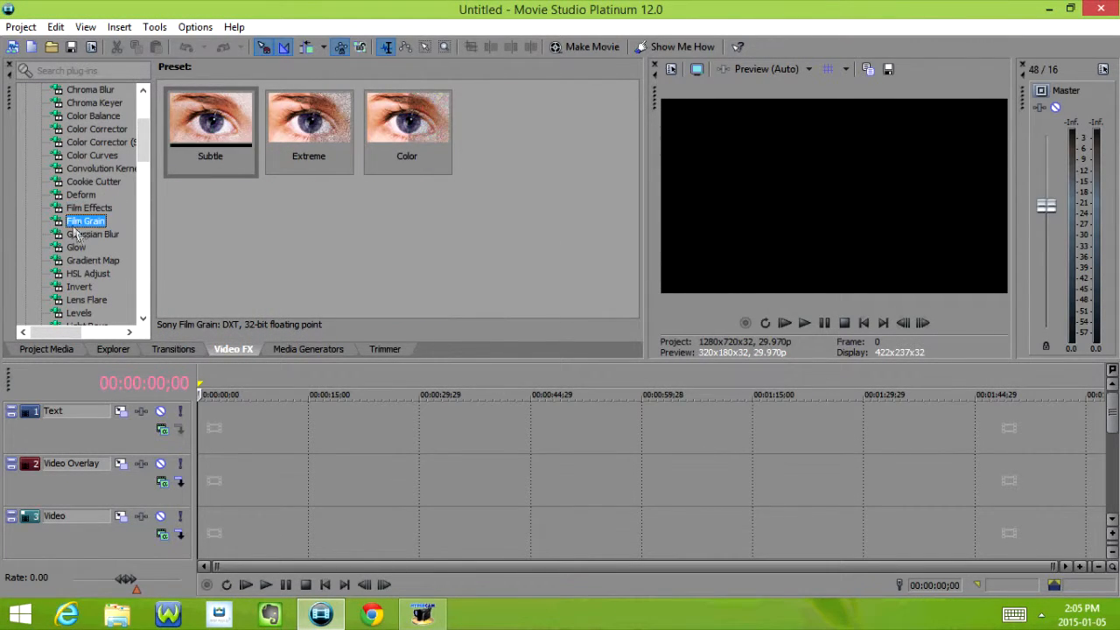
# Continue through Glow, Gradient Map, Invert, Light Rays, Linear Blur, Median, Mirror, Pinch/Punch, Sepia to Spherize.
pyautogui.click(77, 247)
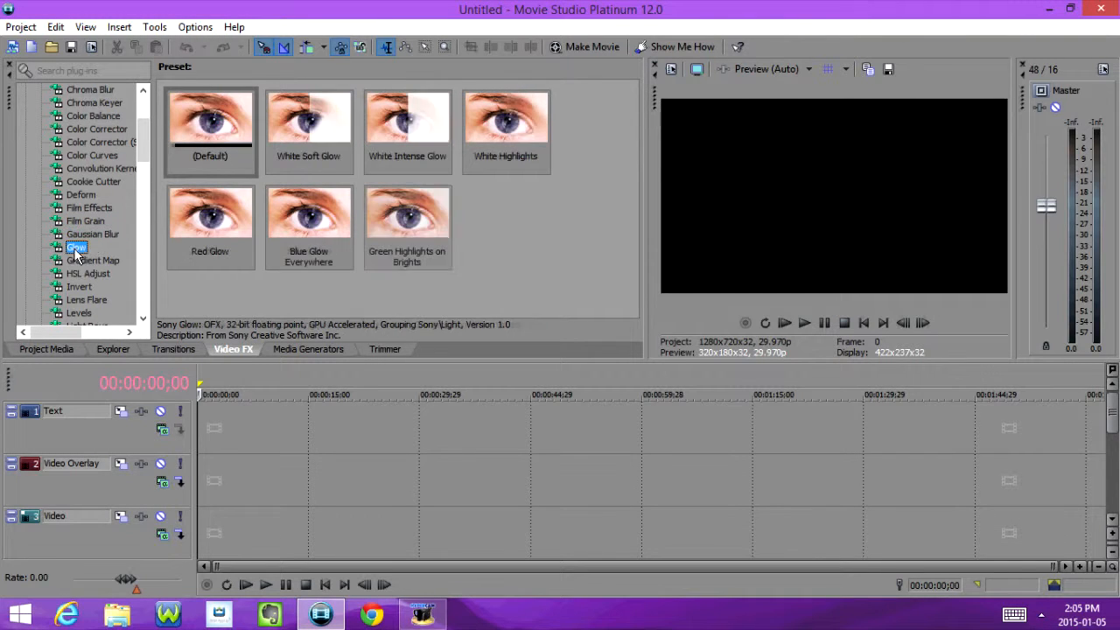
pyautogui.click(93, 259)
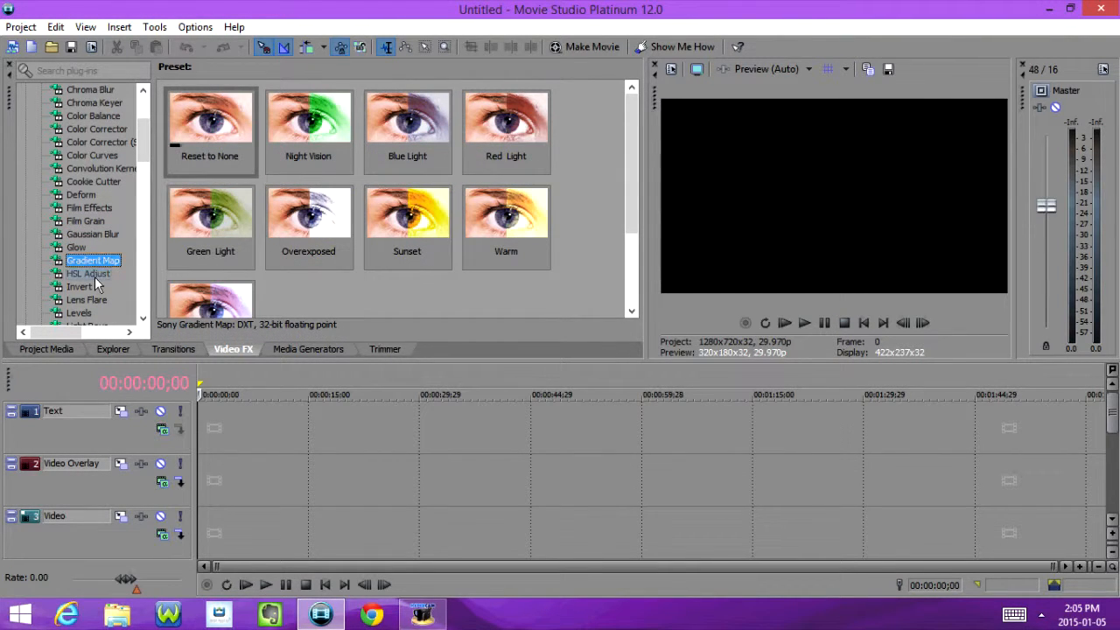
pyautogui.click(81, 287)
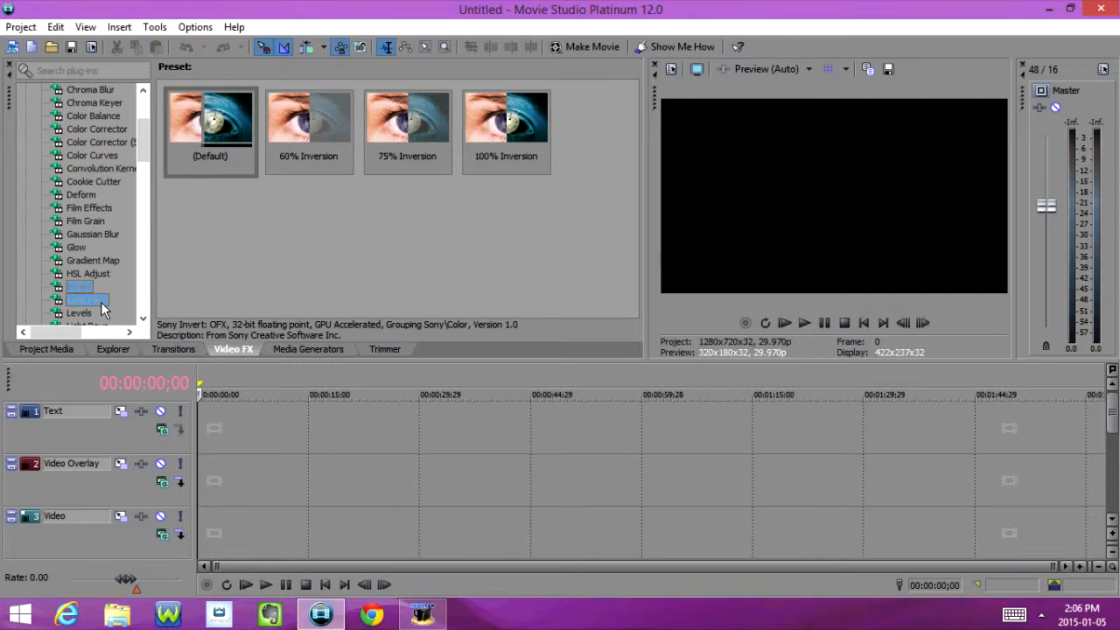
pyautogui.click(87, 130)
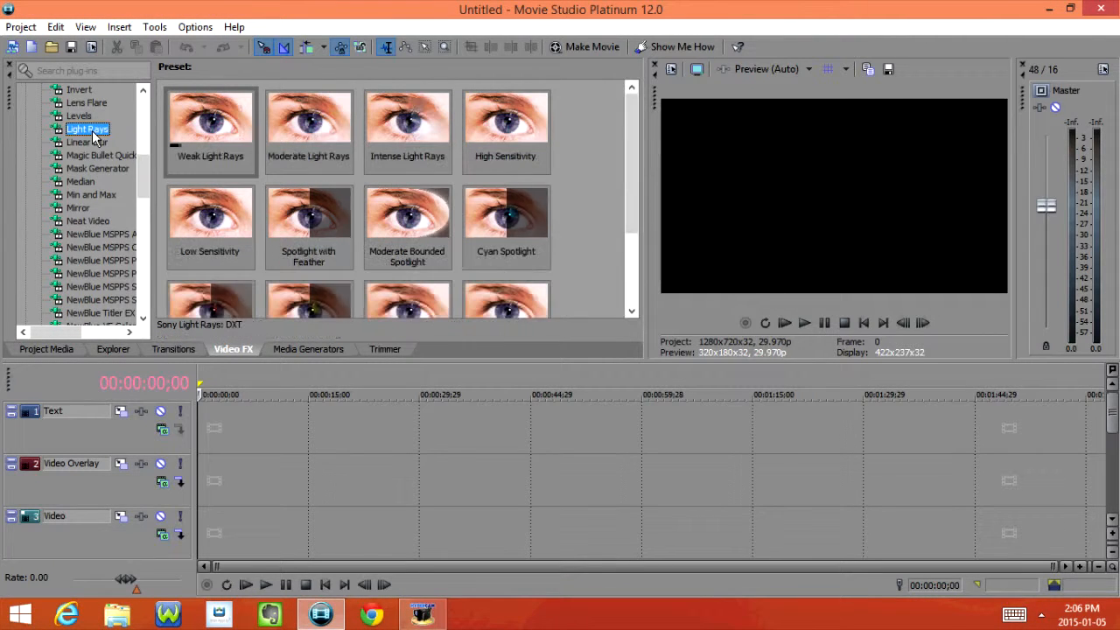
pyautogui.click(86, 141)
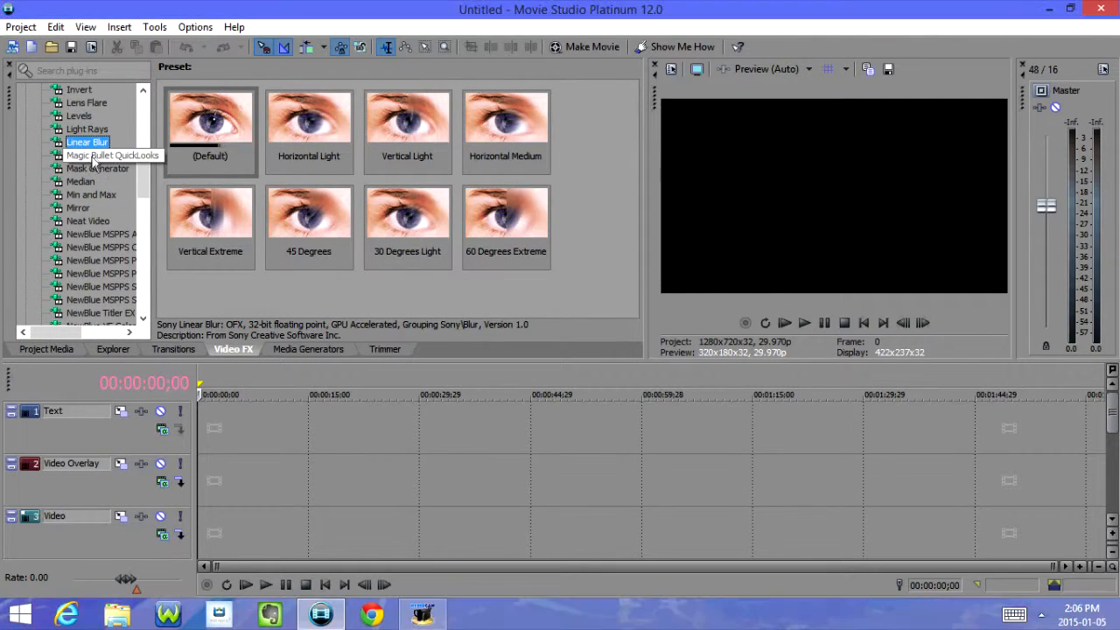
pyautogui.click(101, 154)
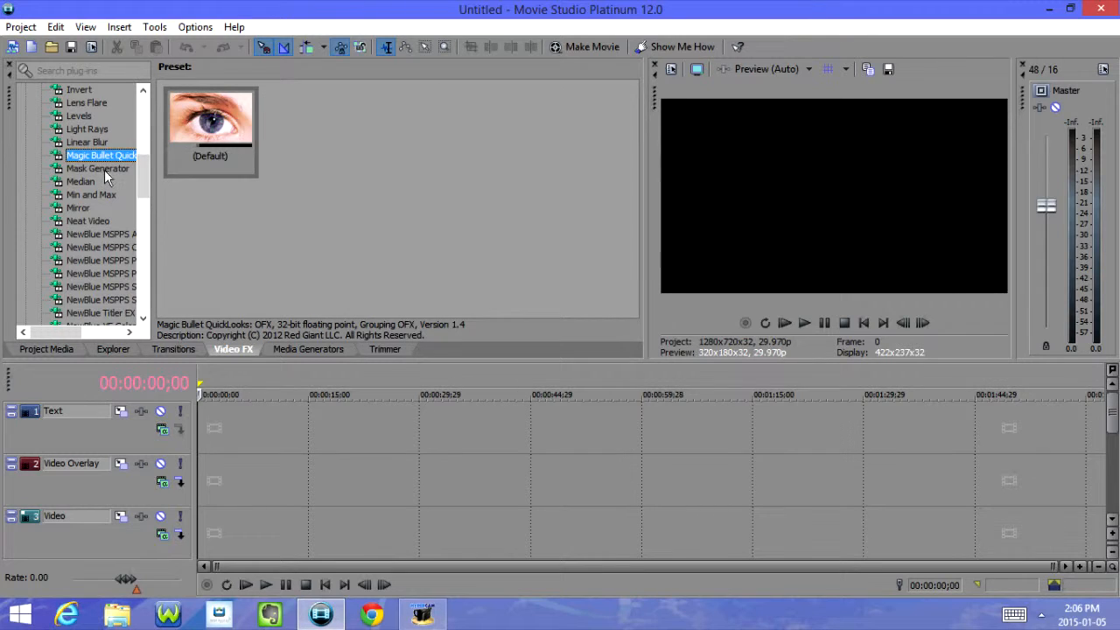
pyautogui.click(80, 180)
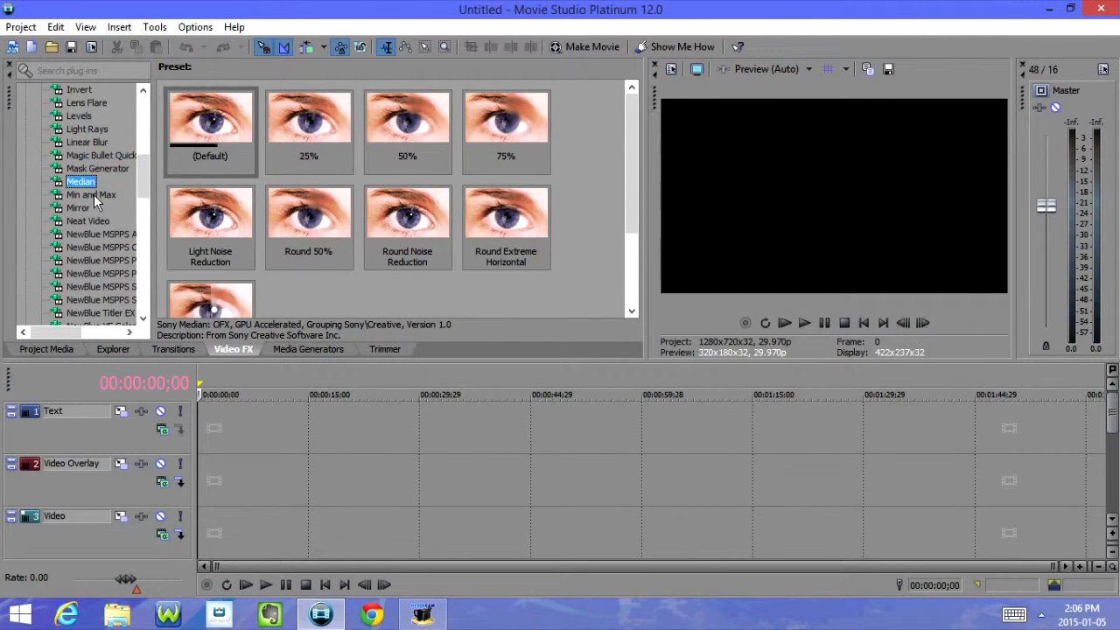
pyautogui.click(79, 207)
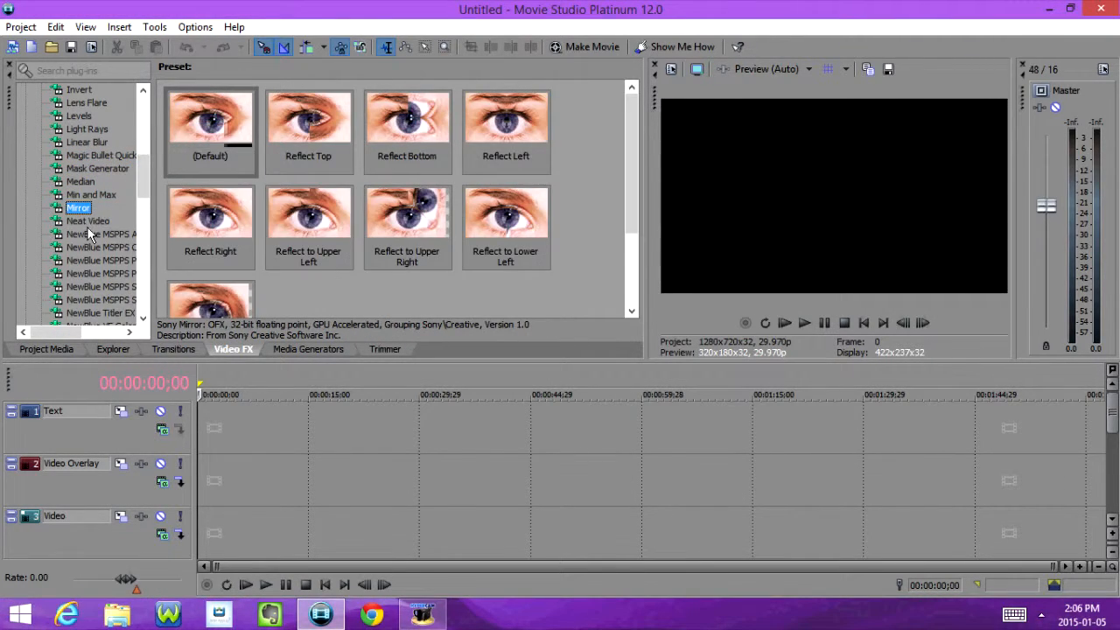
pyautogui.click(87, 180)
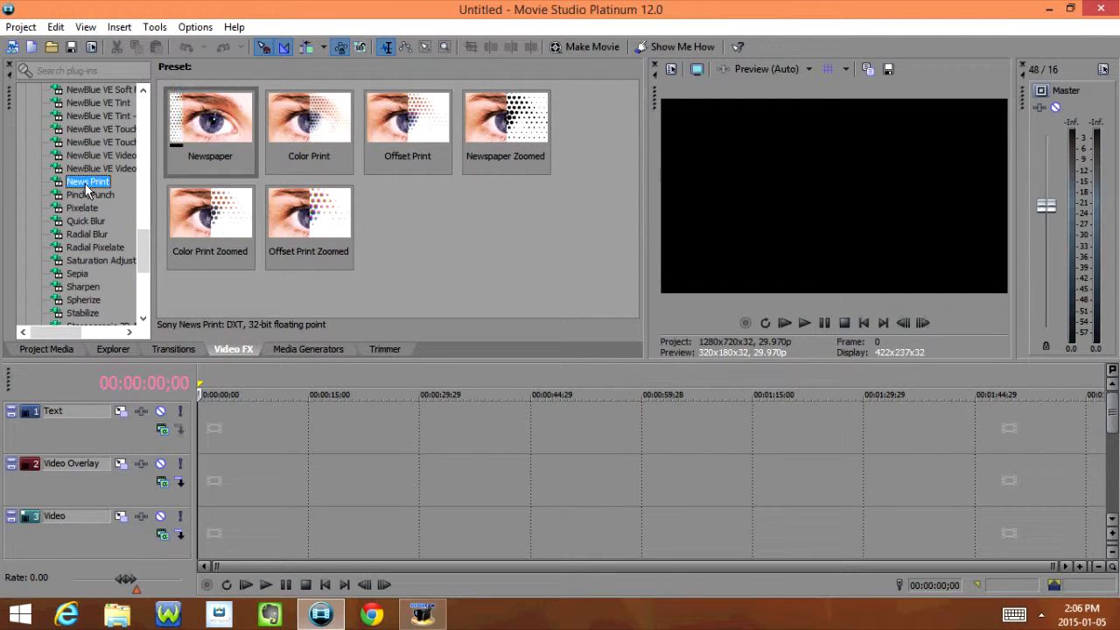
pyautogui.click(91, 194)
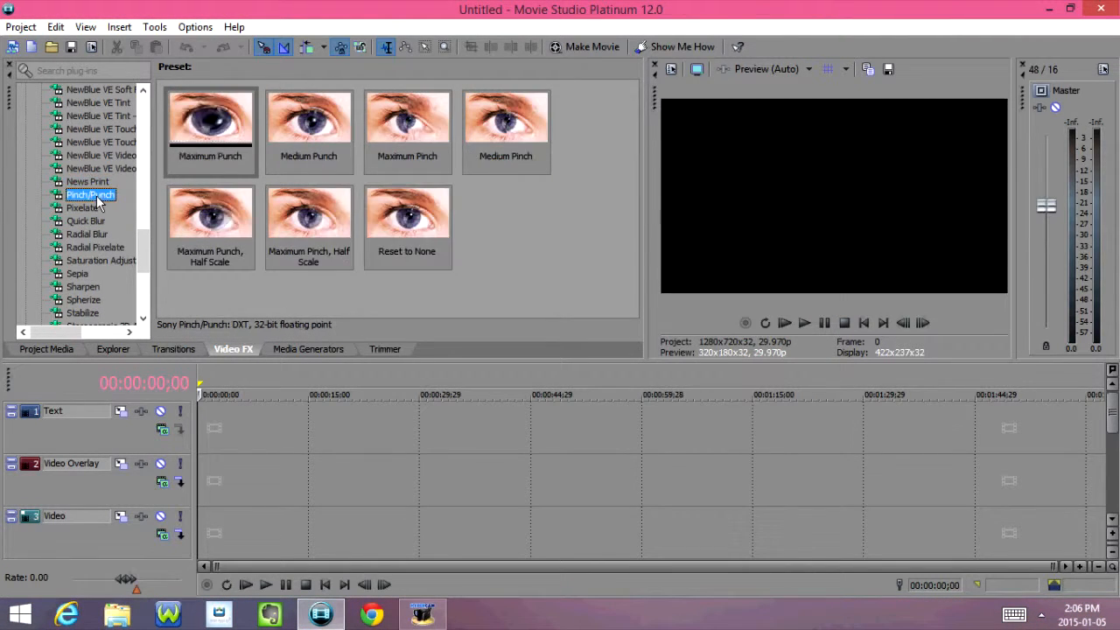
pyautogui.click(87, 234)
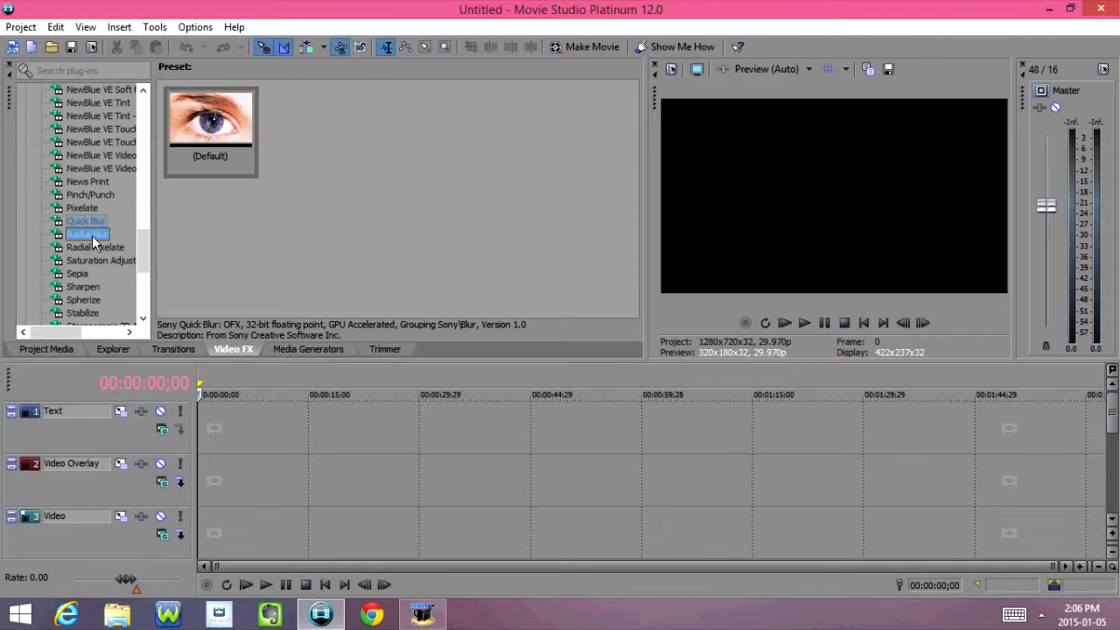
pyautogui.click(87, 247)
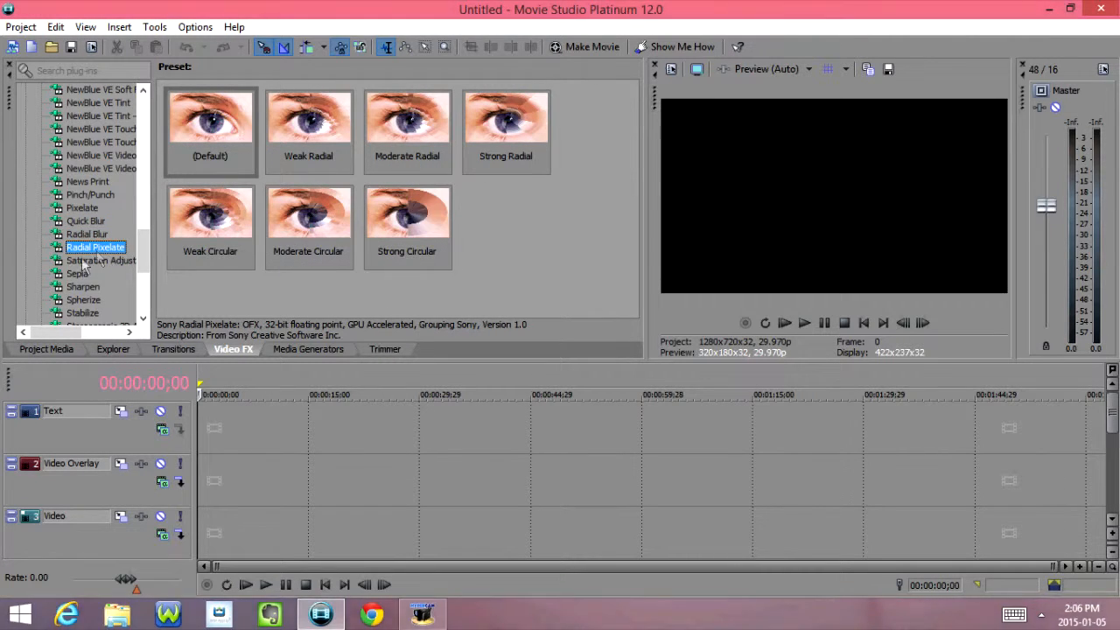
pyautogui.click(77, 273)
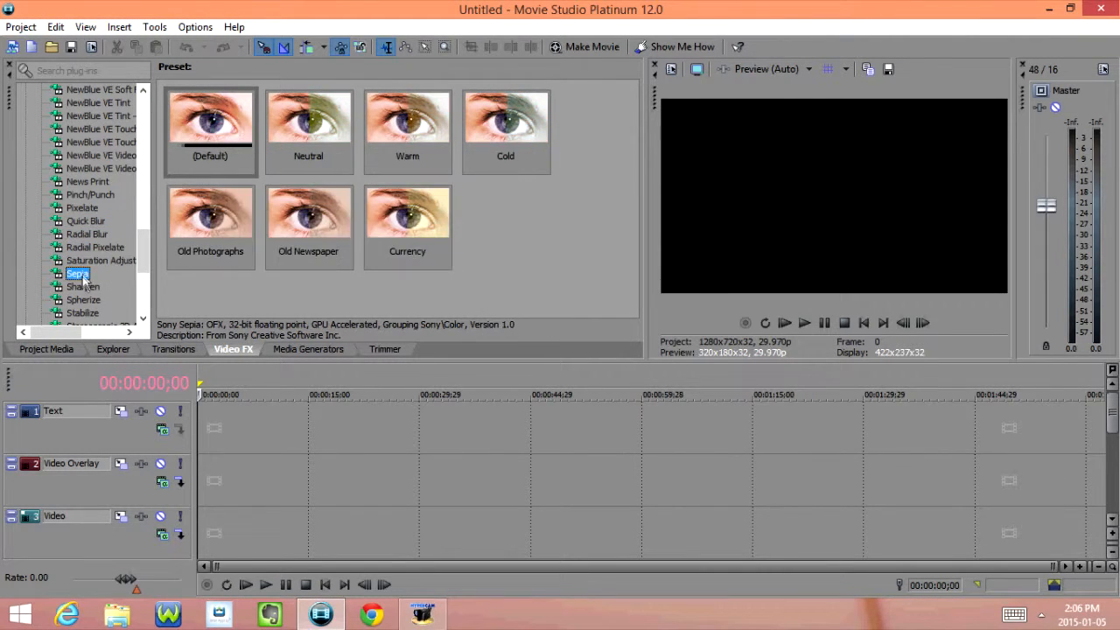
pyautogui.click(84, 299)
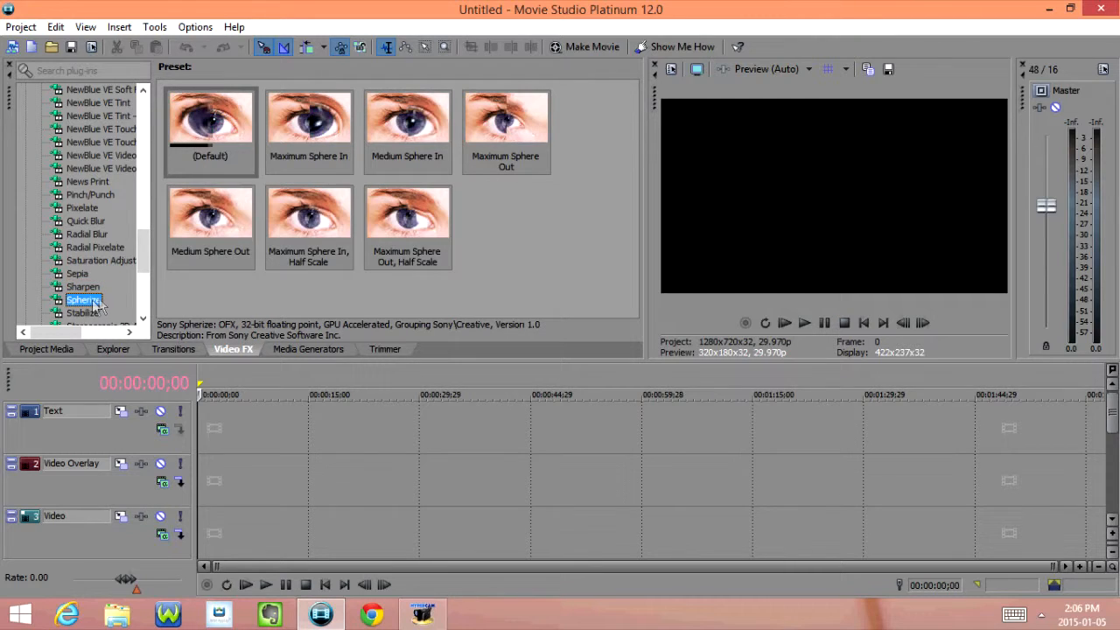
# View the Stabilize, Swirl, Timecode, TV Simulator and Wave presets, ending on Media Generators.
pyautogui.click(84, 168)
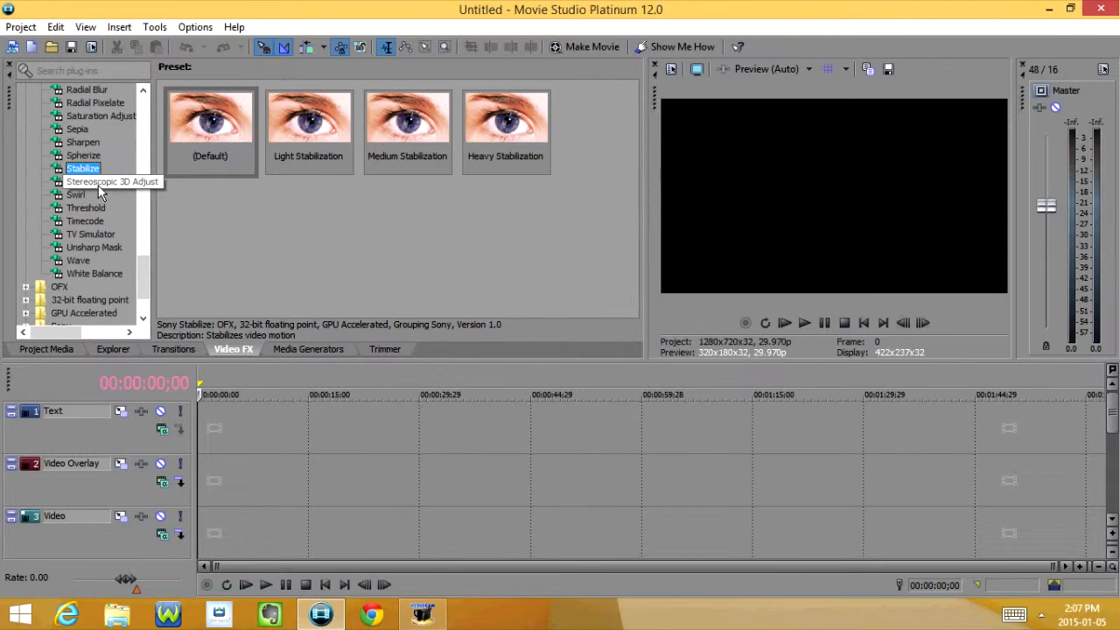
pyautogui.click(77, 195)
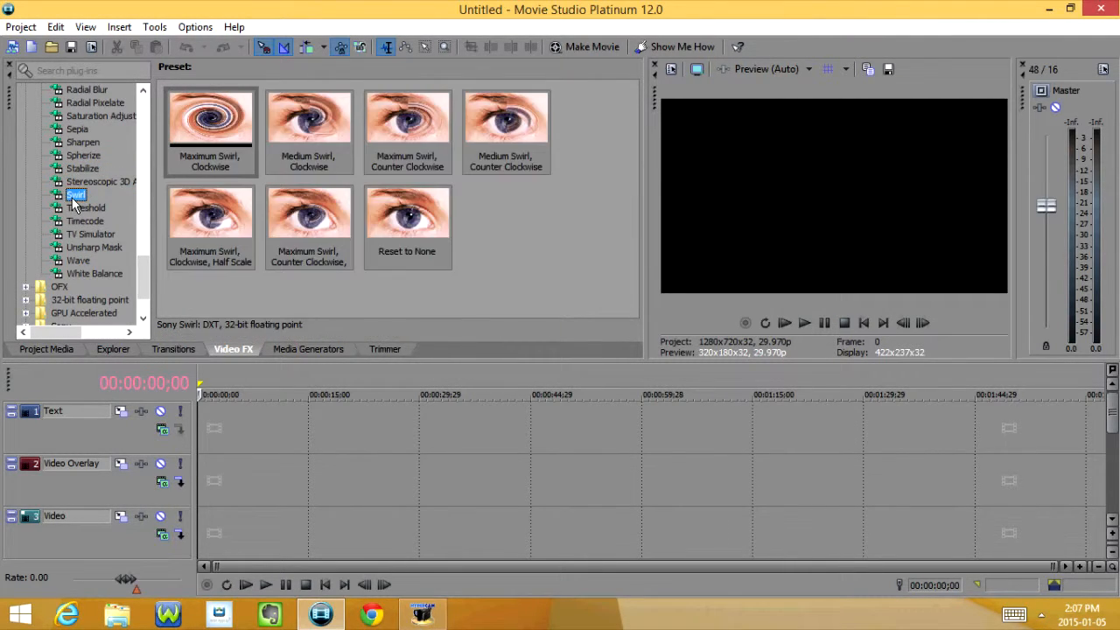
pyautogui.click(84, 221)
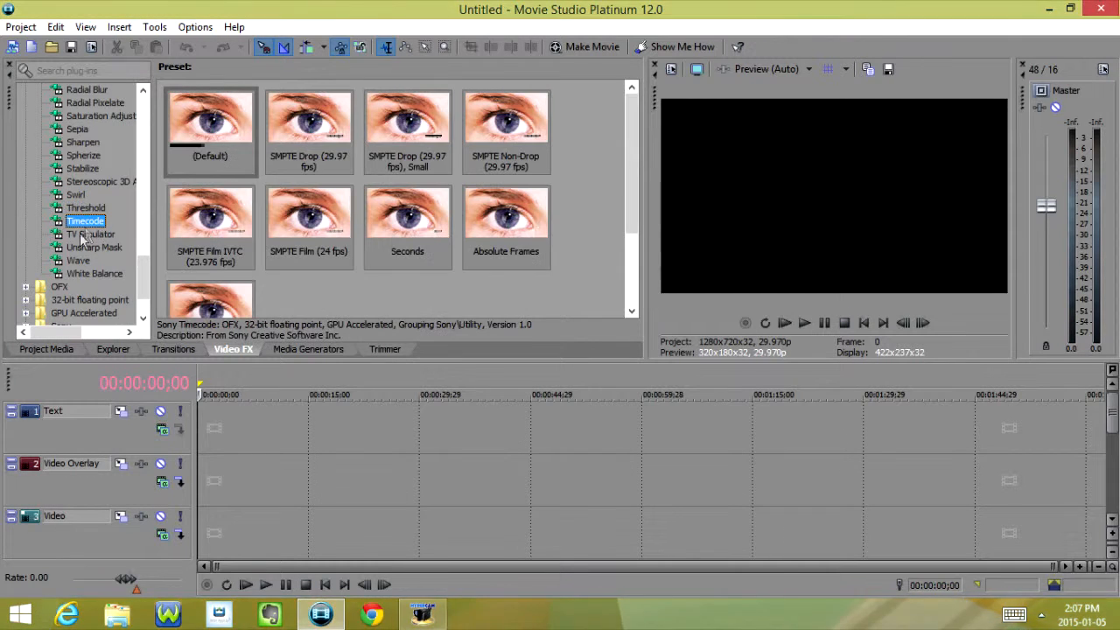
pyautogui.click(91, 235)
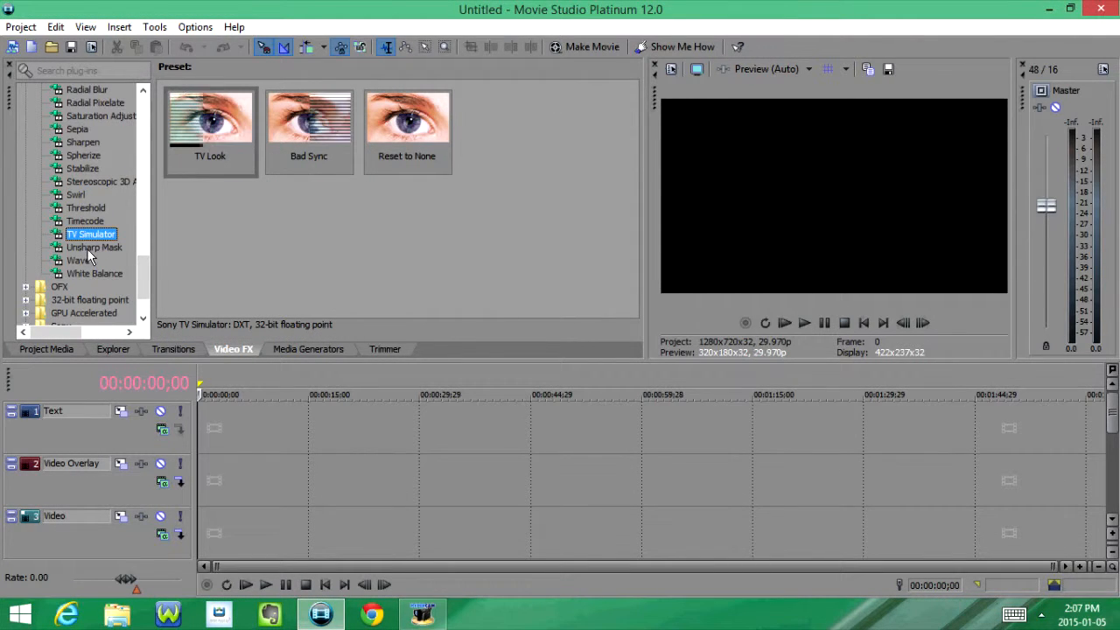
pyautogui.click(79, 259)
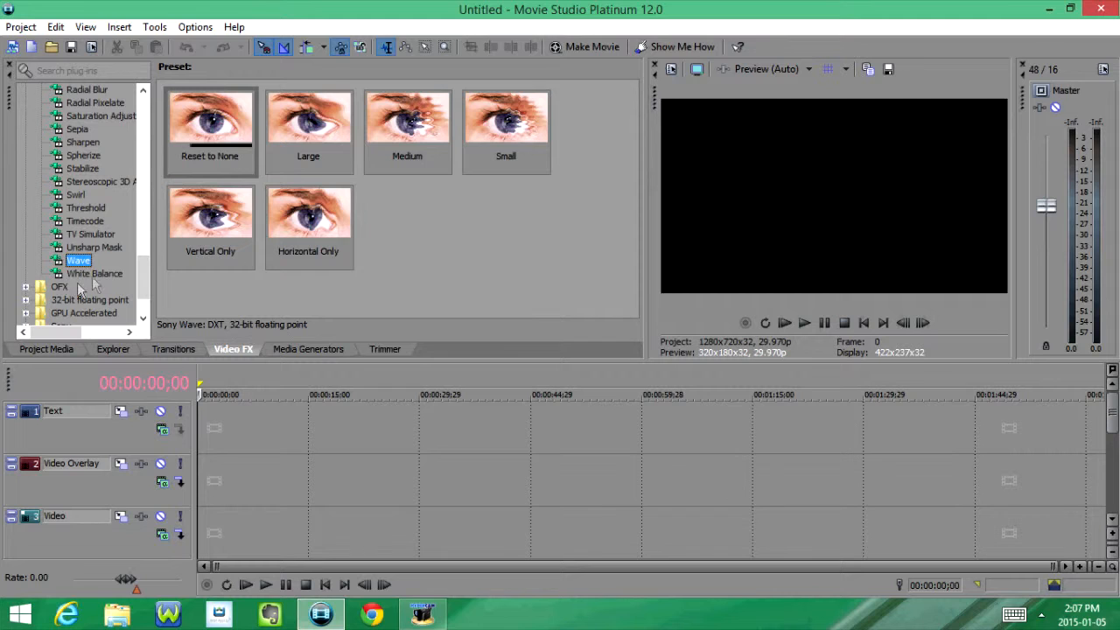
pyautogui.click(308, 349)
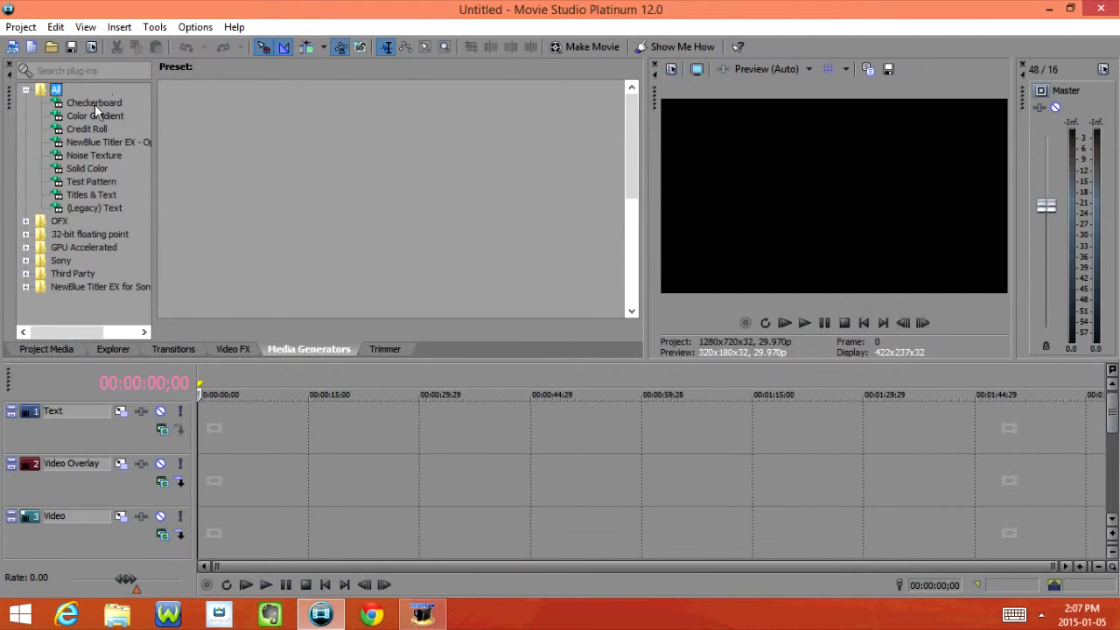
# Browse the Checkerboard, Credit Roll, Solid Color and Test Pattern generator presets in turn.
pyautogui.click(95, 102)
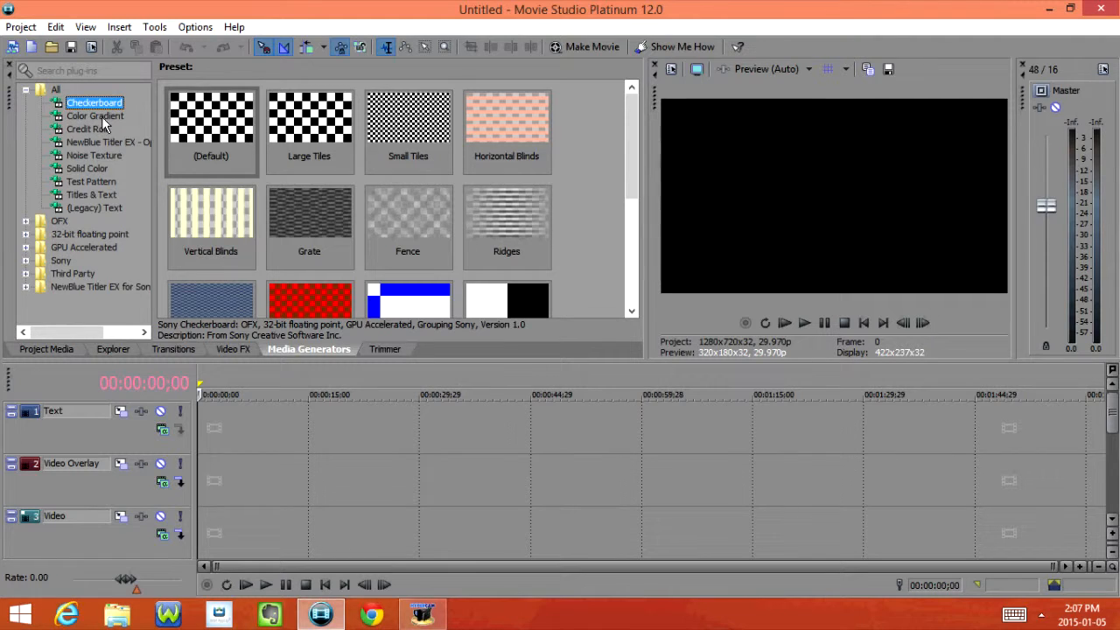
pyautogui.click(88, 130)
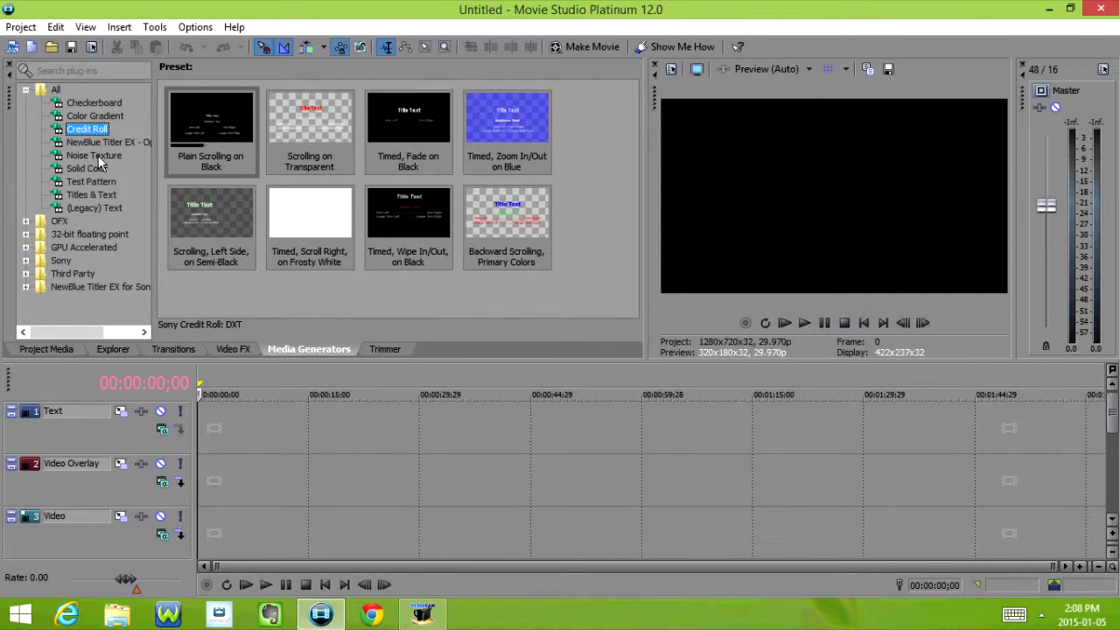
pyautogui.click(87, 168)
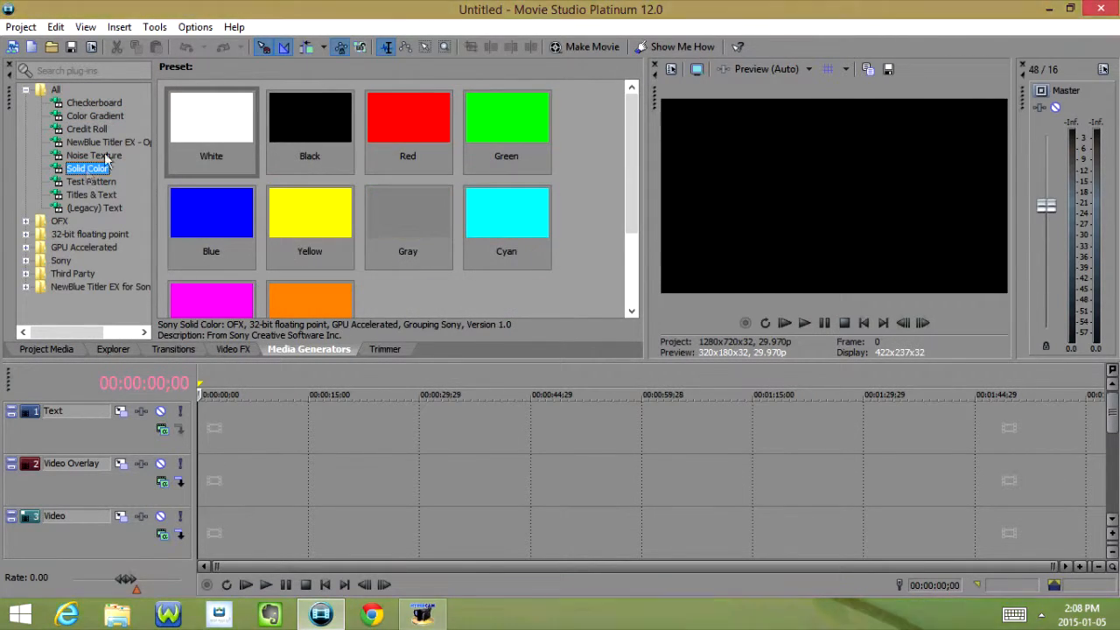
pyautogui.click(91, 195)
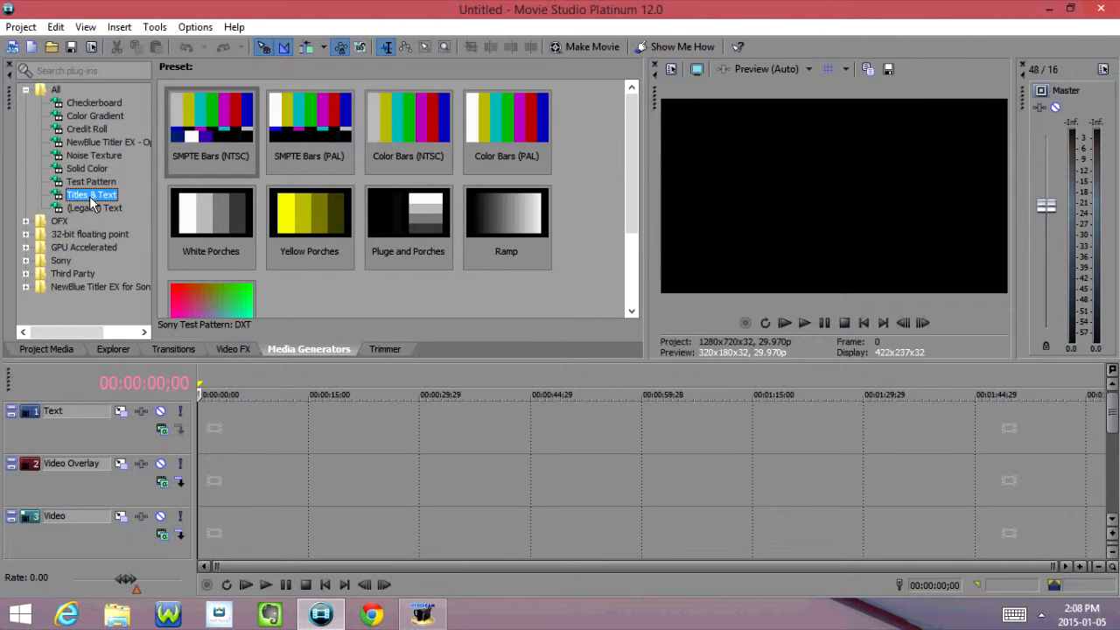
pyautogui.click(95, 208)
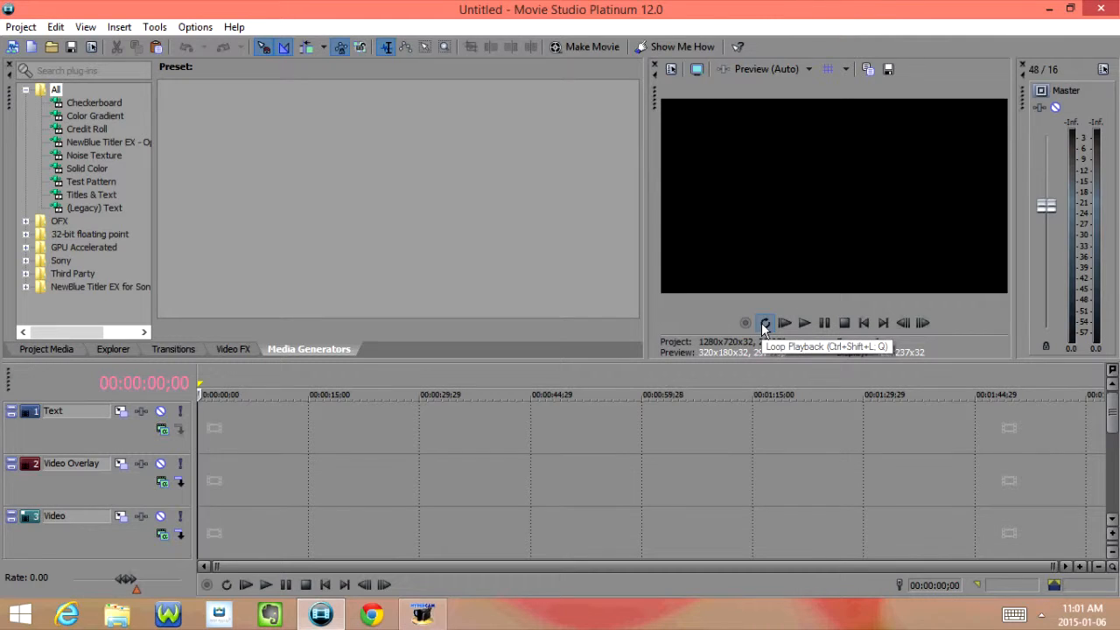
pyautogui.moveTo(806, 322)
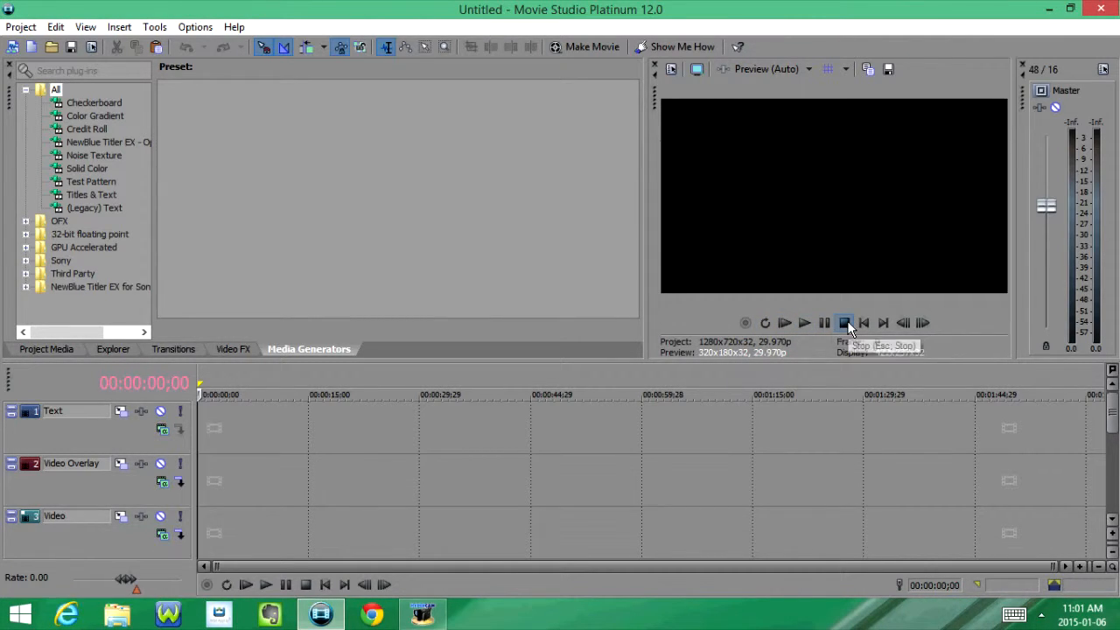
pyautogui.moveTo(884, 322)
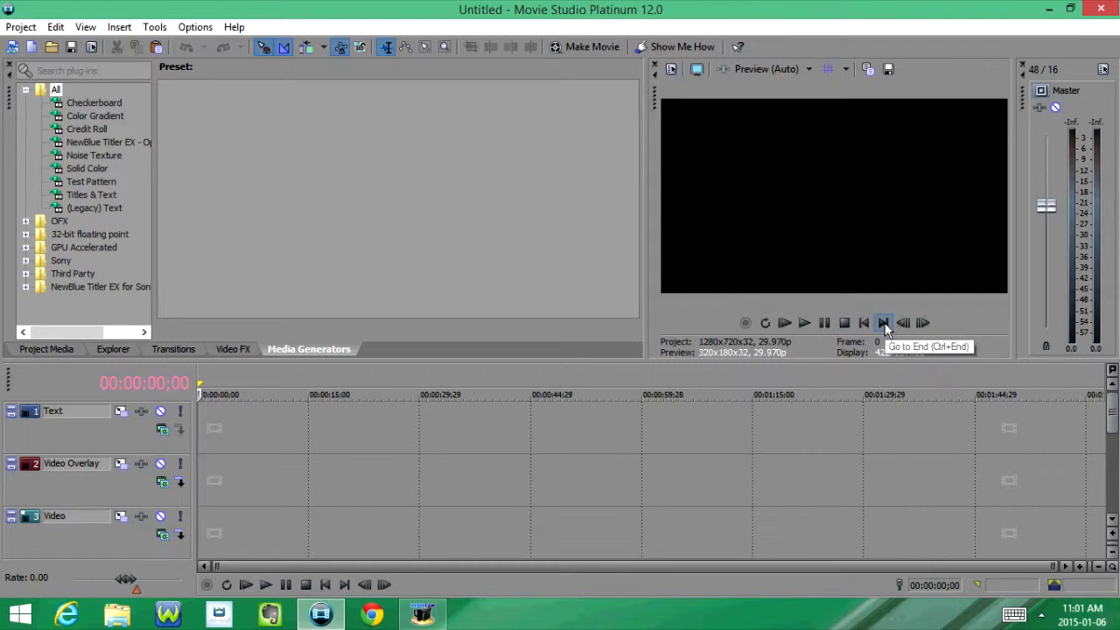
pyautogui.moveTo(923, 322)
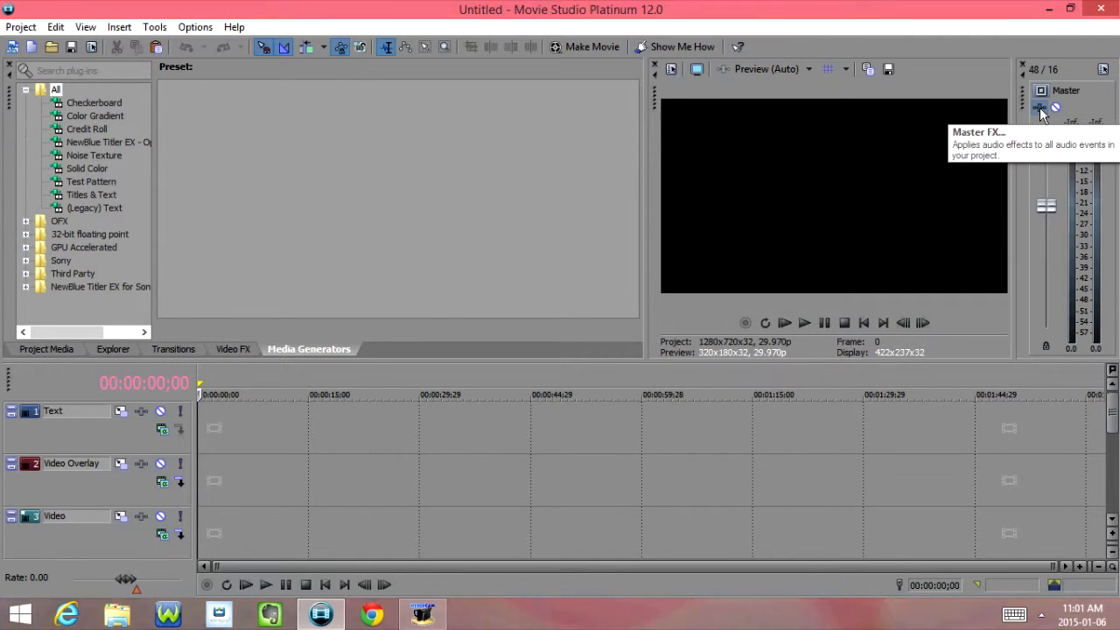
pyautogui.moveTo(1075, 158)
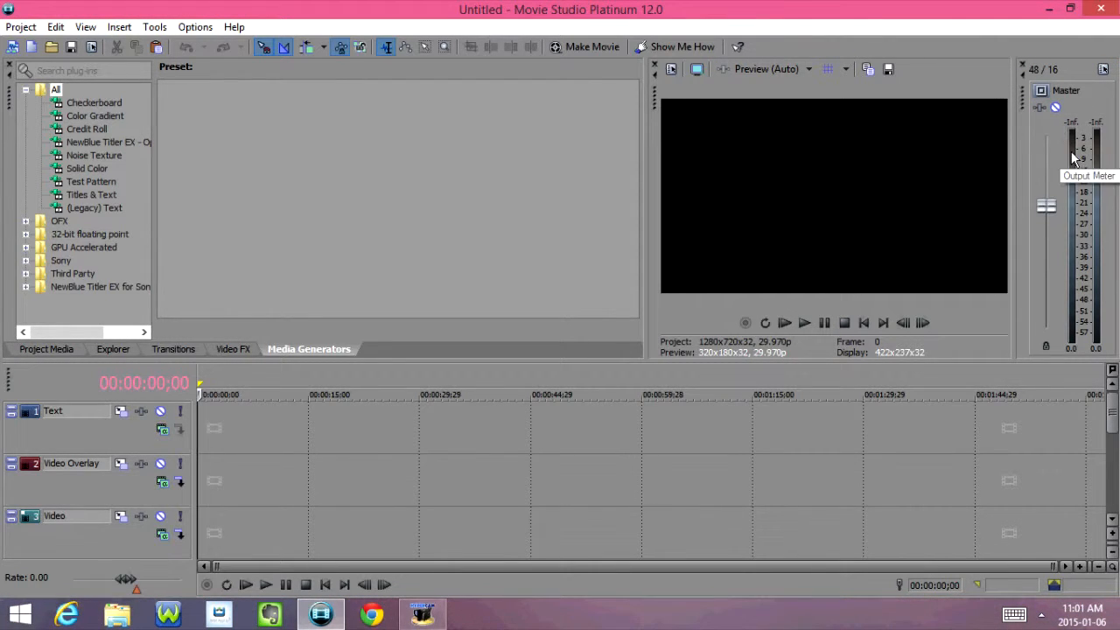
pyautogui.moveTo(1047, 207)
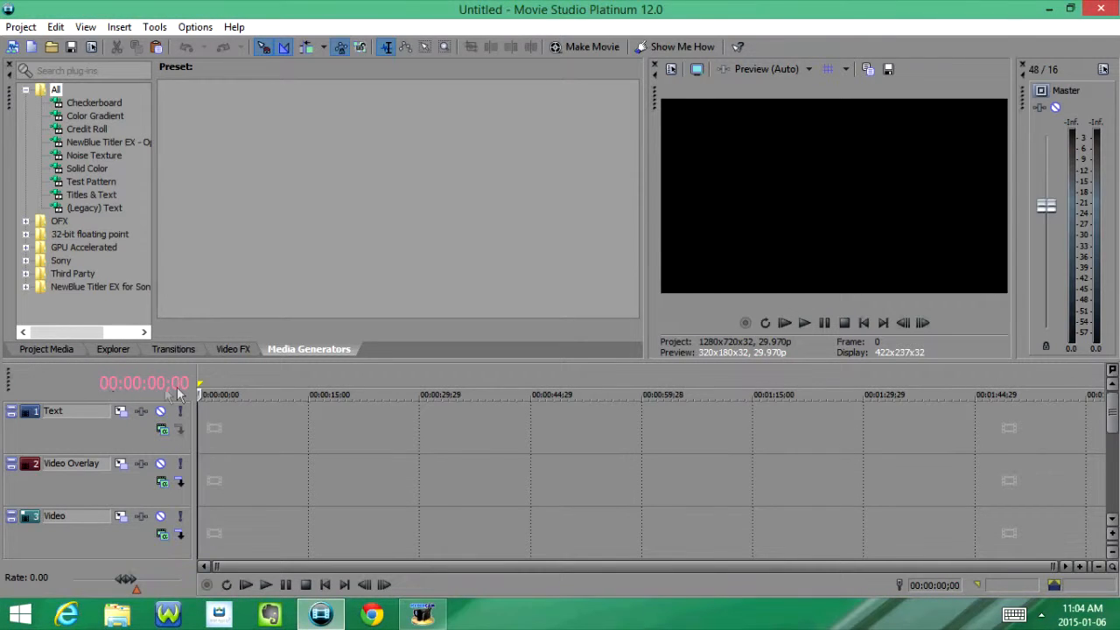
pyautogui.moveTo(199, 418)
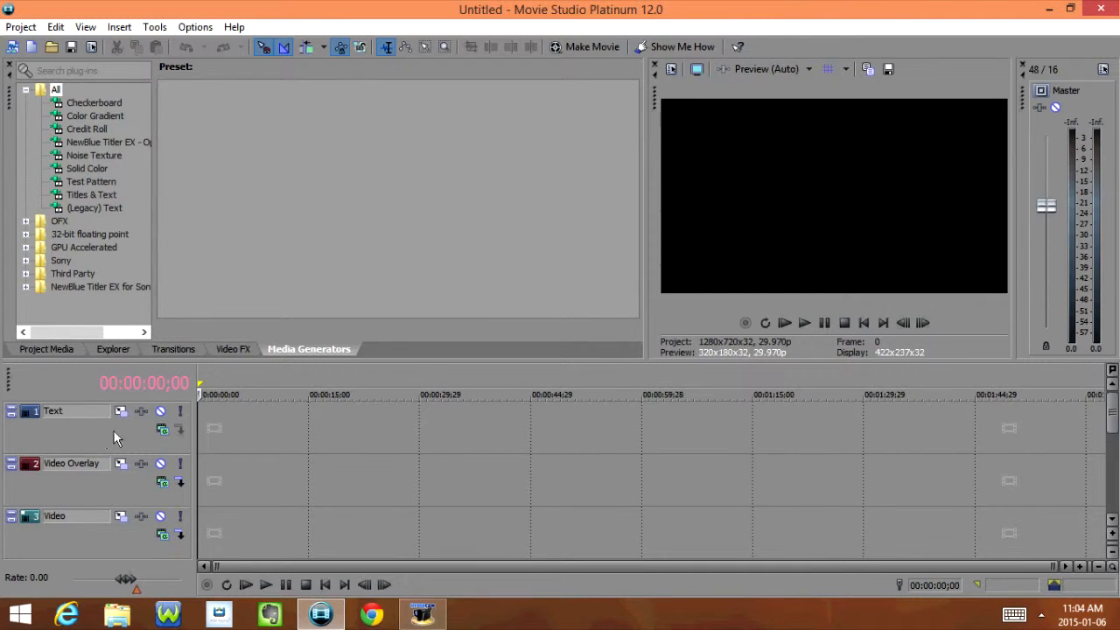
pyautogui.moveTo(1101, 504)
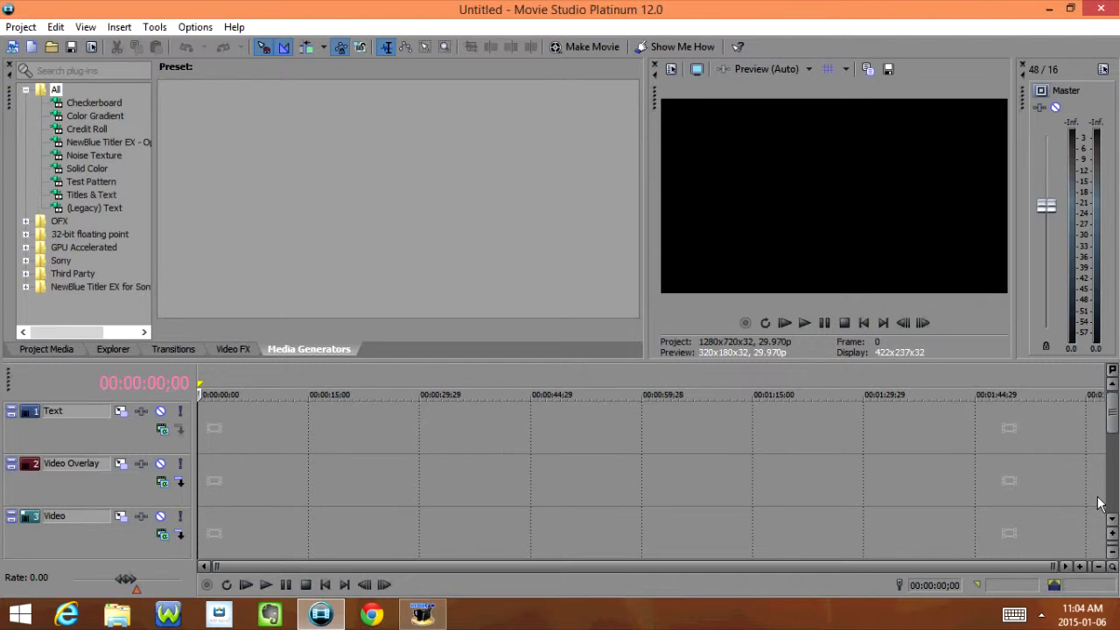
pyautogui.scroll(-3)
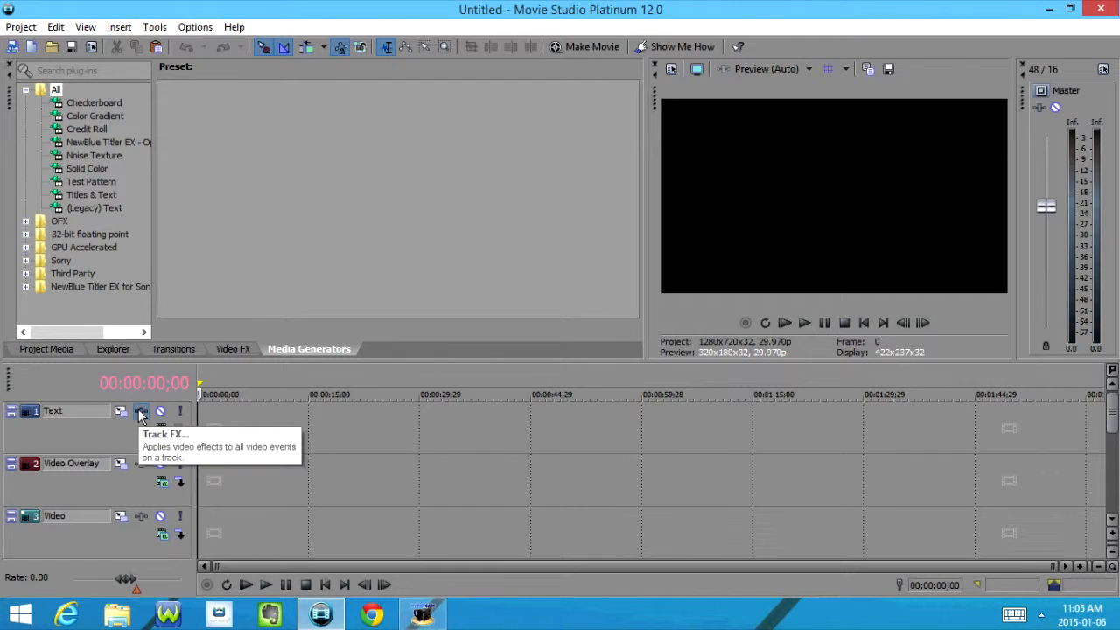
pyautogui.moveTo(182, 412)
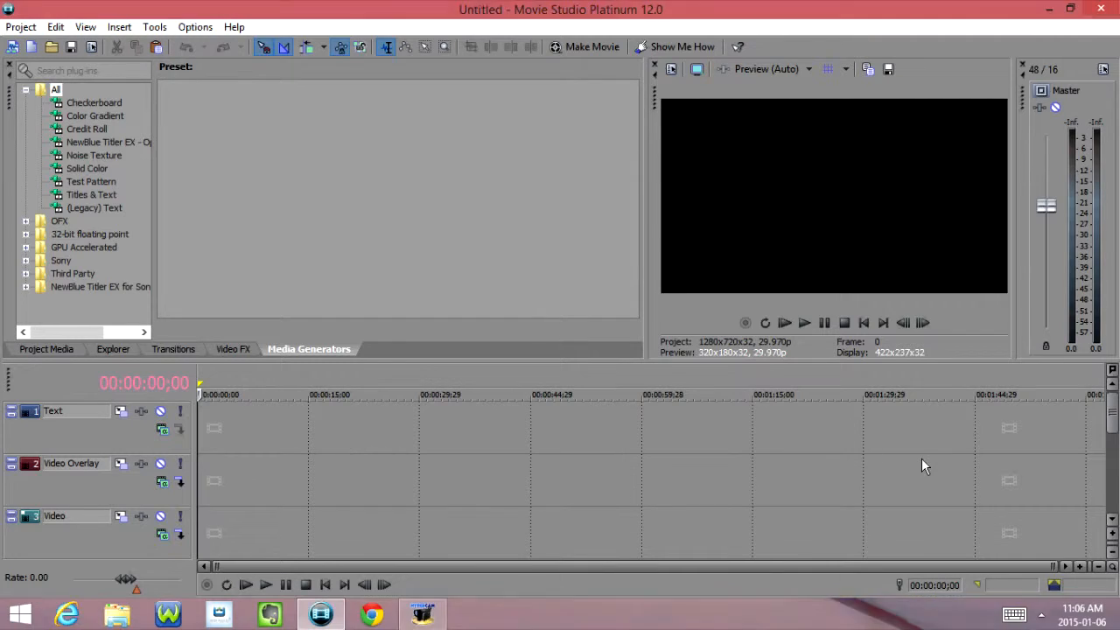
pyautogui.moveTo(1006, 449)
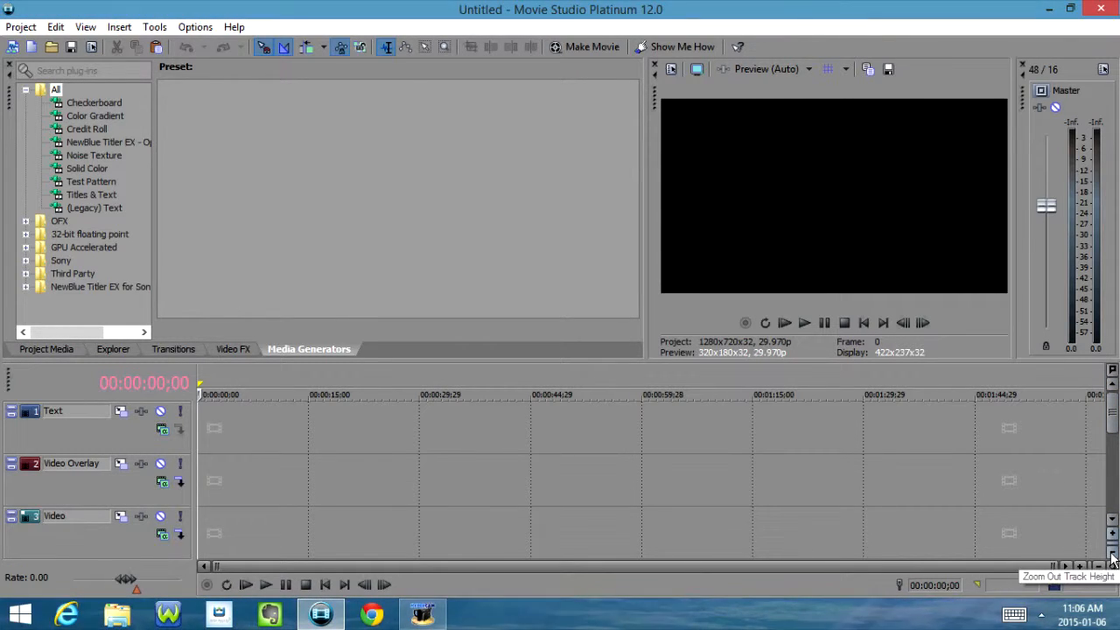
pyautogui.moveTo(651, 568)
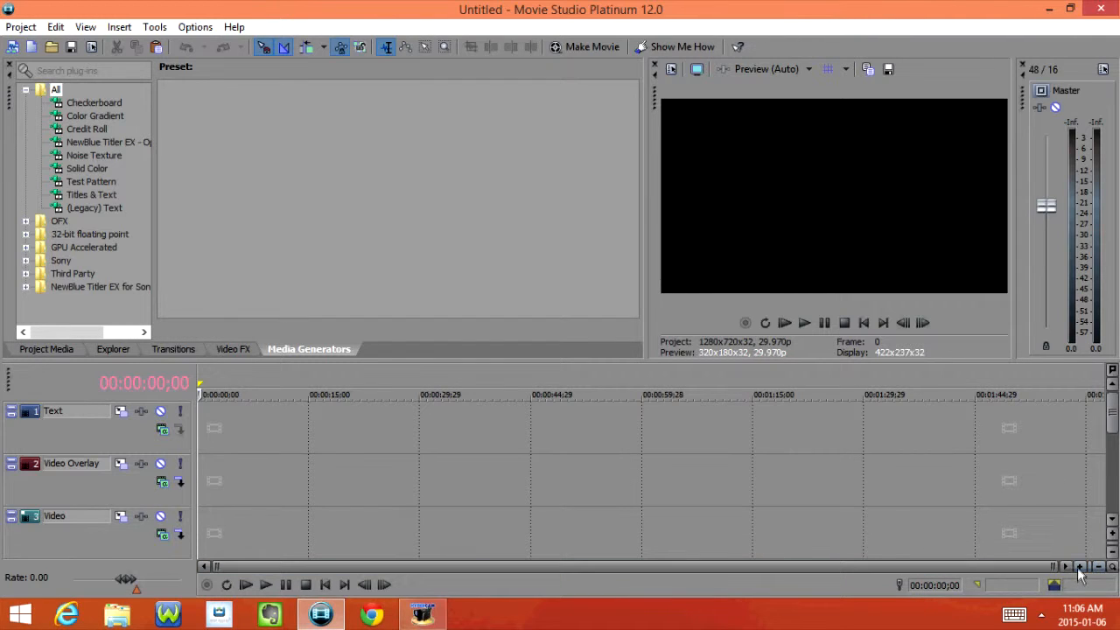
pyautogui.moveTo(1093, 578)
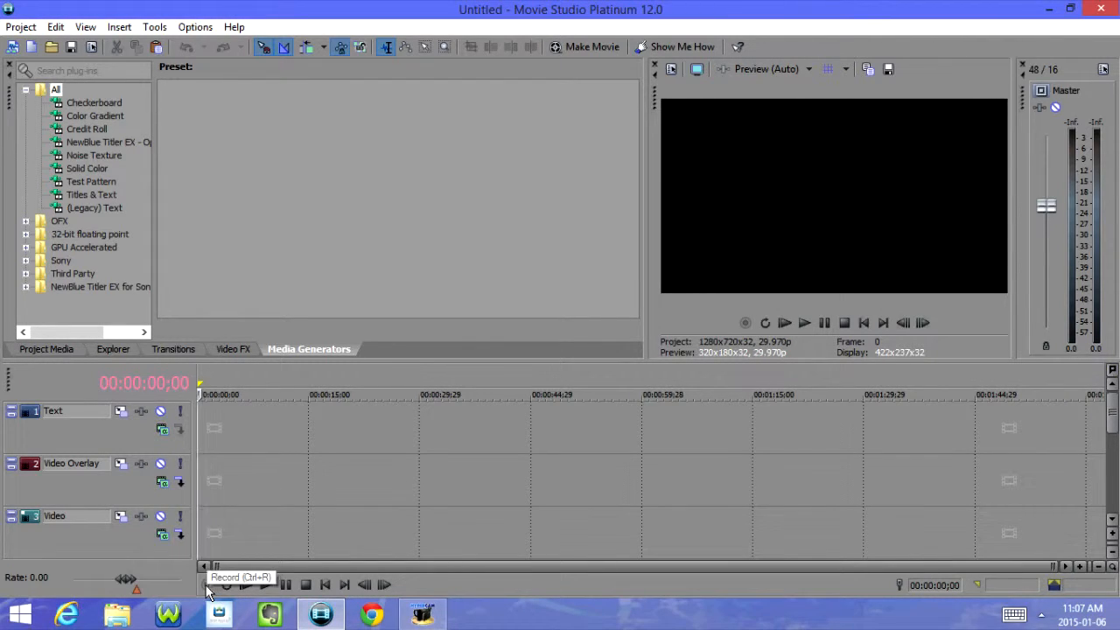
pyautogui.moveTo(226, 584)
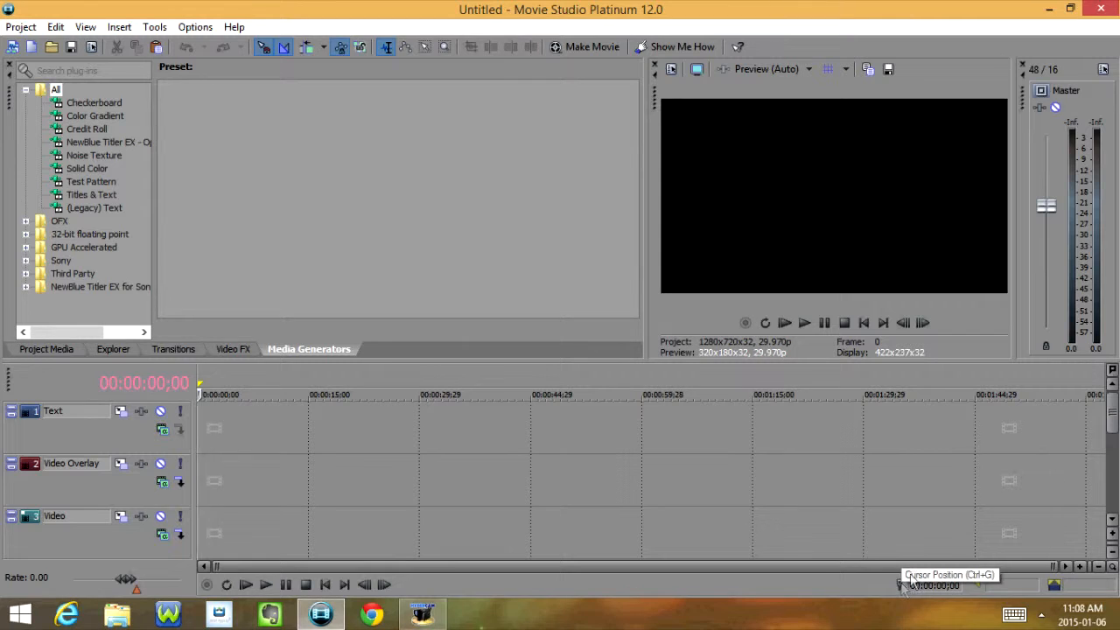
pyautogui.moveTo(1053, 584)
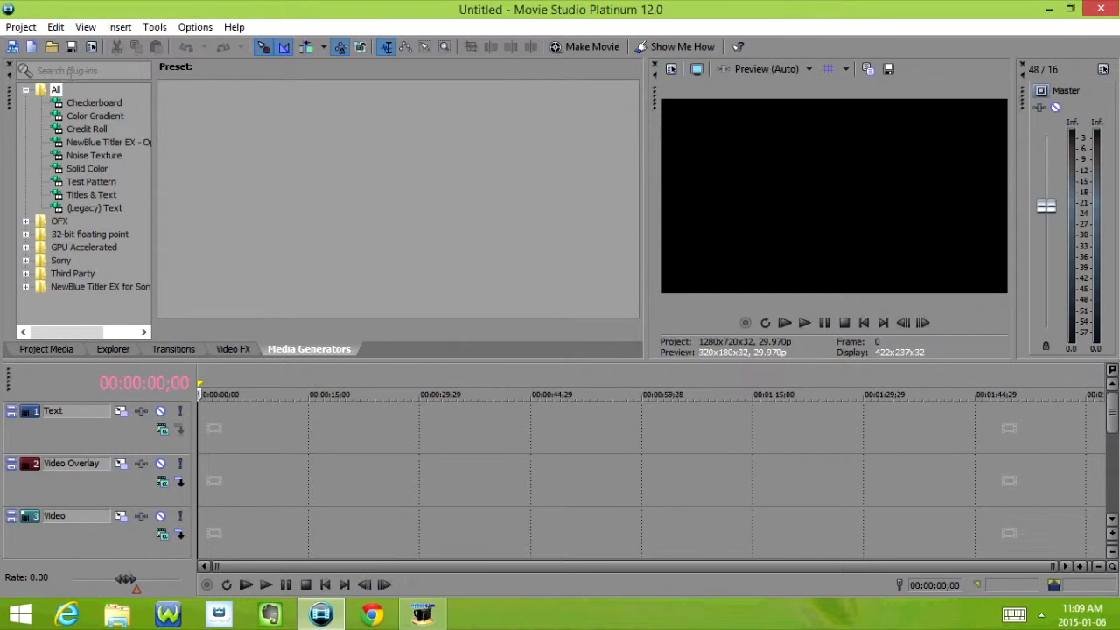
pyautogui.click(84, 70)
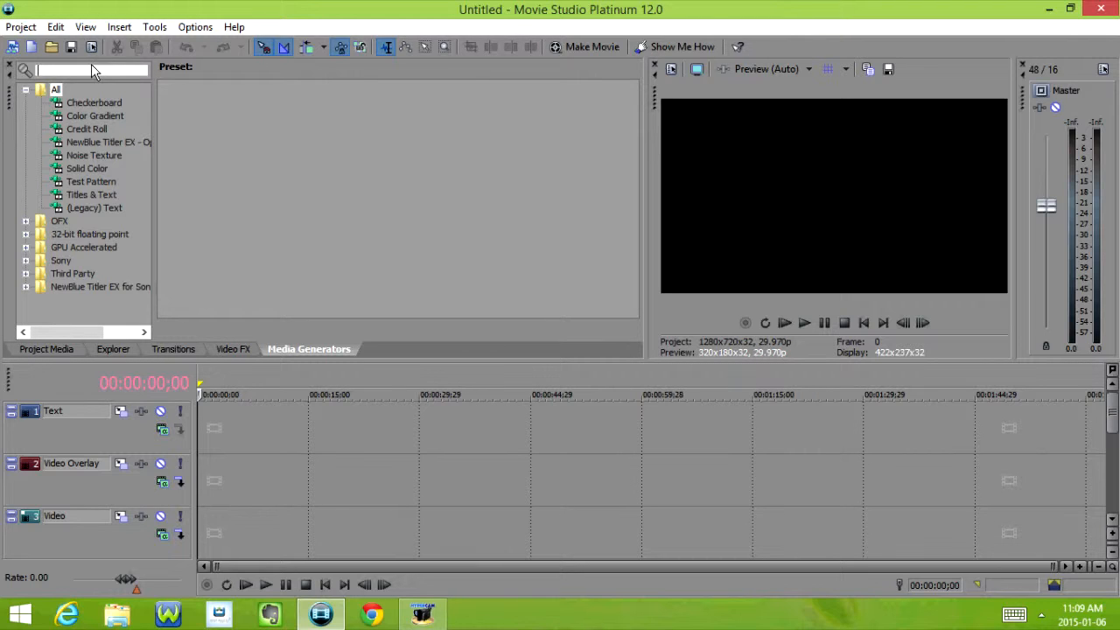